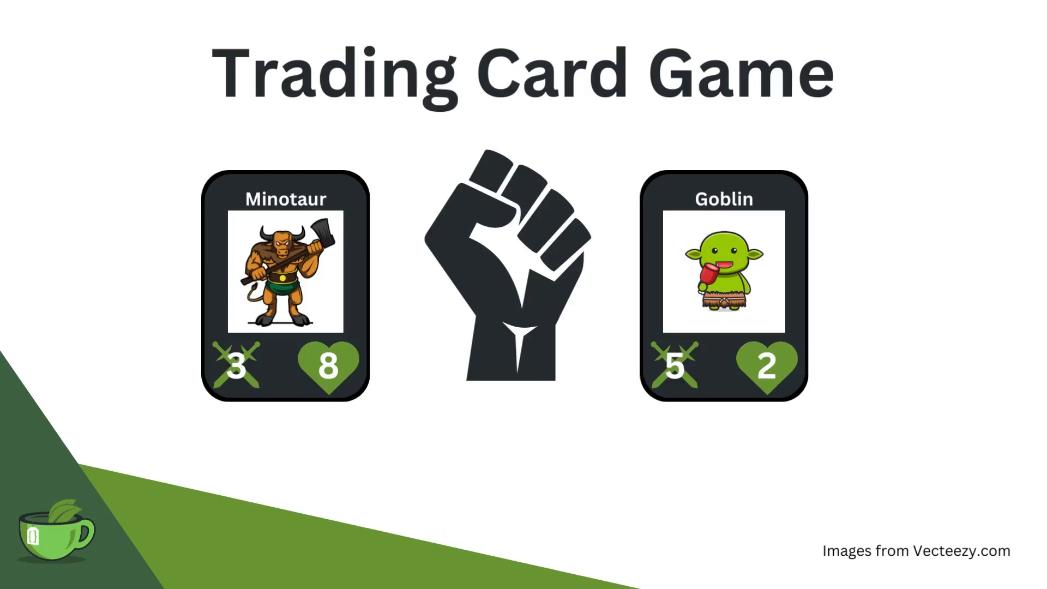
# Run the program with cargo run and view the Minotaur fighting the Goblin output
pyautogui.moveTo(240, 400); pyautogui.dragTo(755, 414)
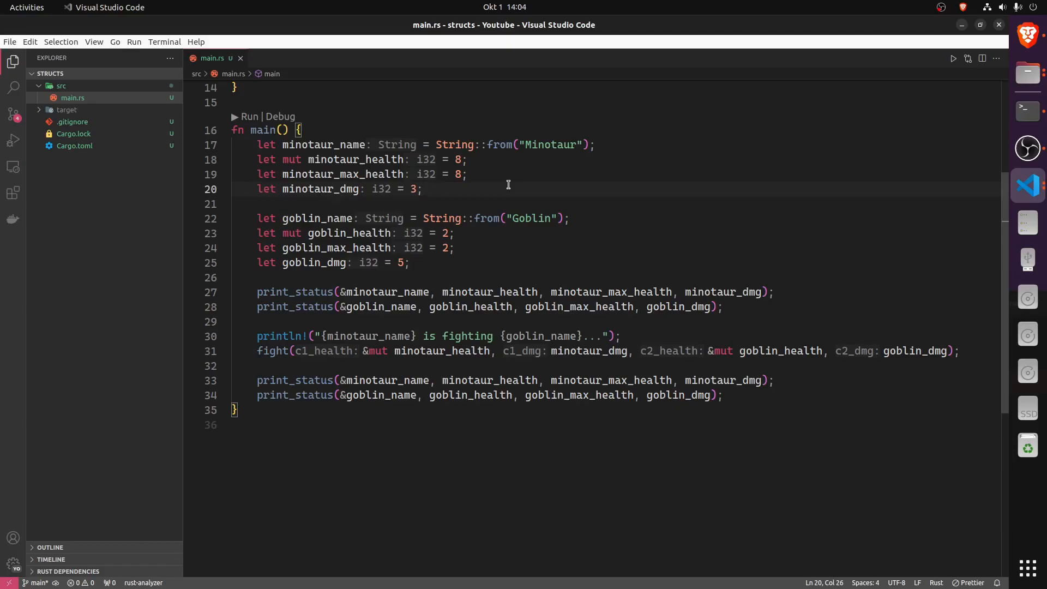
pyautogui.click(594, 145)
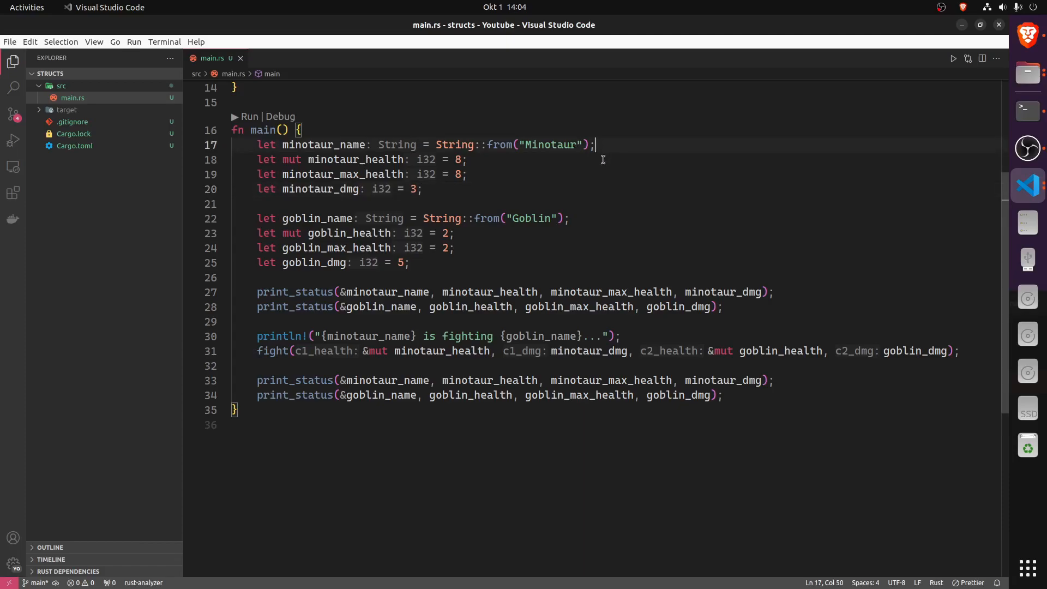
pyautogui.click(468, 159)
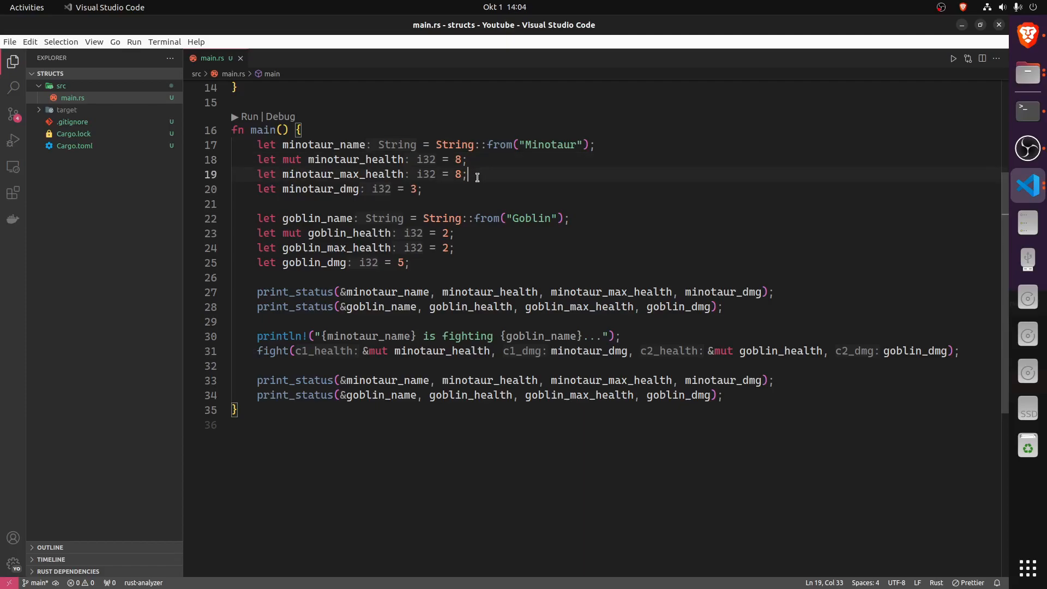
pyautogui.click(423, 189)
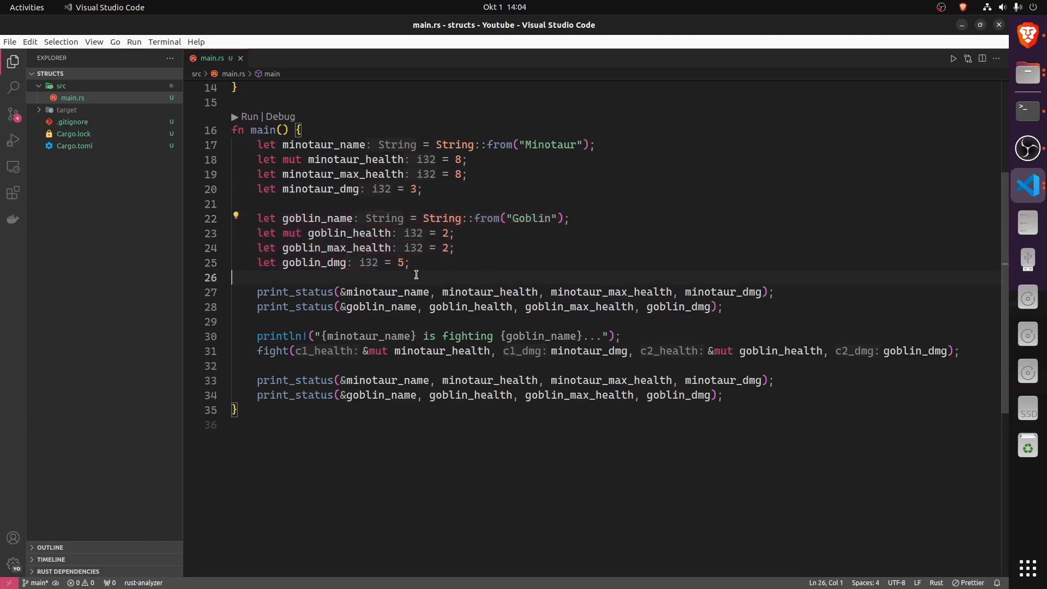
pyautogui.moveTo(456, 269)
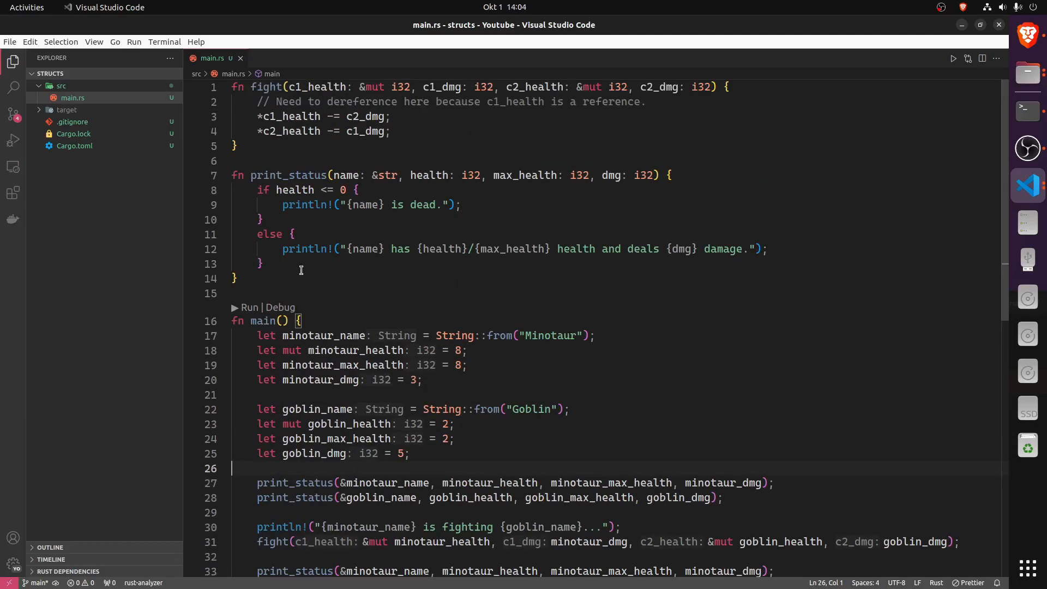
pyautogui.moveTo(389, 190)
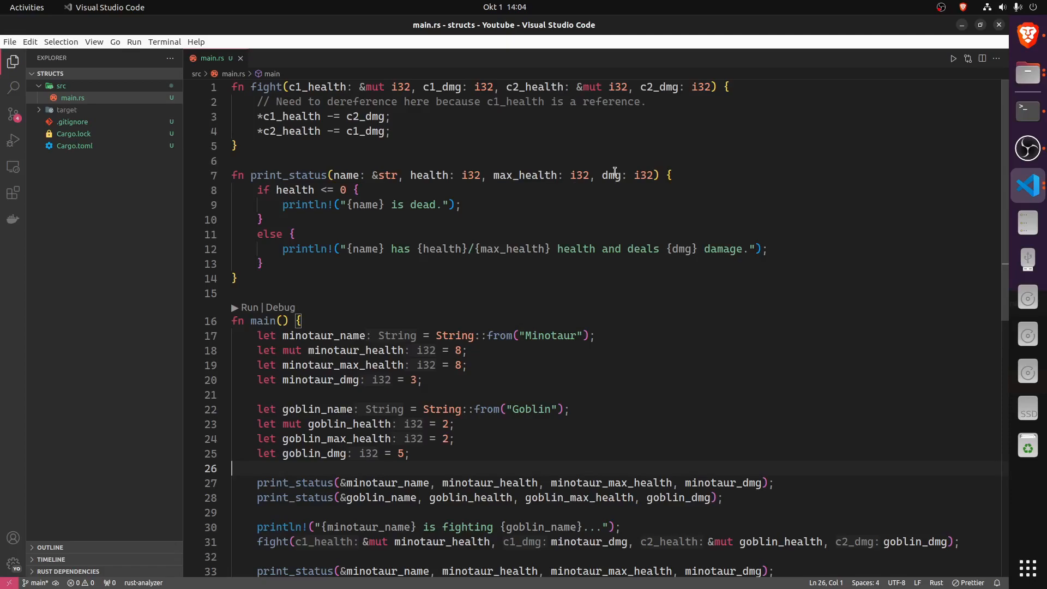
pyautogui.click(477, 204)
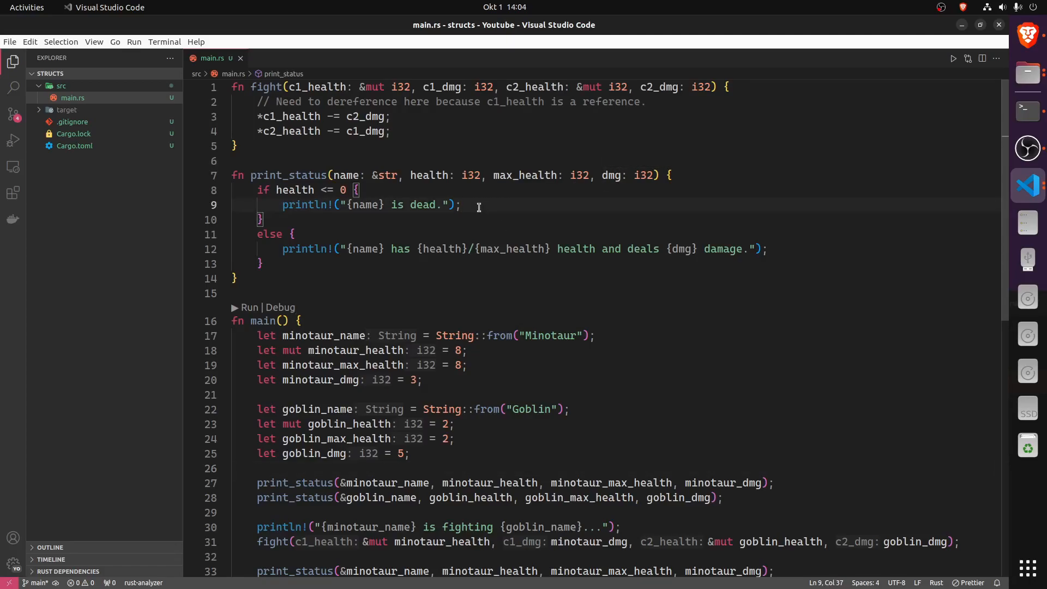
pyautogui.moveTo(391, 269)
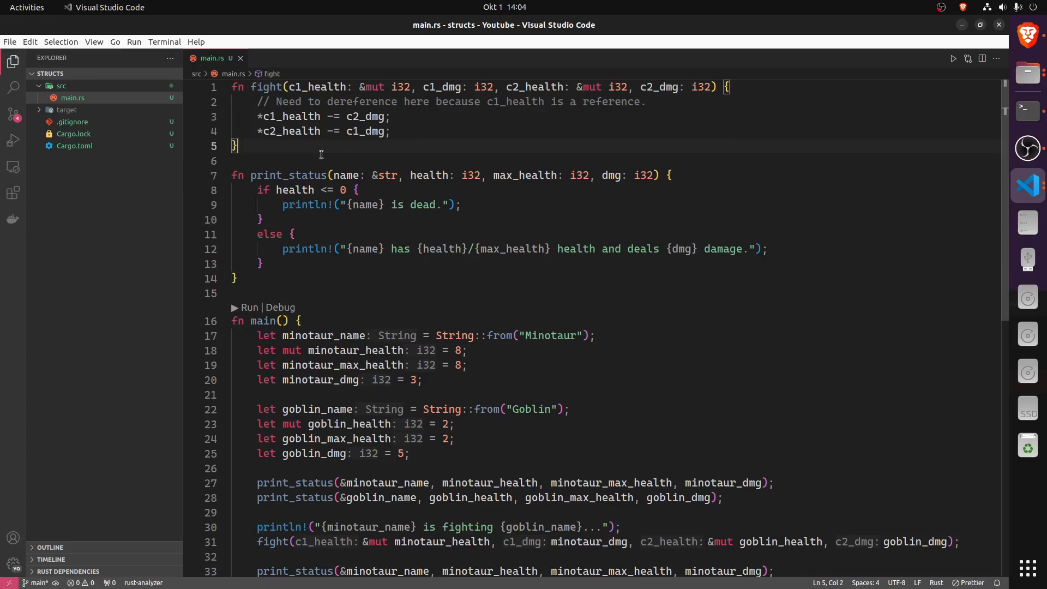
pyautogui.moveTo(371, 120)
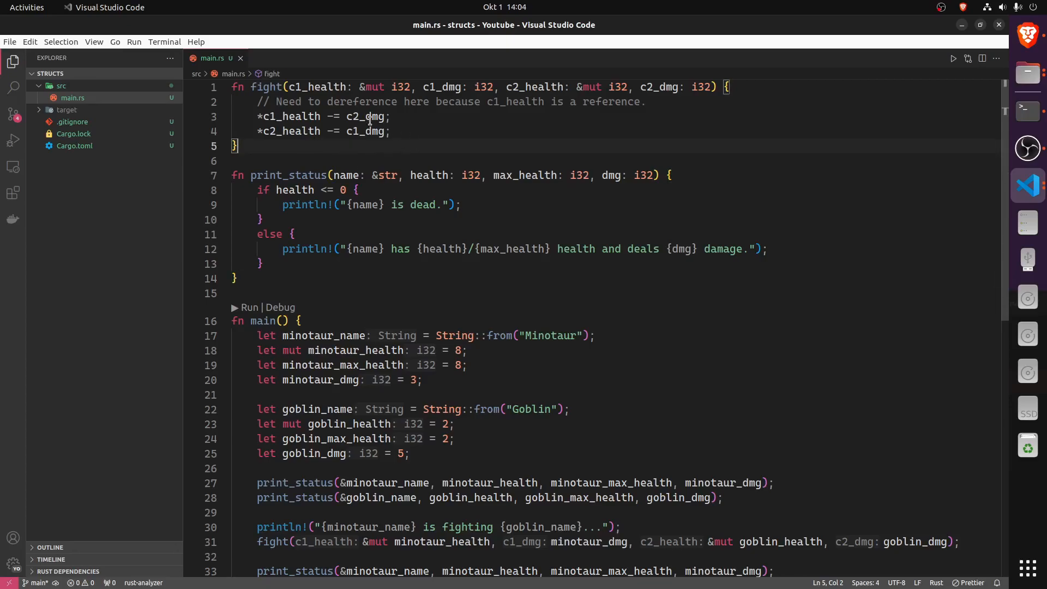
pyautogui.moveTo(440, 123)
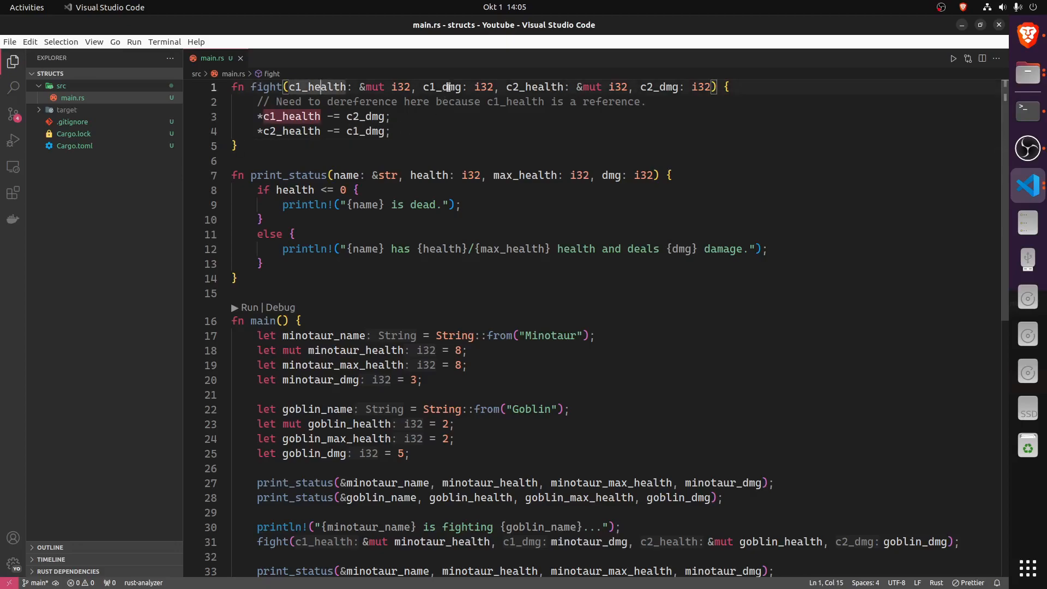
pyautogui.click(535, 87)
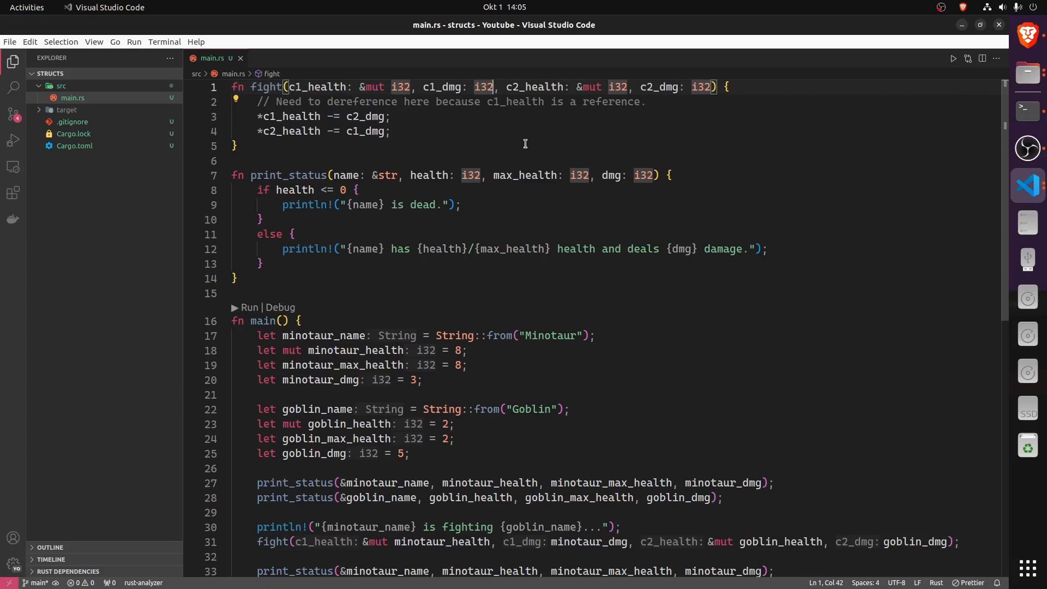
pyautogui.click(391, 116)
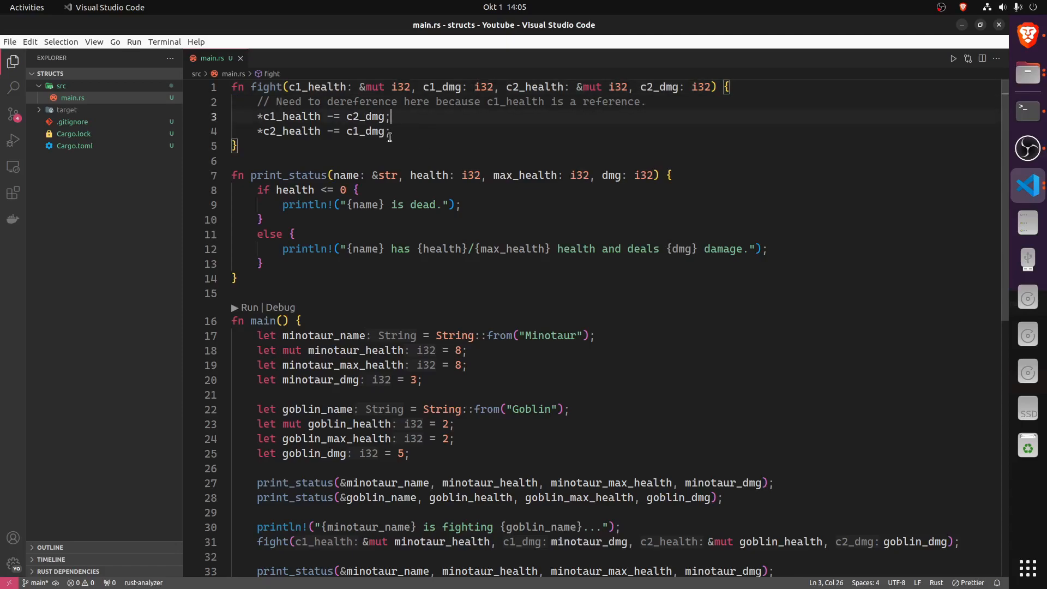
pyautogui.moveTo(294, 115)
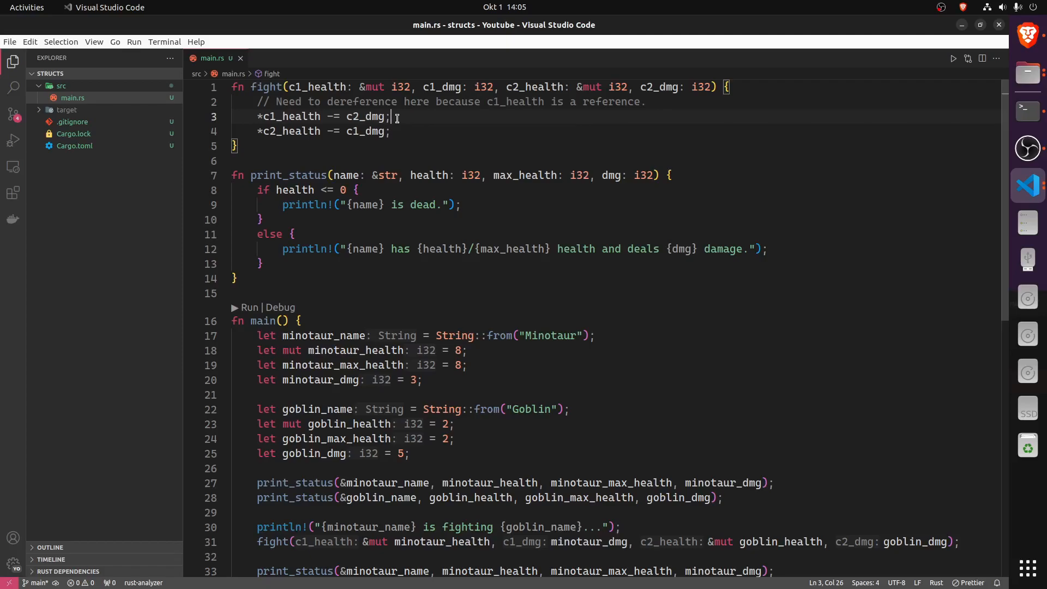
# Close the terminal and return to main.rs with the main function in view
pyautogui.doubleClick(290, 116)
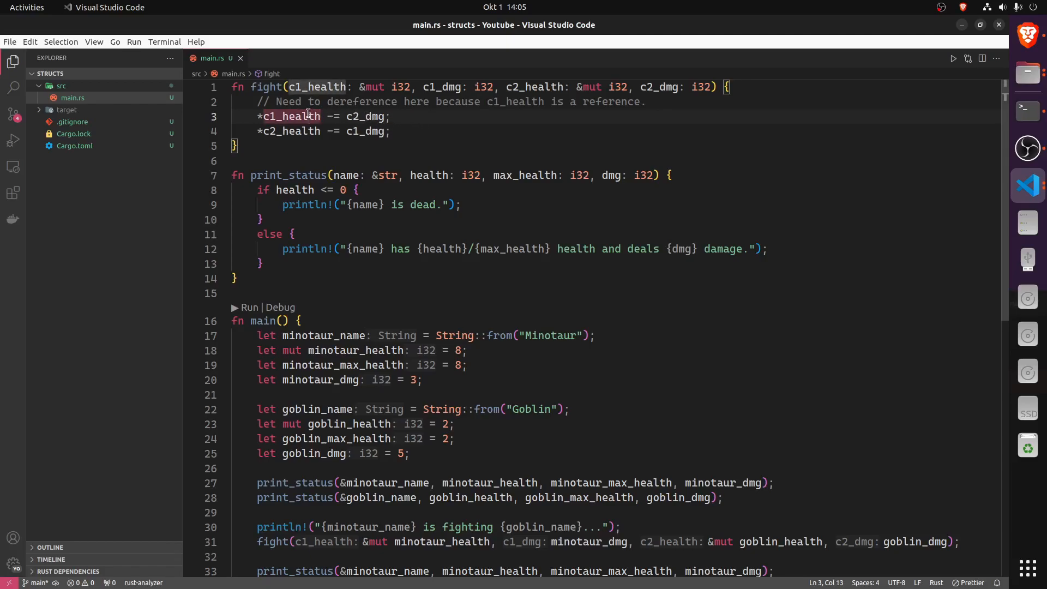
pyautogui.click(308, 131)
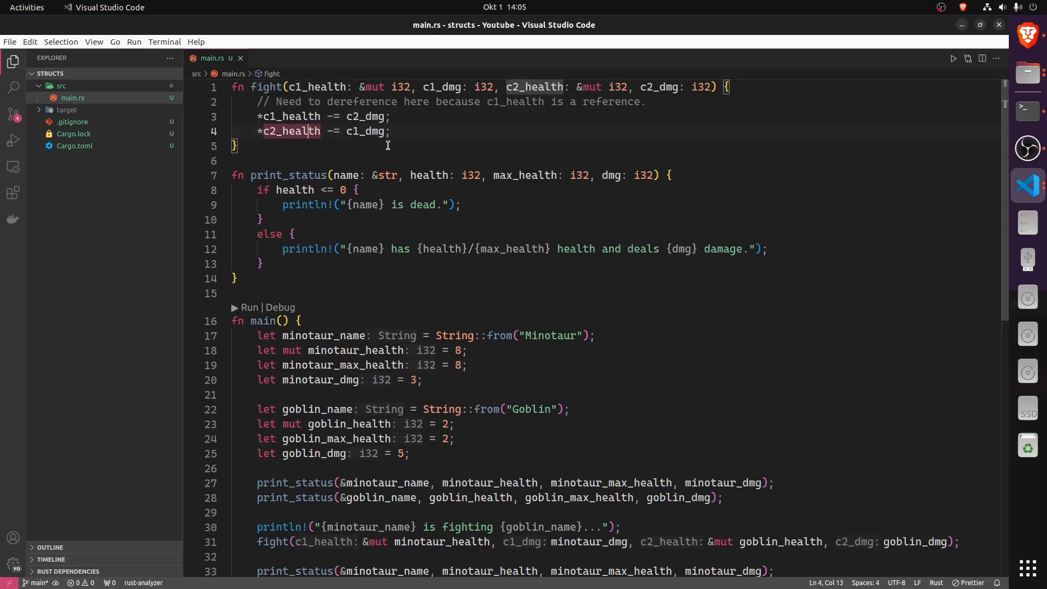
pyautogui.scroll(-3)
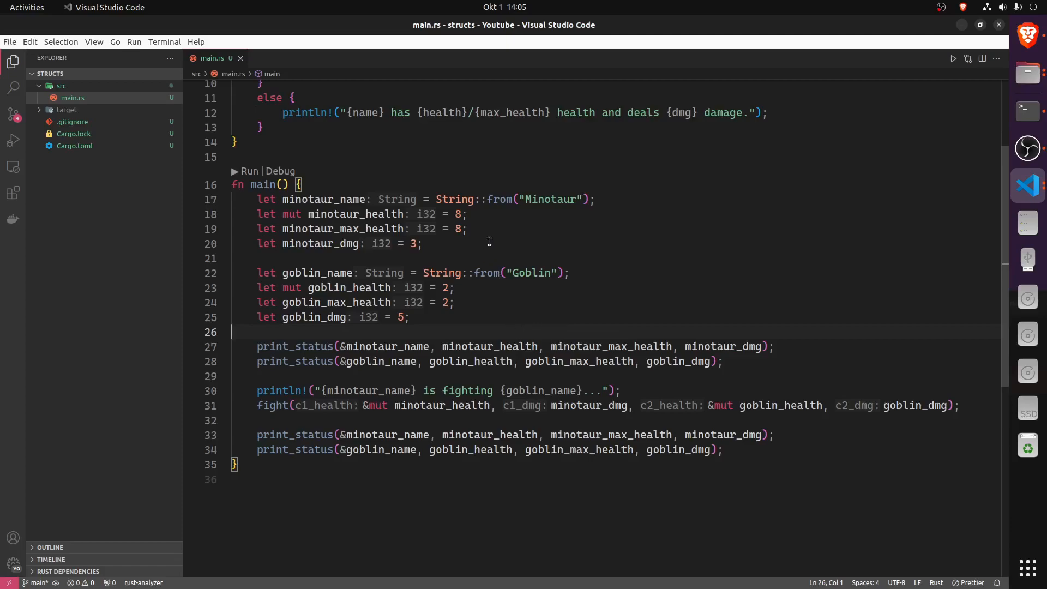
pyautogui.click(456, 302)
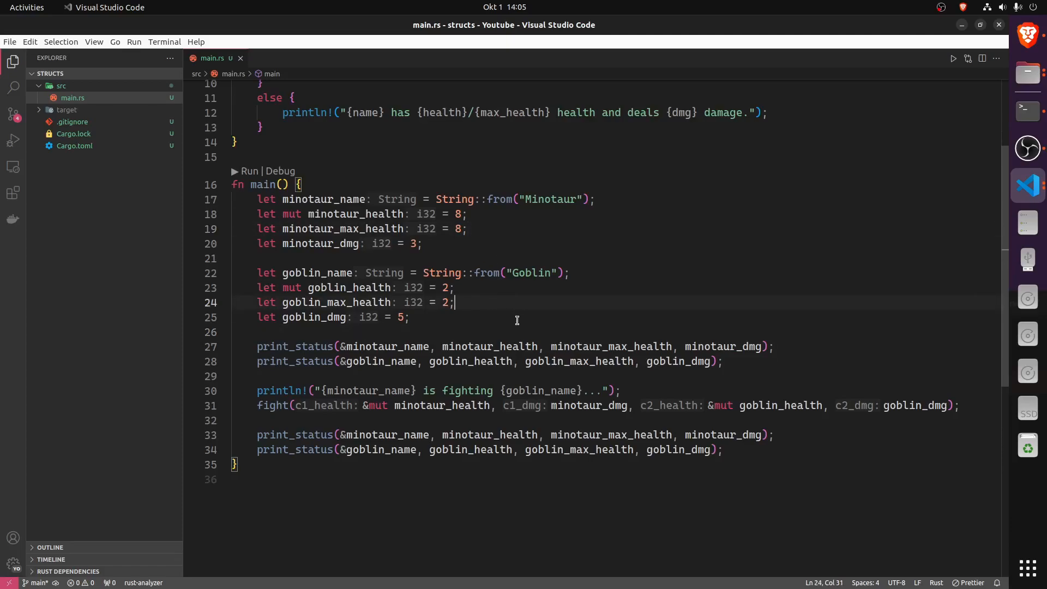
pyautogui.moveTo(763, 361)
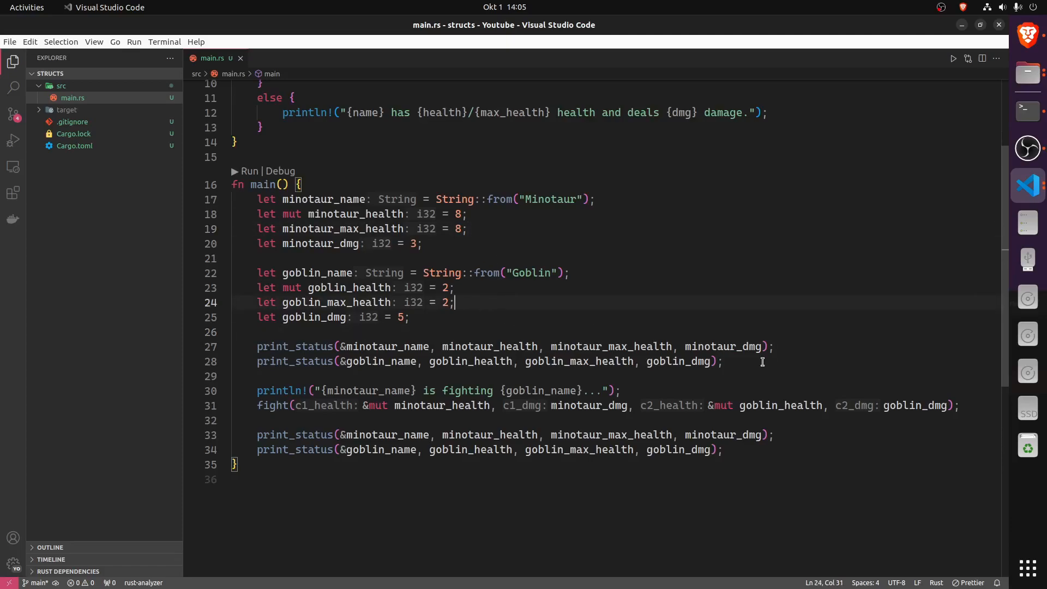
pyautogui.click(619, 391)
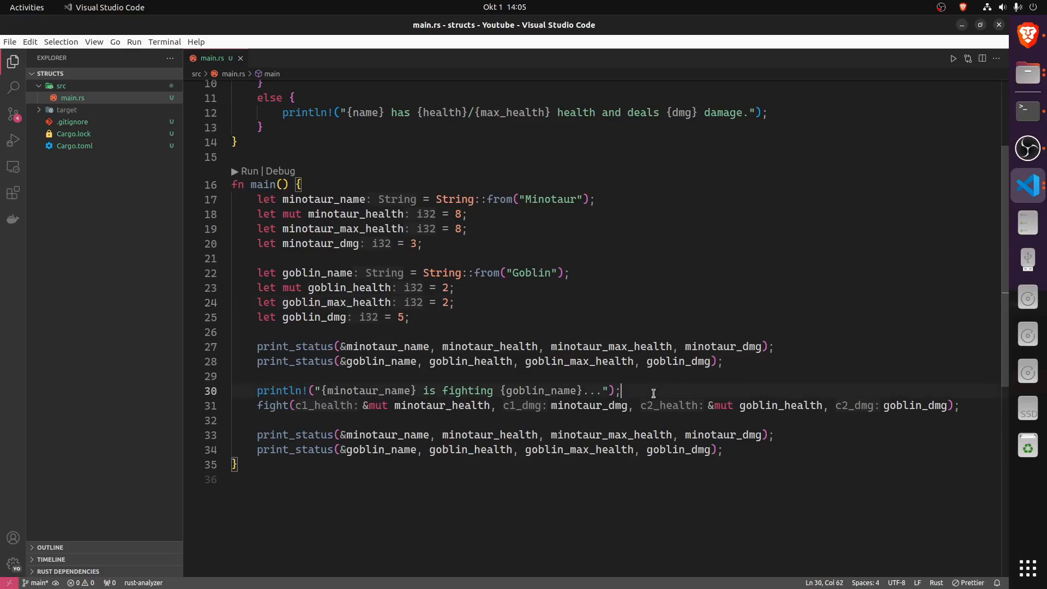
pyautogui.click(528, 391)
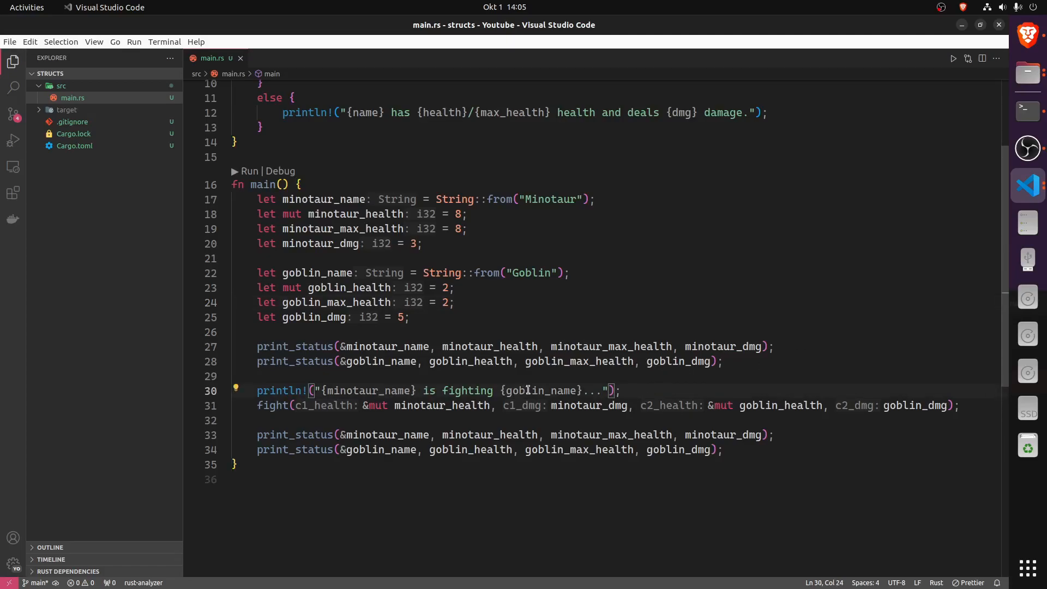
pyautogui.click(617, 390)
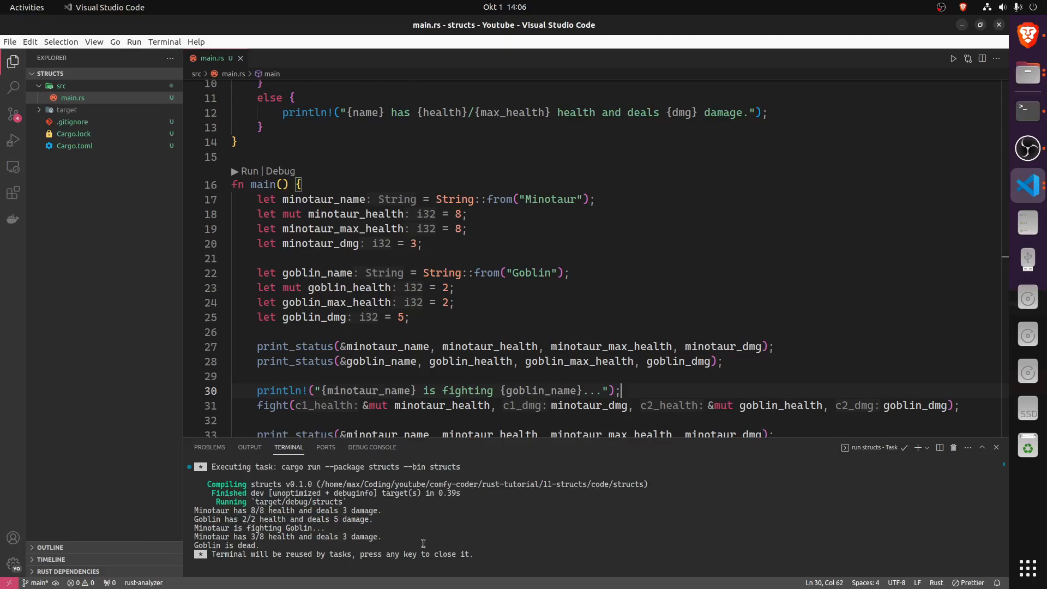
pyautogui.moveTo(332, 547)
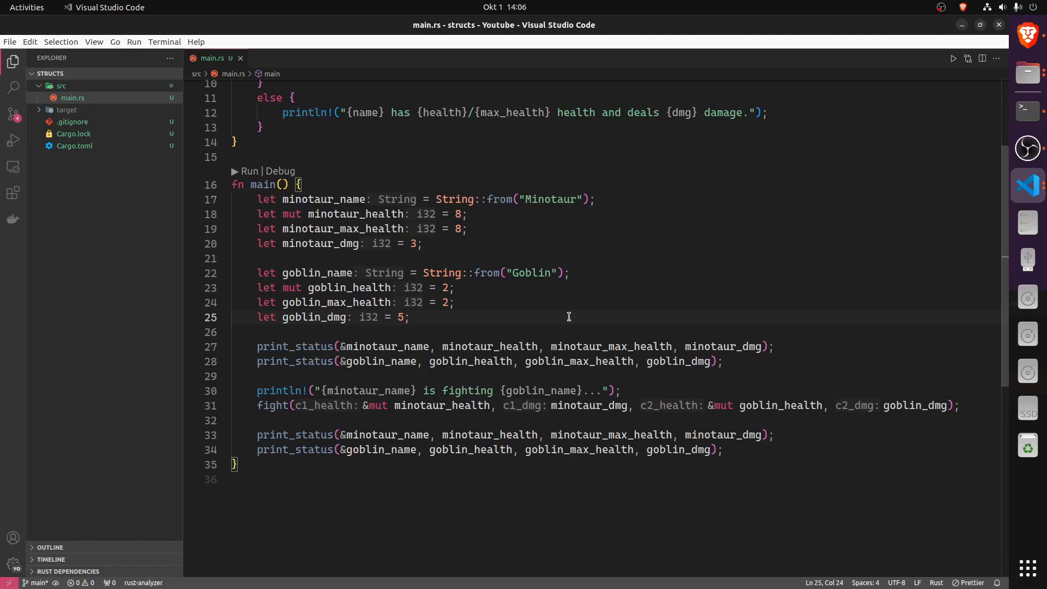
pyautogui.click(313, 347)
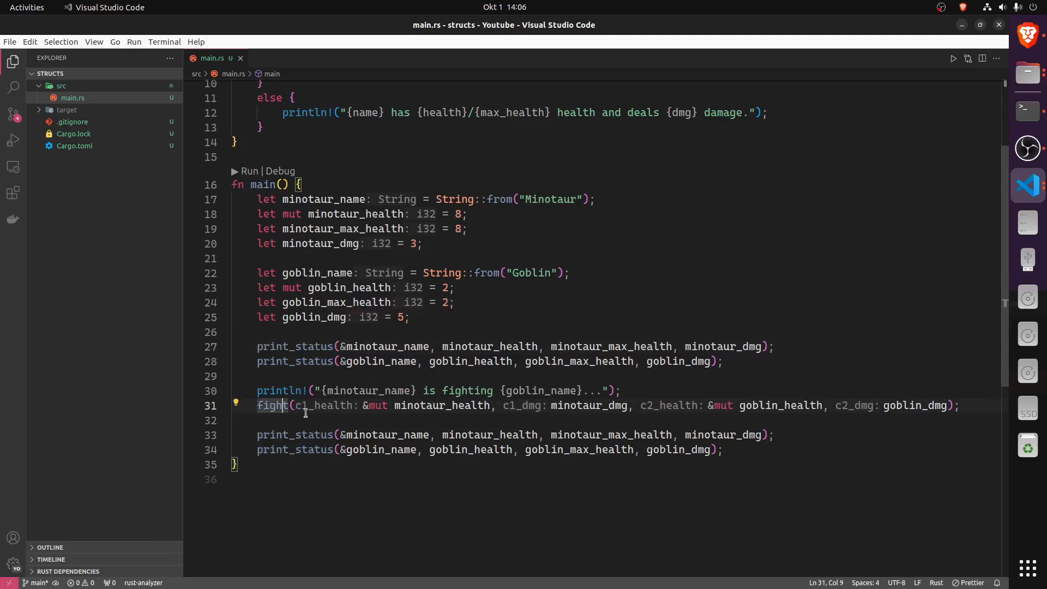
pyautogui.doubleClick(589, 406)
pyautogui.write('minotaur')
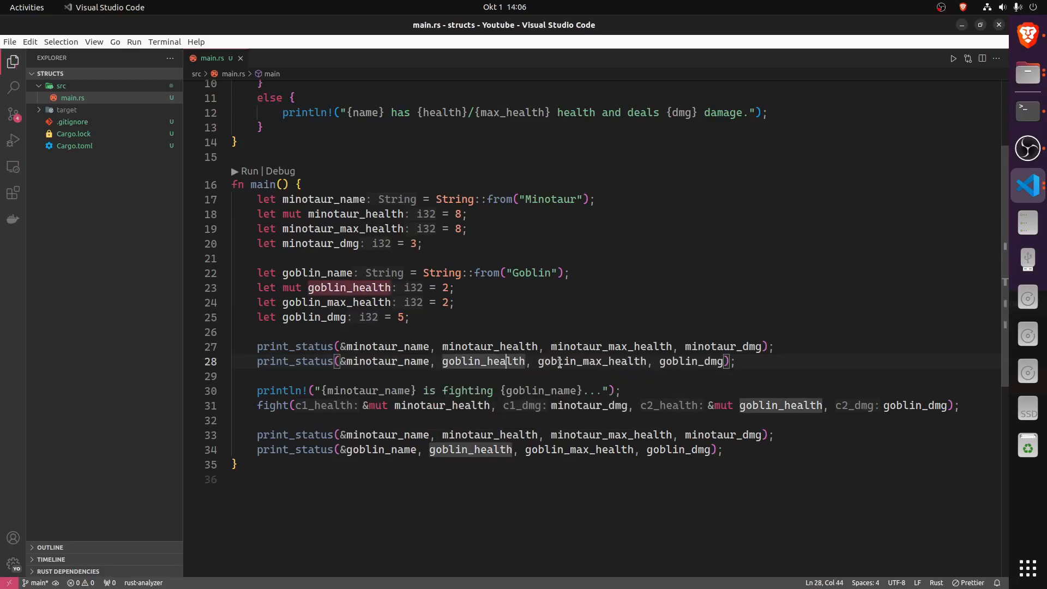
pyautogui.click(736, 361)
pyautogui.write('gobl')
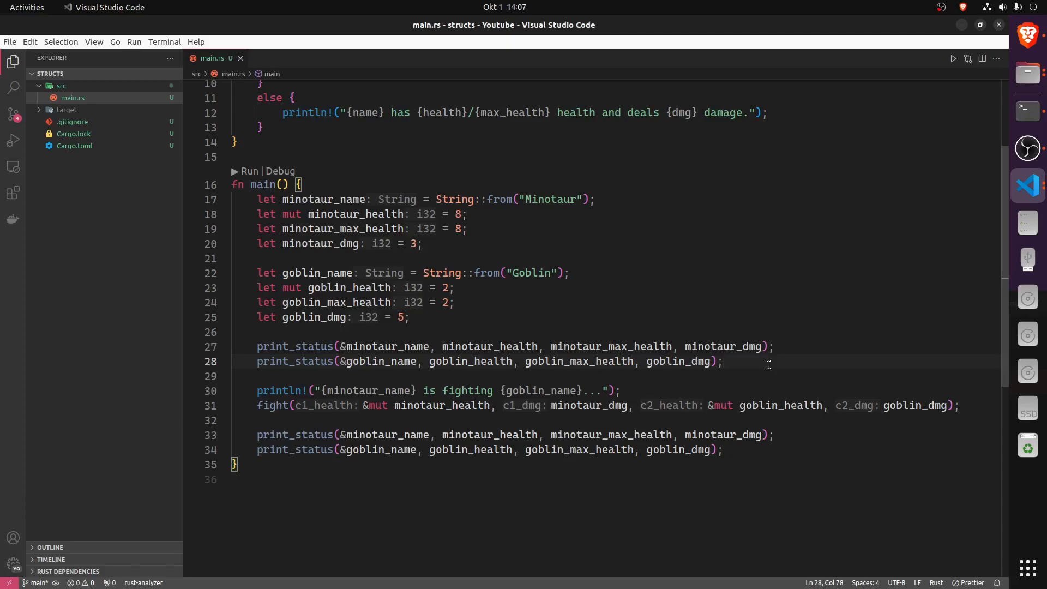
pyautogui.click(722, 361)
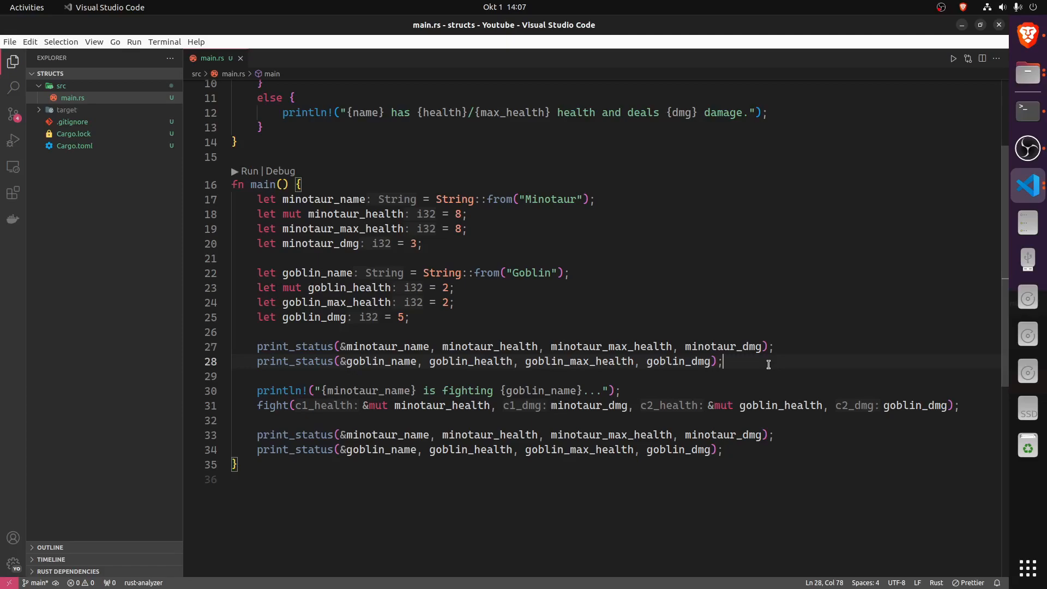
pyautogui.moveTo(780, 365)
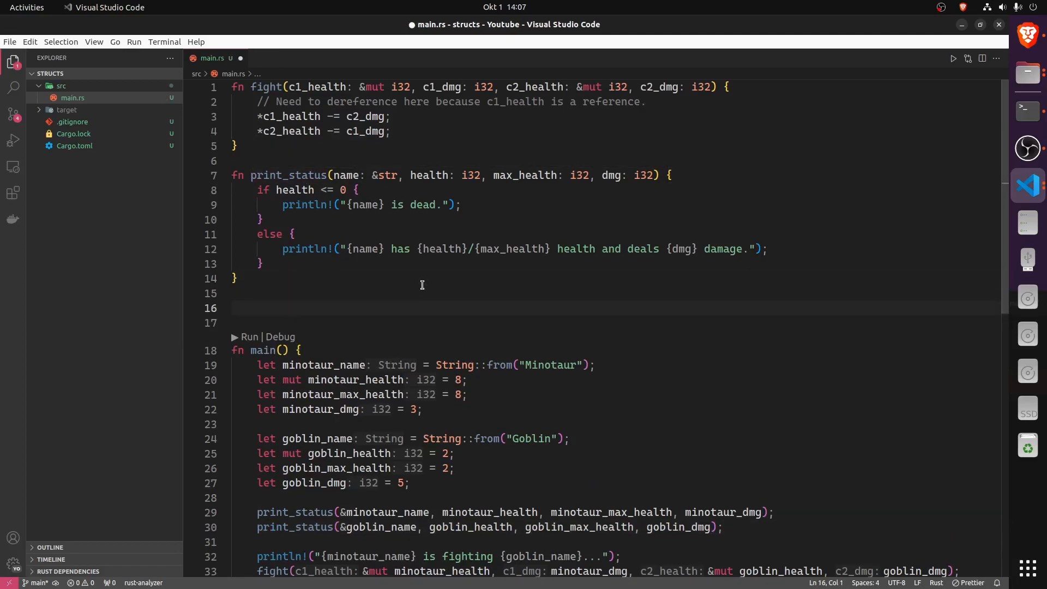
# Start struct Creature with a name: String field
pyautogui.write('struct C')
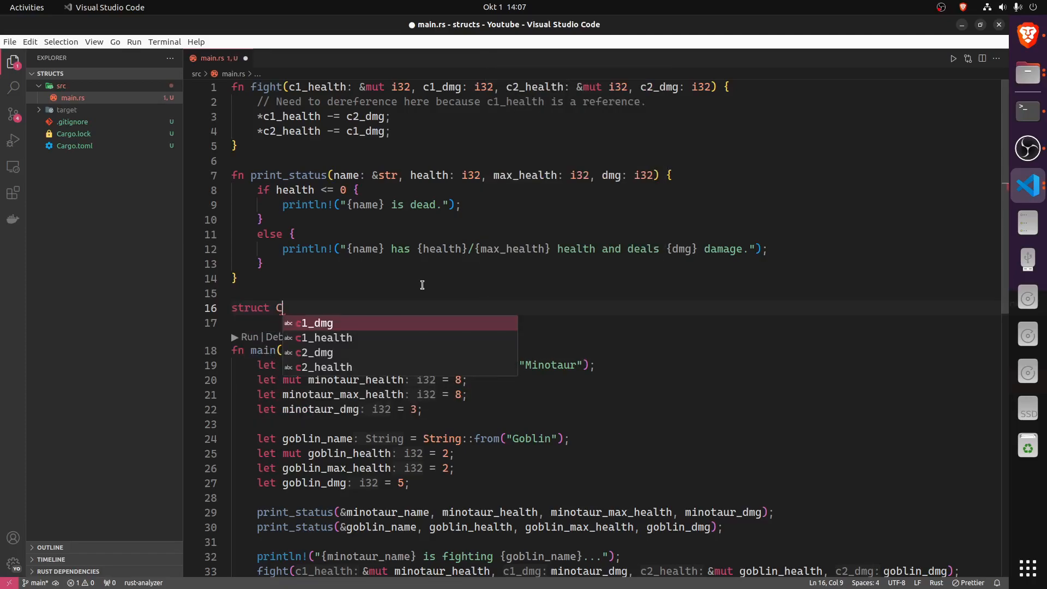
pyautogui.write('reature {')
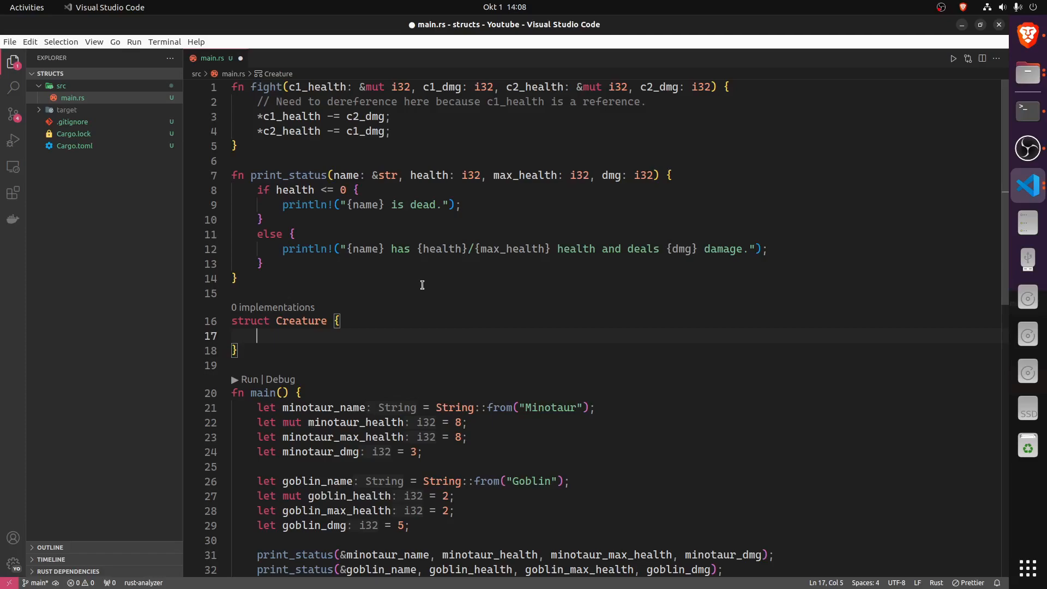
pyautogui.scroll(-3)
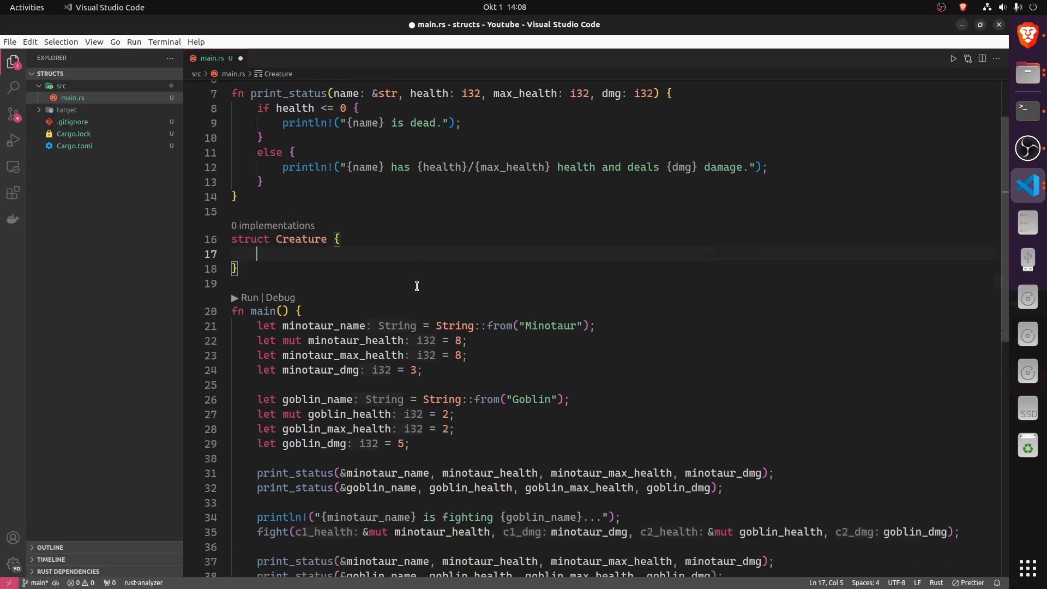
pyautogui.moveTo(462, 239)
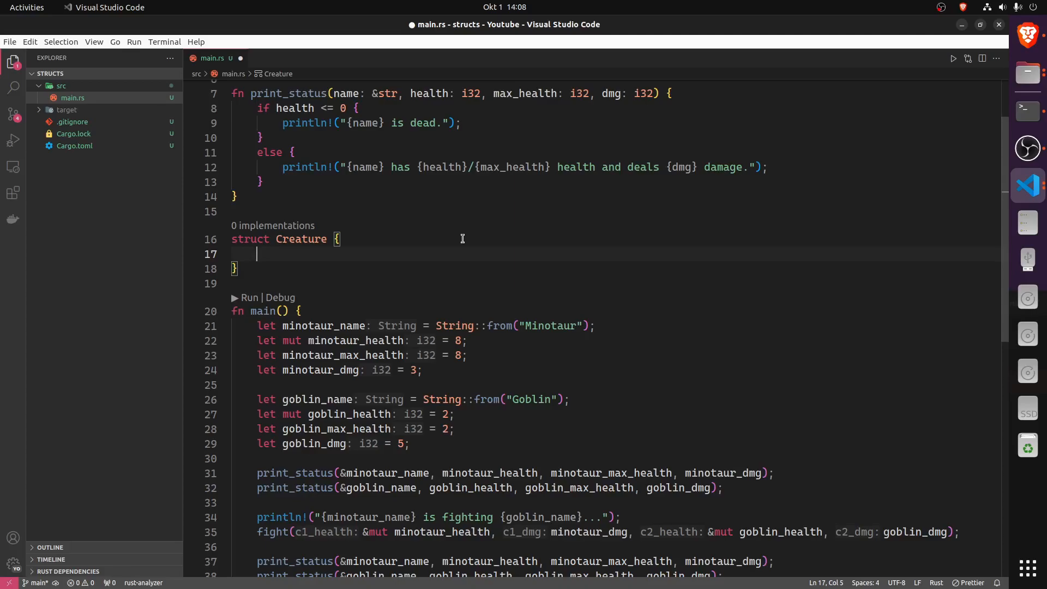
pyautogui.write('name:')
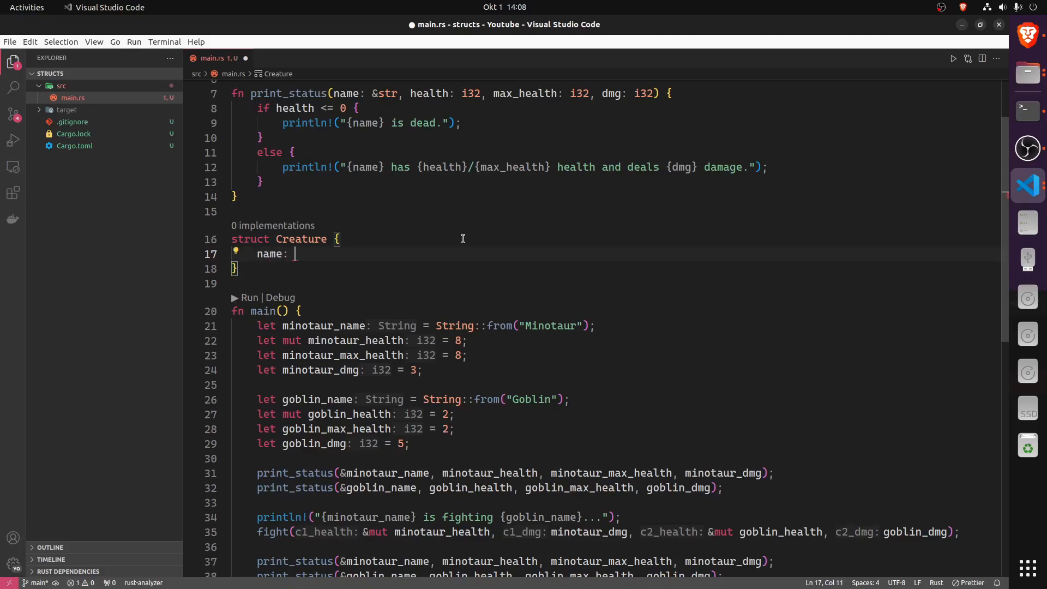
pyautogui.write('String,')
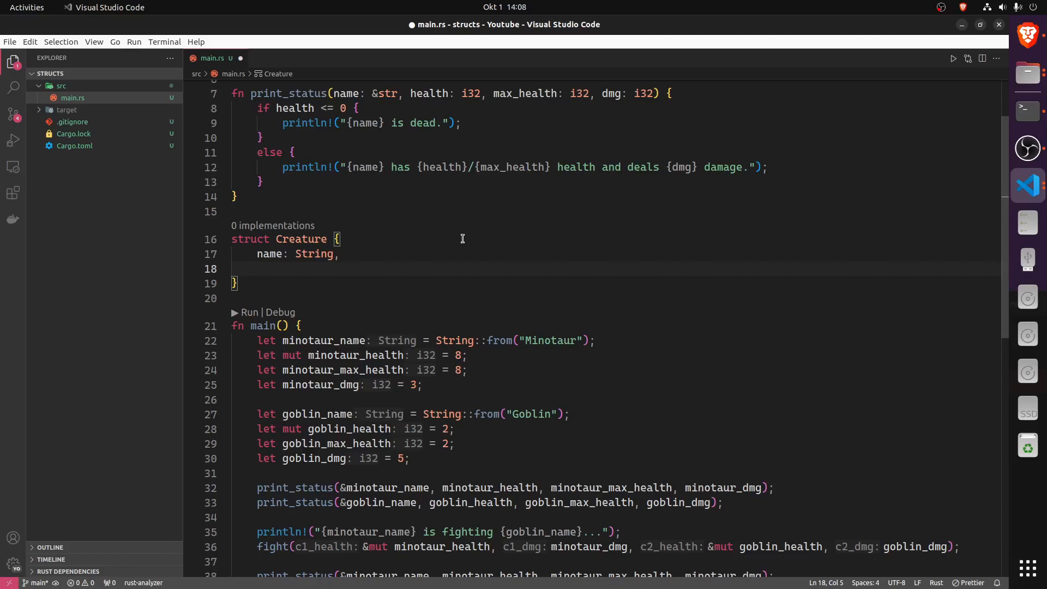
# Add health, max_health and dmg fields typed as i32
pyautogui.write('health')
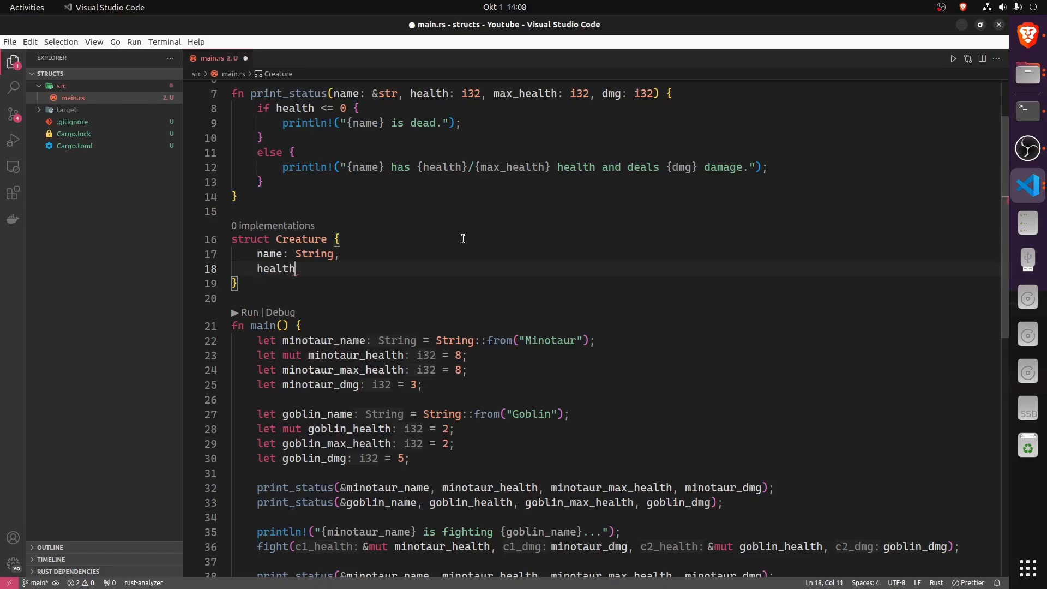
pyautogui.write(': i32,')
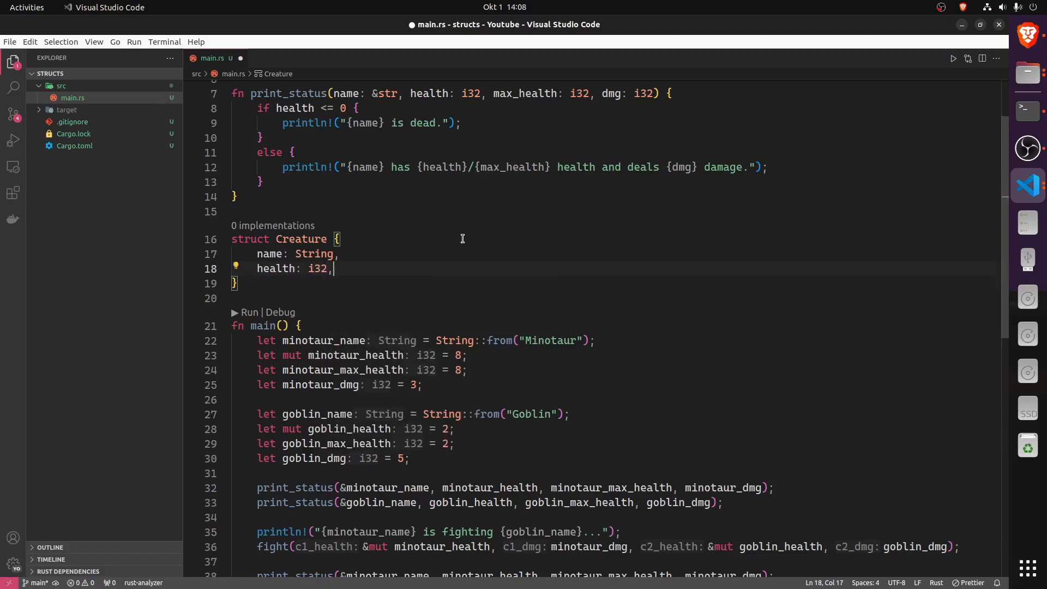
pyautogui.write('max')
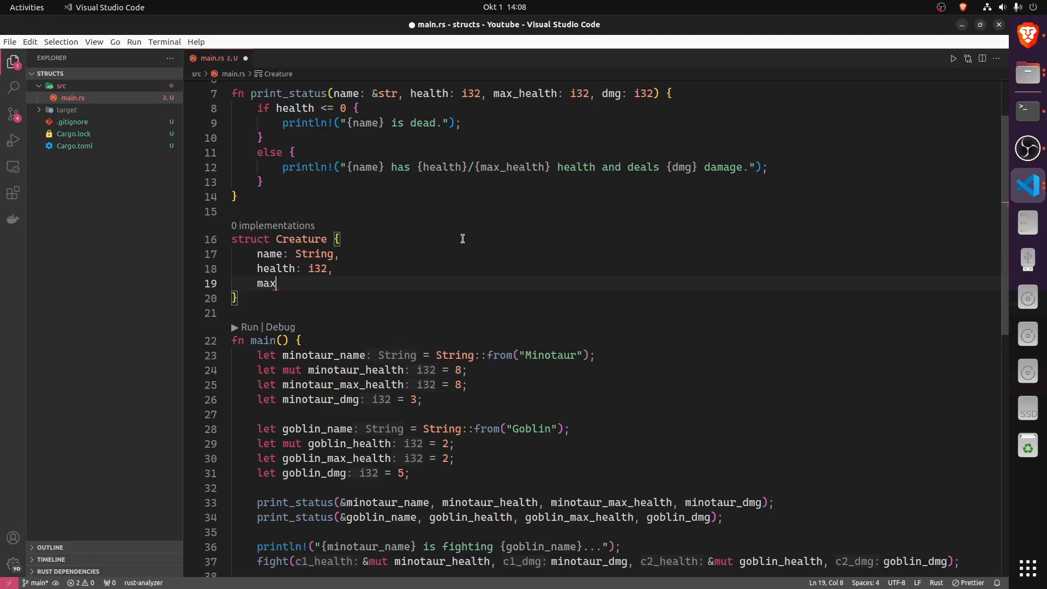
pyautogui.write('_health: i32,')
pyautogui.write('dm')
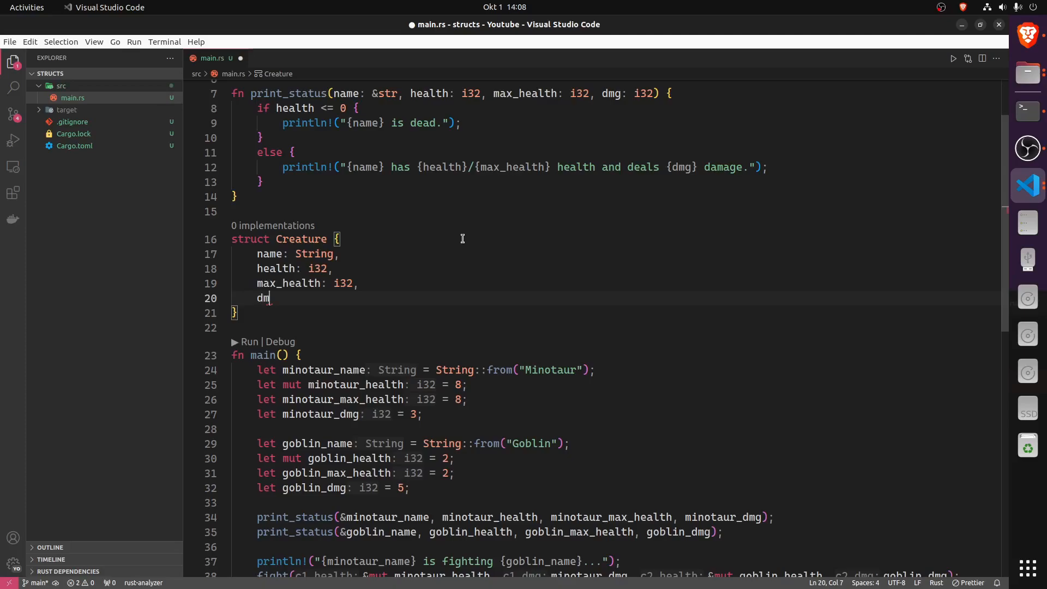
pyautogui.write('g: i32')
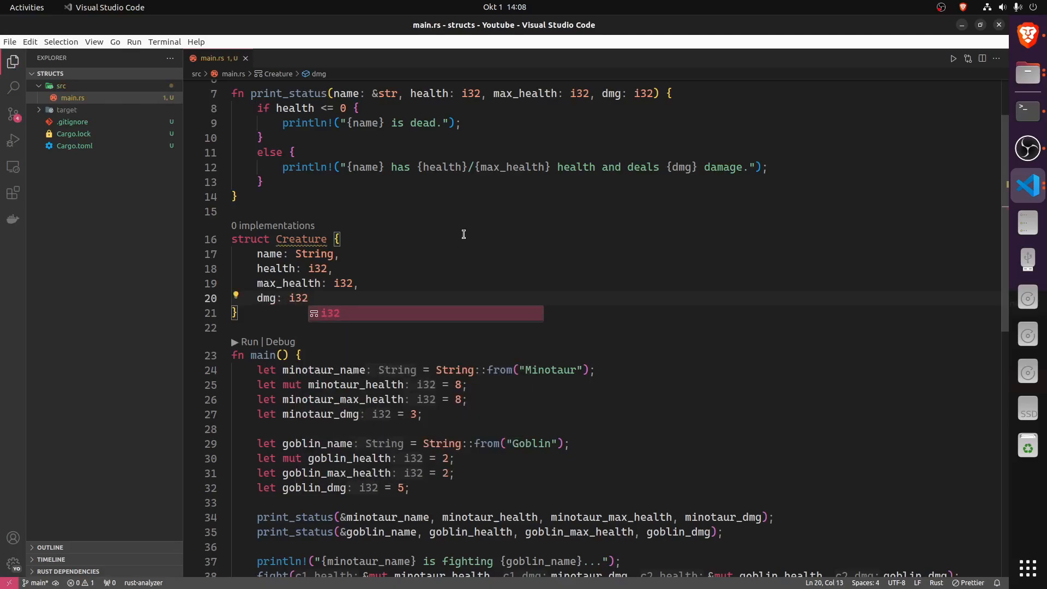
pyautogui.write(',')
pyautogui.write('let m')
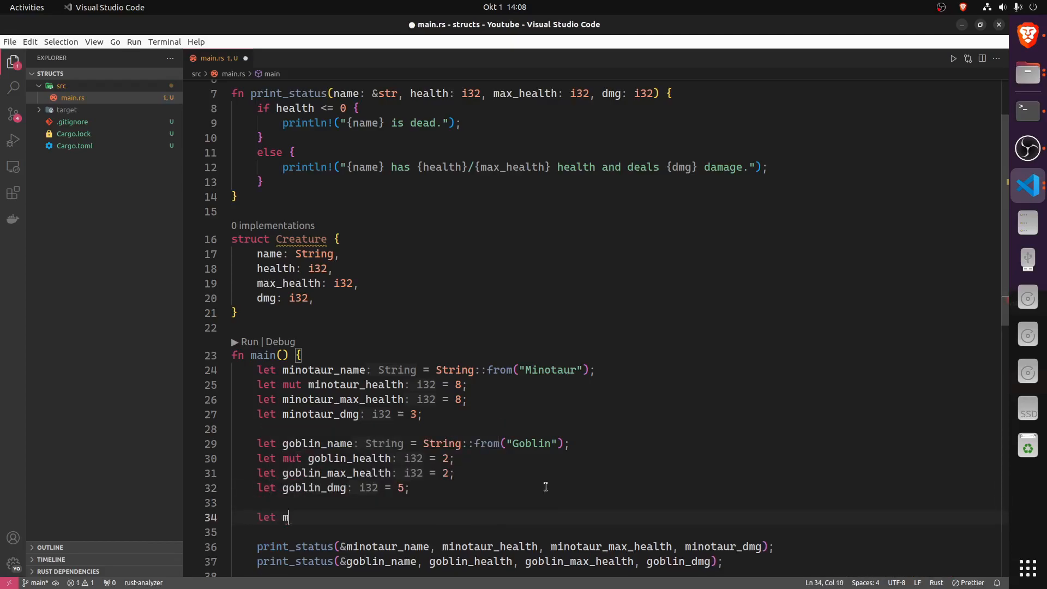
# Declare let mut minotaur: Creature with name String::from("Minotaur"), health 8, max_health 8, dmg 3
pyautogui.write('inotaur')
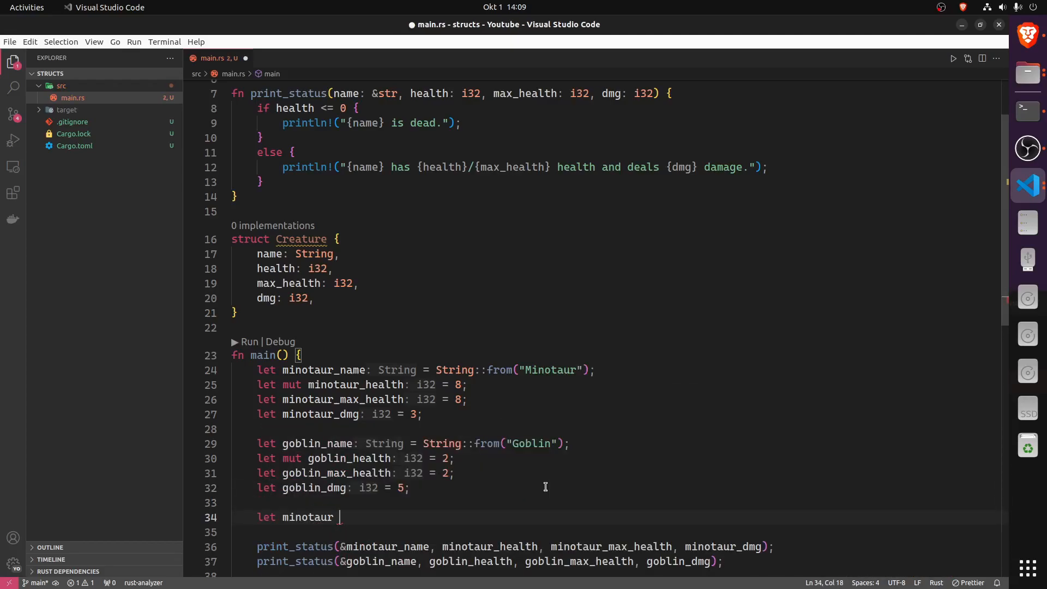
pyautogui.write('= Creature {')
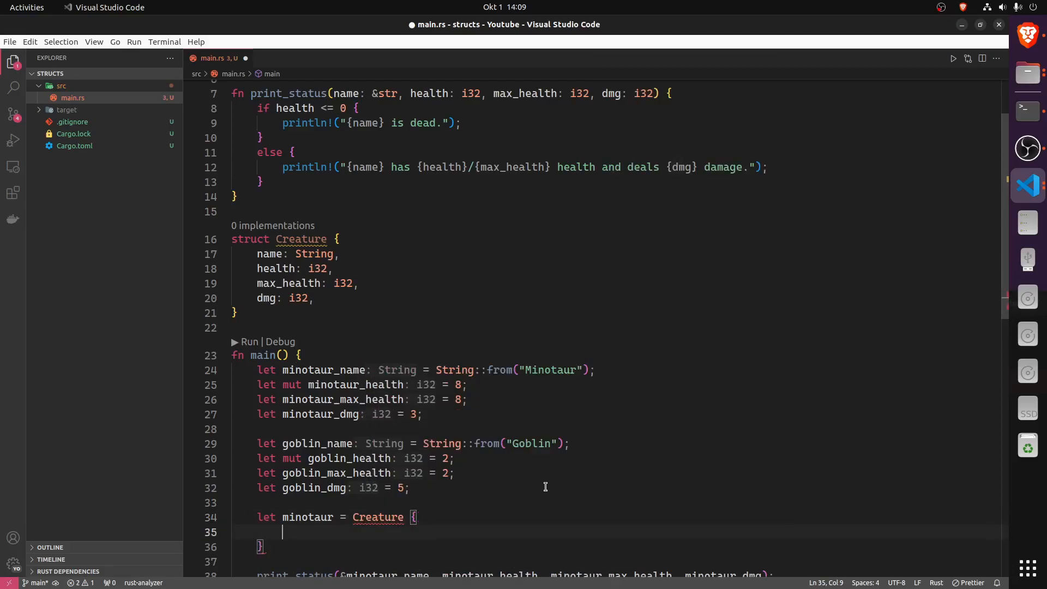
pyautogui.write(': Creature')
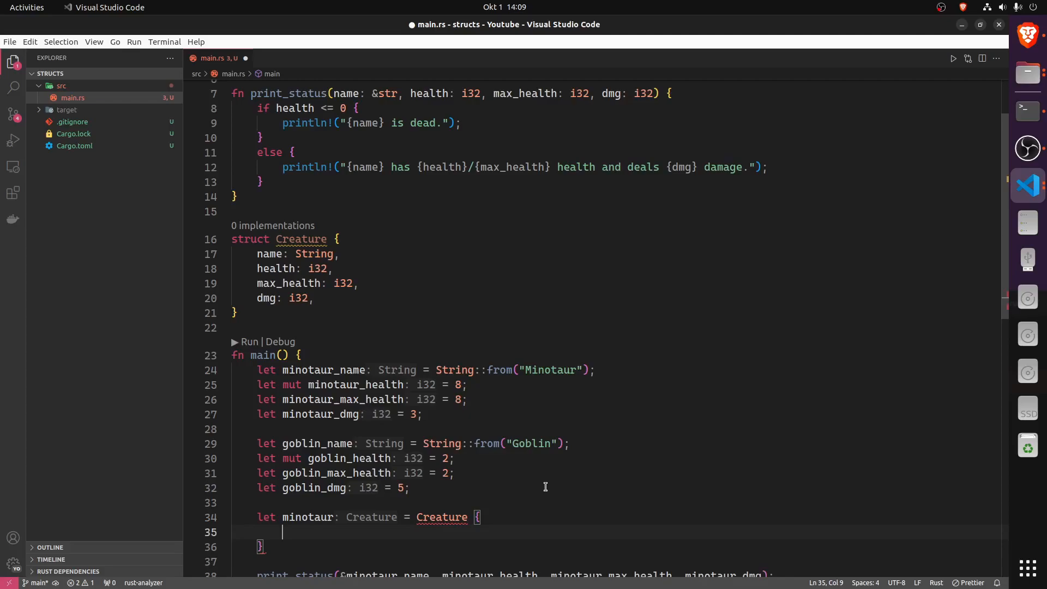
pyautogui.write('name:')
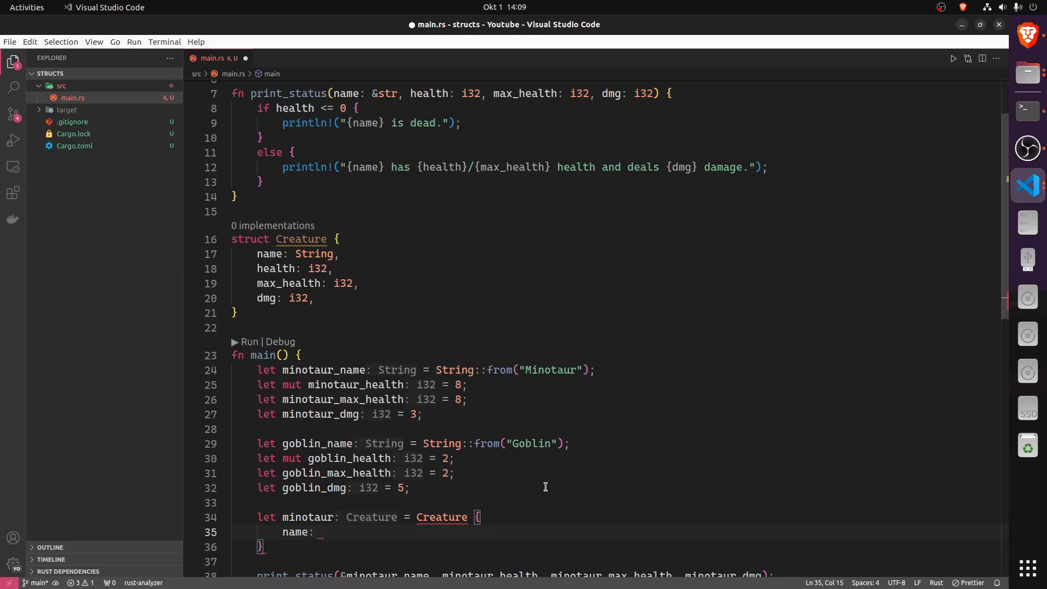
pyautogui.write('String::from(')
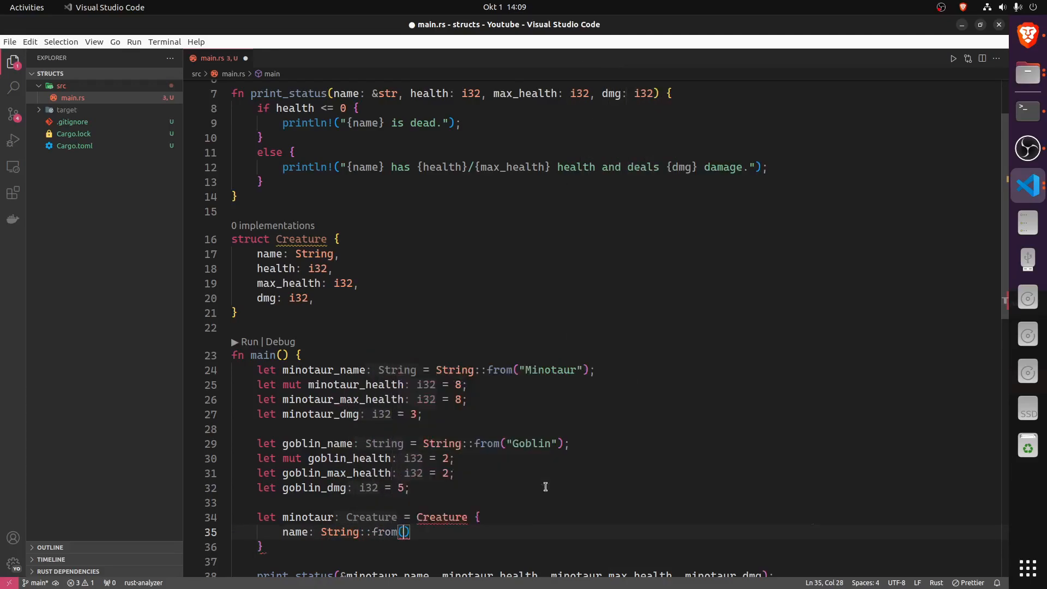
pyautogui.write('"Minotaur"')
pyautogui.write('dmg: 3')
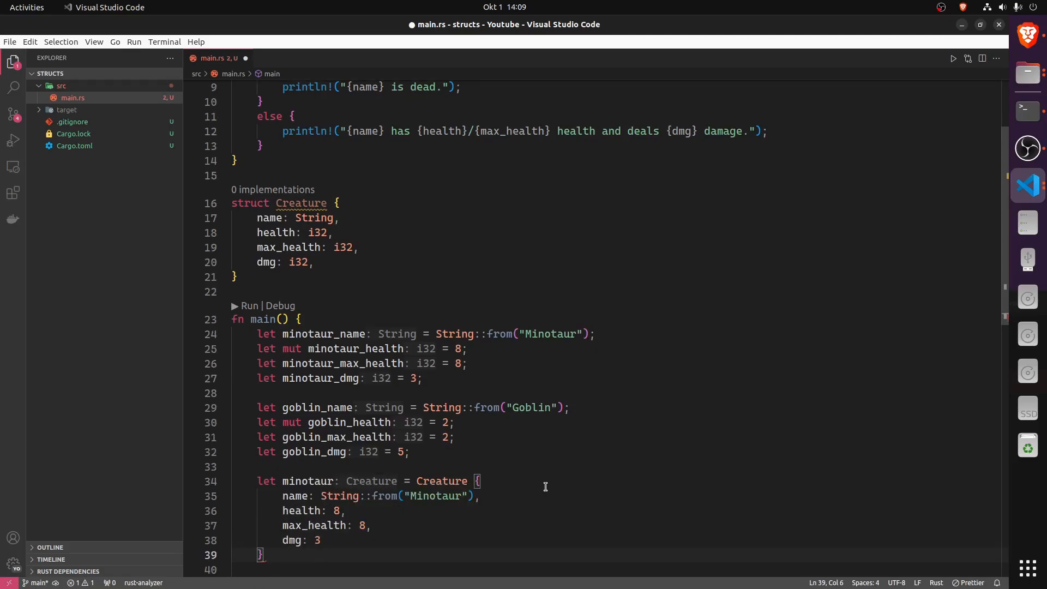
pyautogui.write(';')
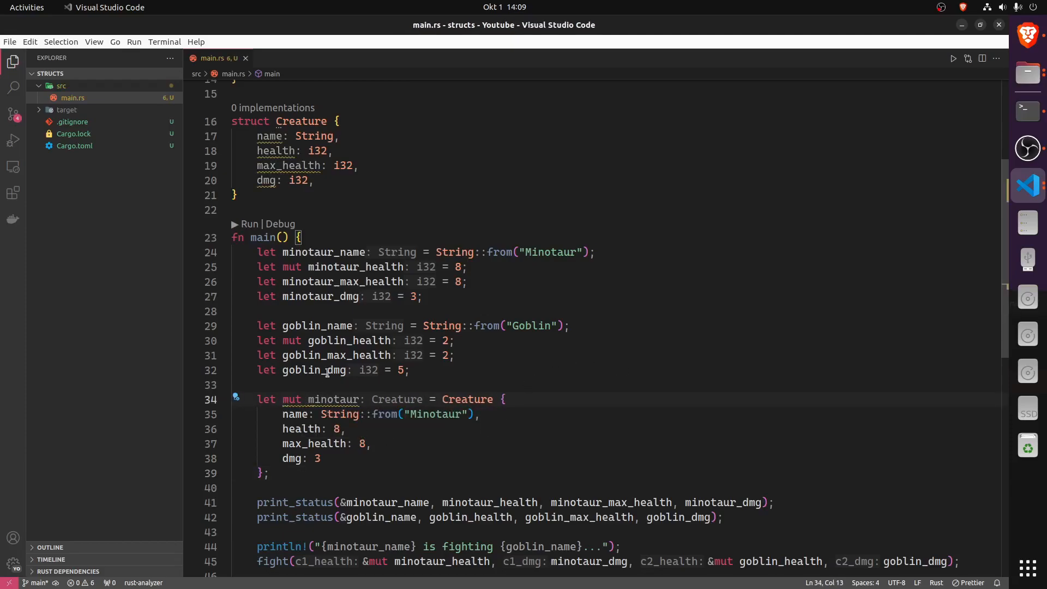
pyautogui.moveTo(320, 252)
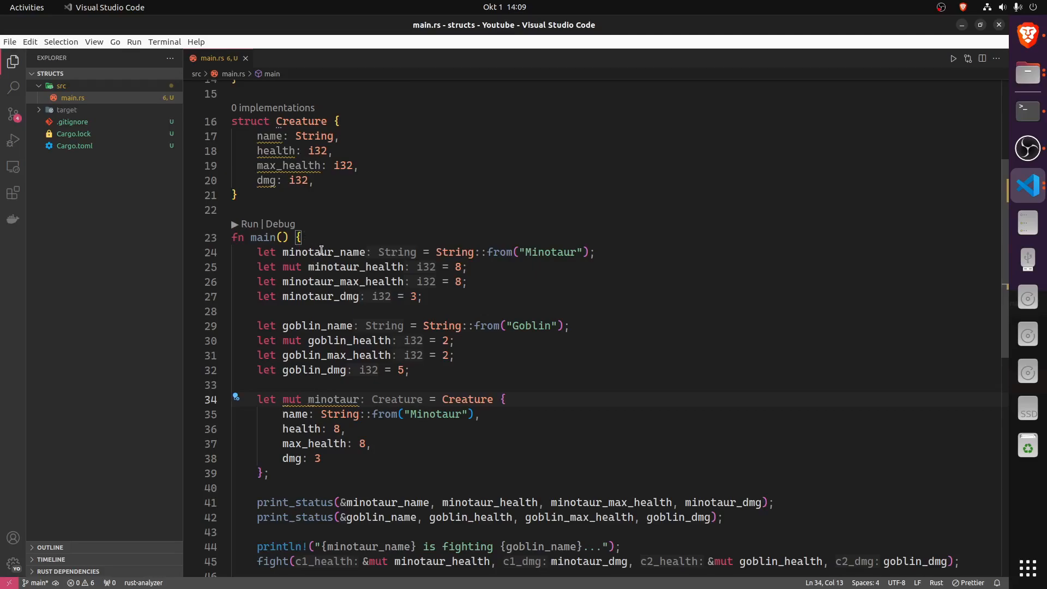
pyautogui.moveTo(320, 444)
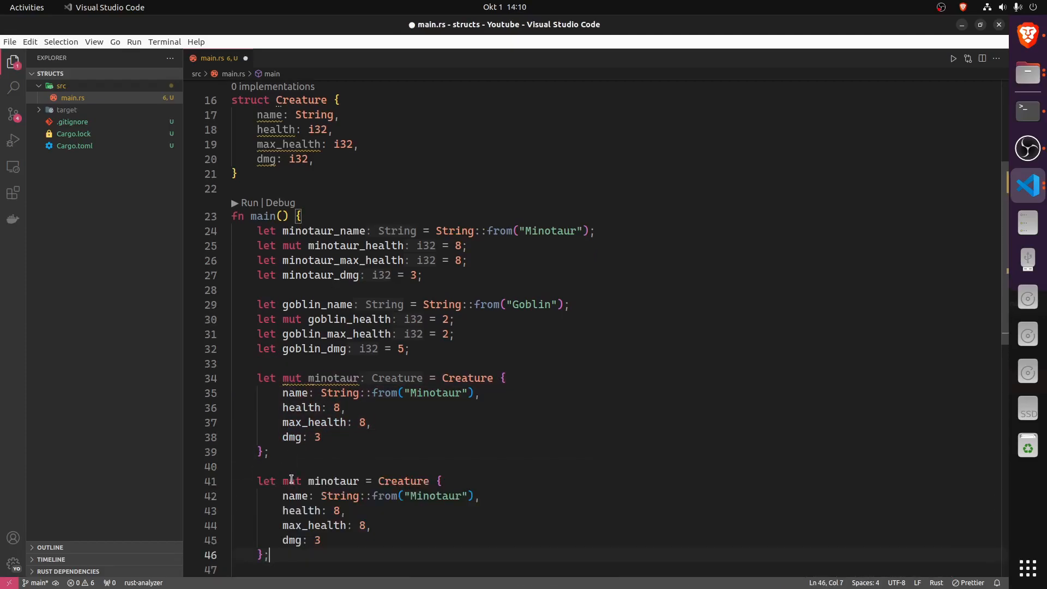
# Rename the pasted block to goblin: name "Goblin", health and max_health 2, dmg 5
pyautogui.write('goblin = C')
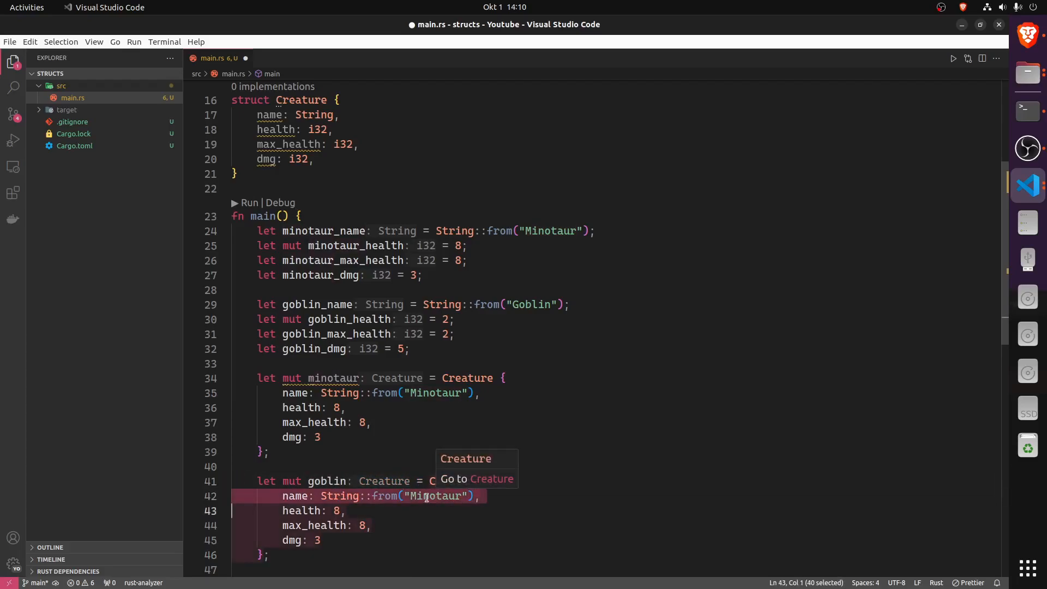
pyautogui.write('Goblin')
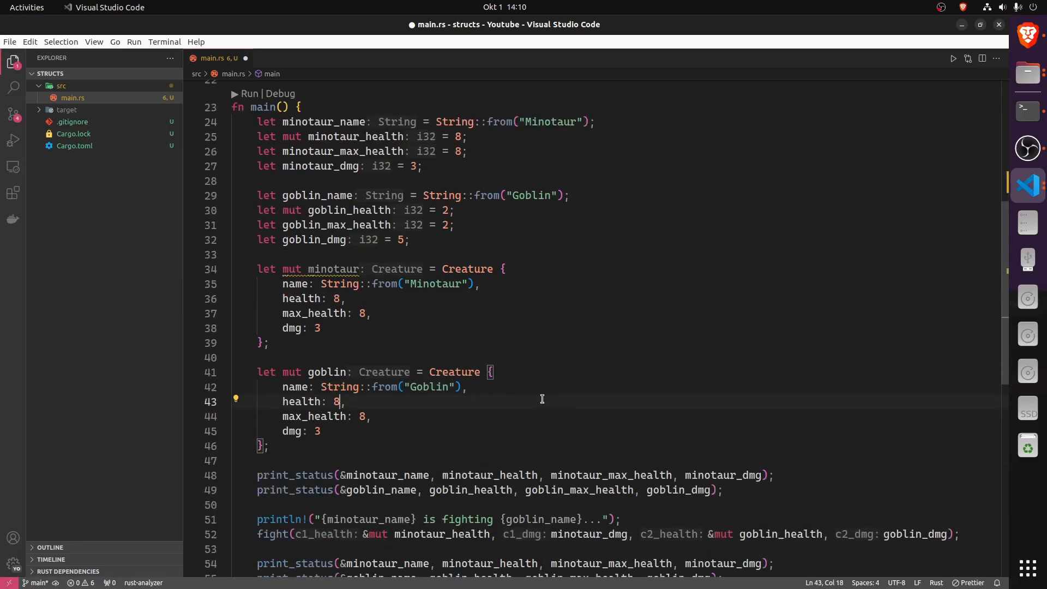
pyautogui.write('2')
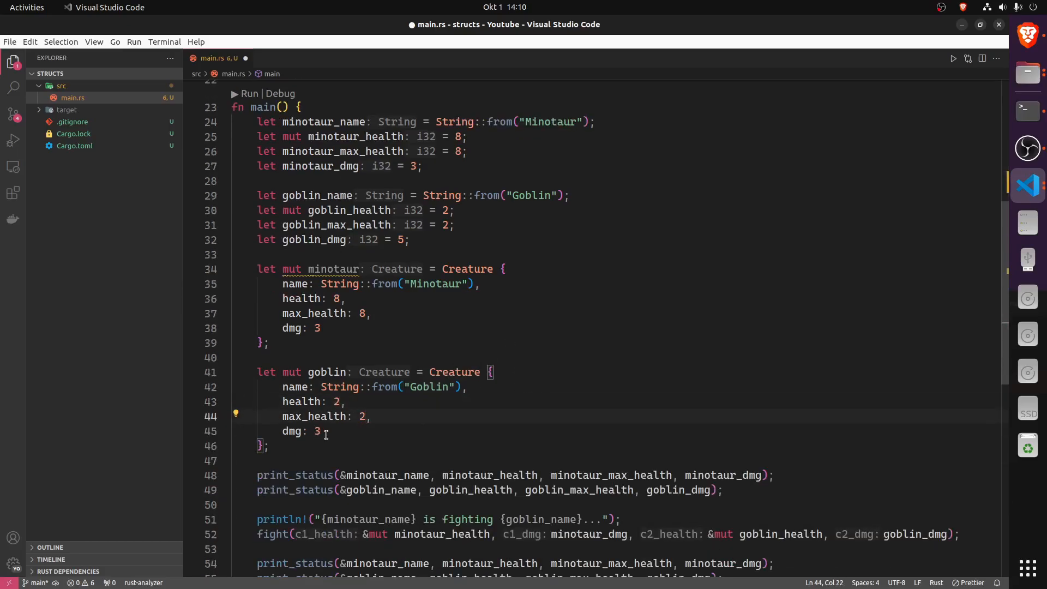
pyautogui.write('5')
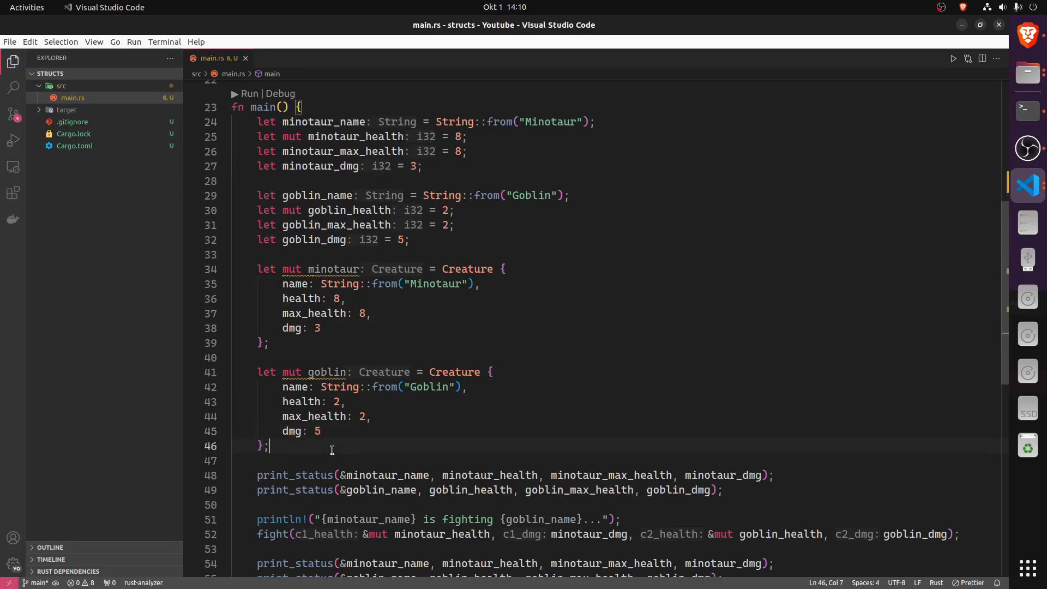
pyautogui.moveTo(472, 437)
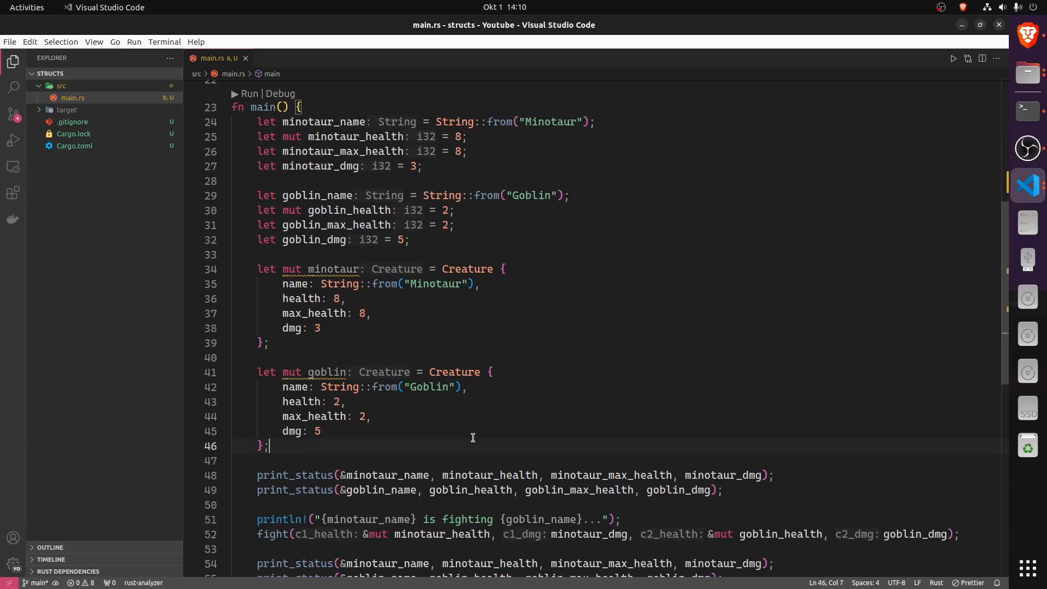
# Pass minotaur.name and minotaur.health to the first print_status call
pyautogui.scroll(-3)
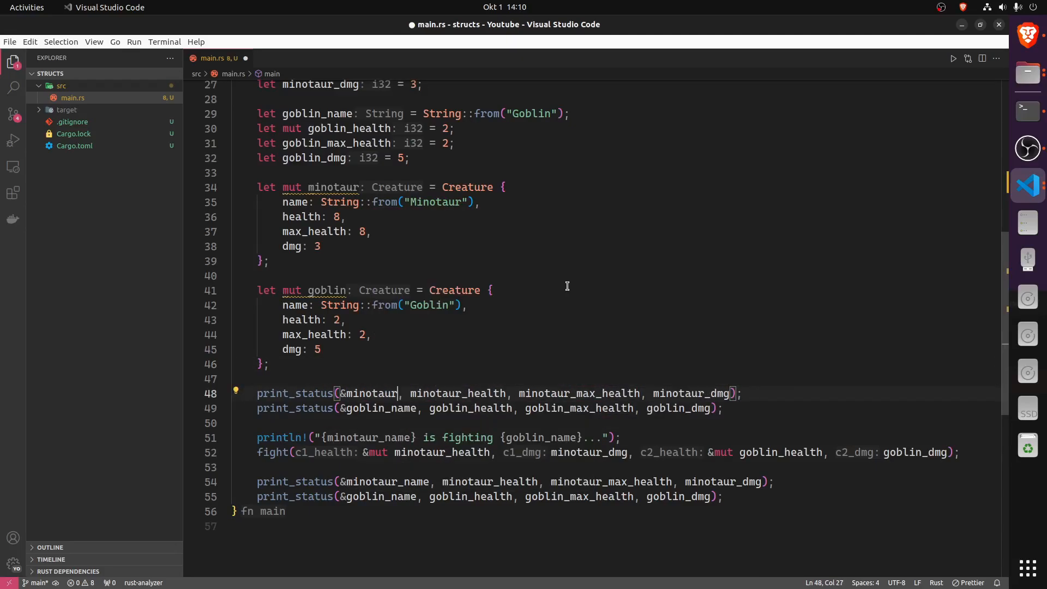
pyautogui.write('.')
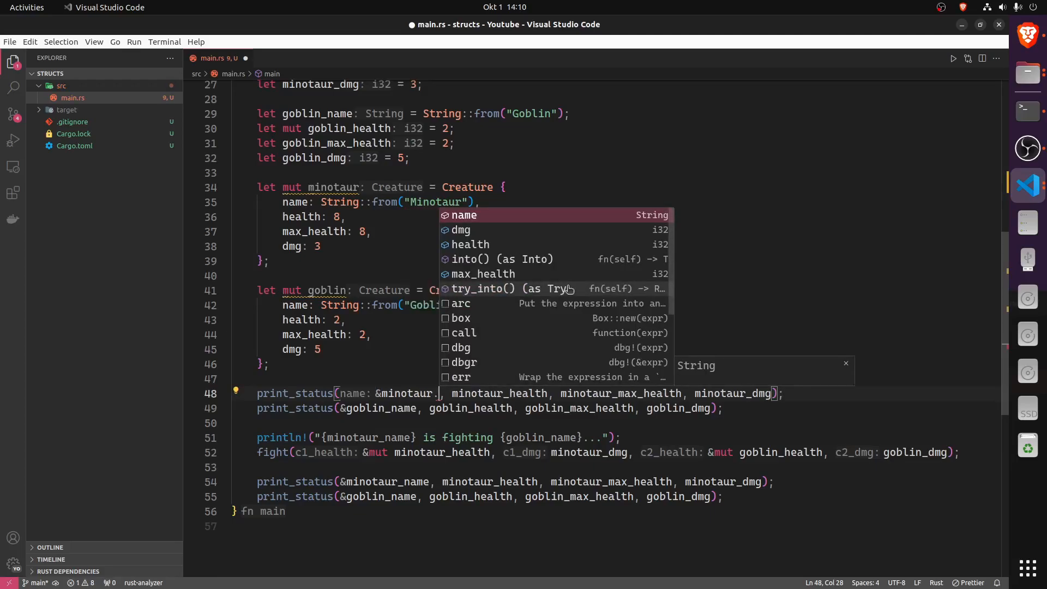
pyautogui.write('name')
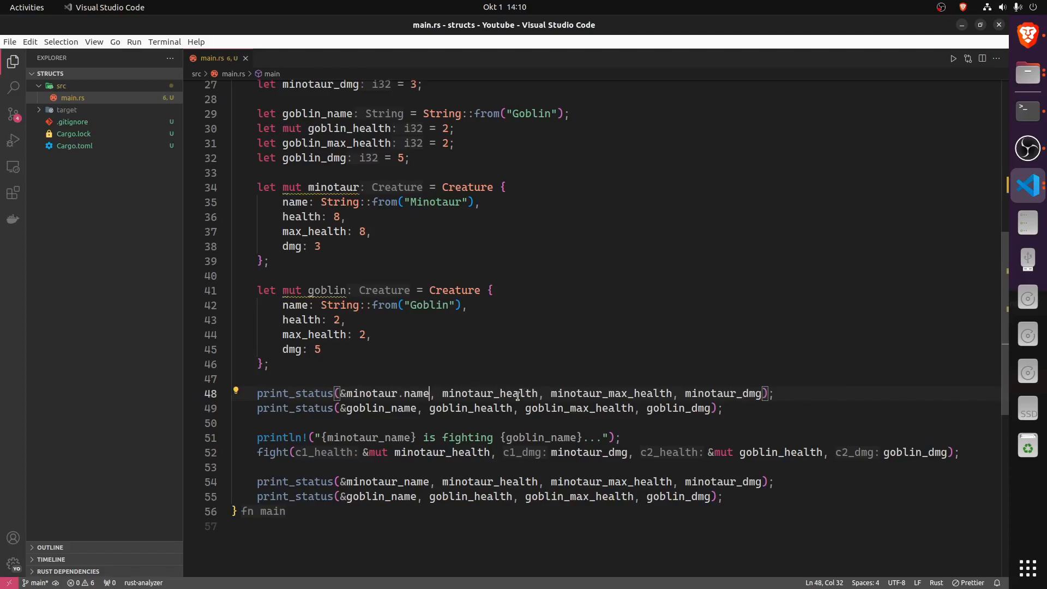
pyautogui.write('mino')
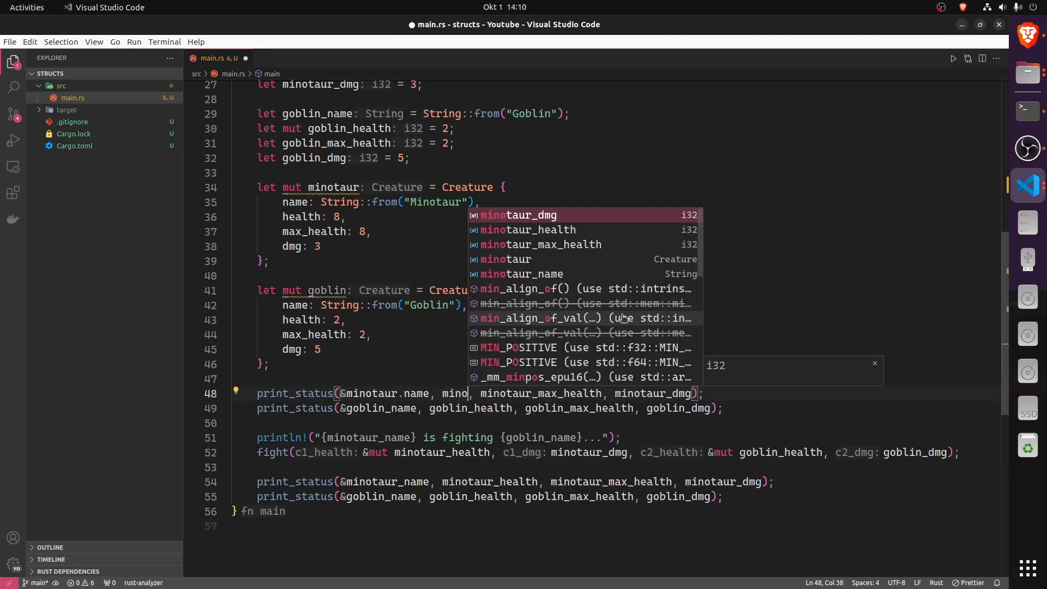
pyautogui.write('.health')
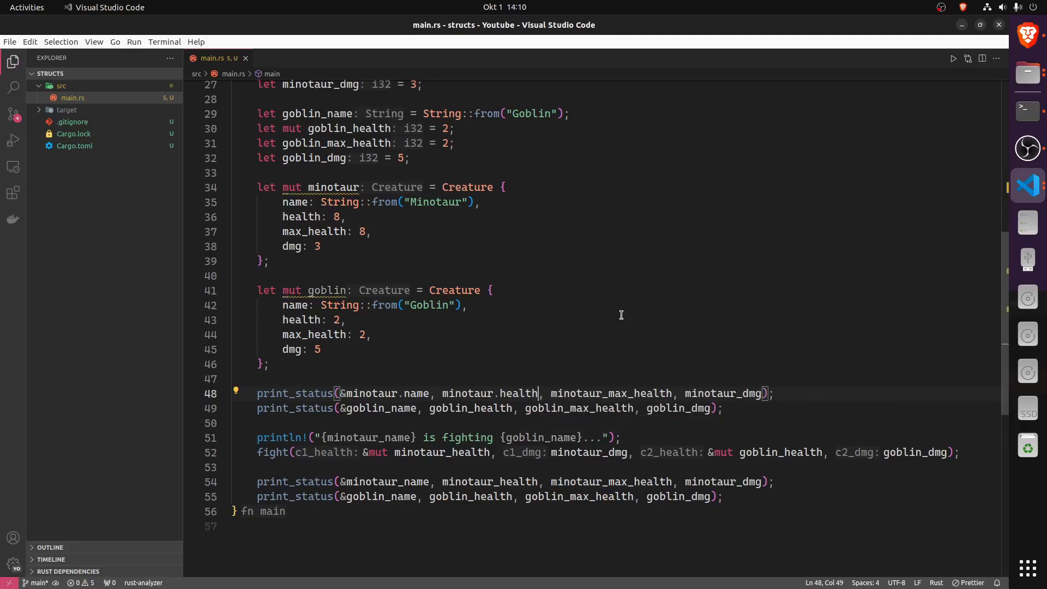
pyautogui.moveTo(516, 357)
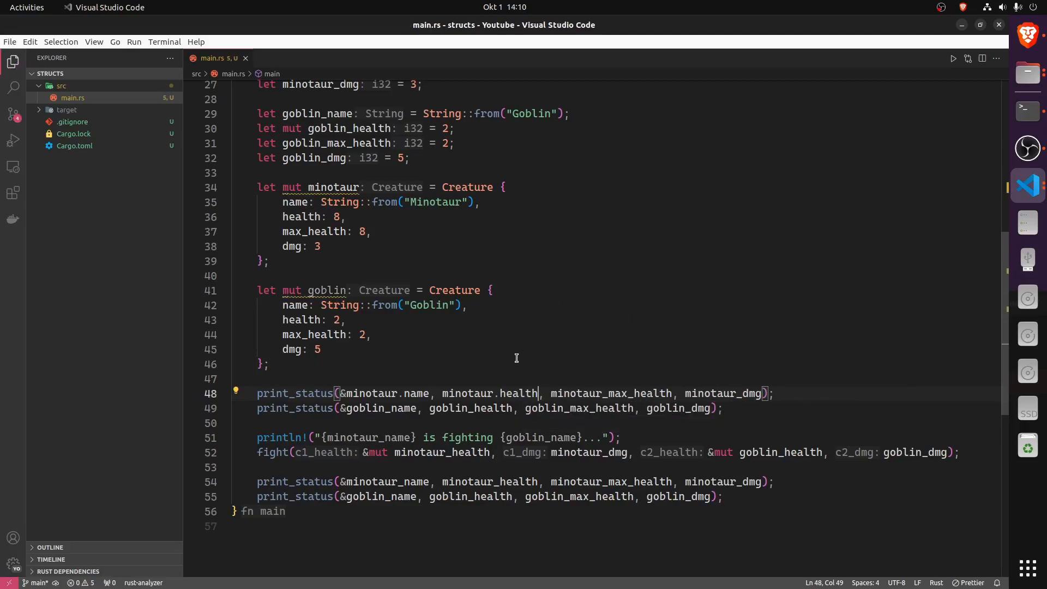
pyautogui.click(467, 393)
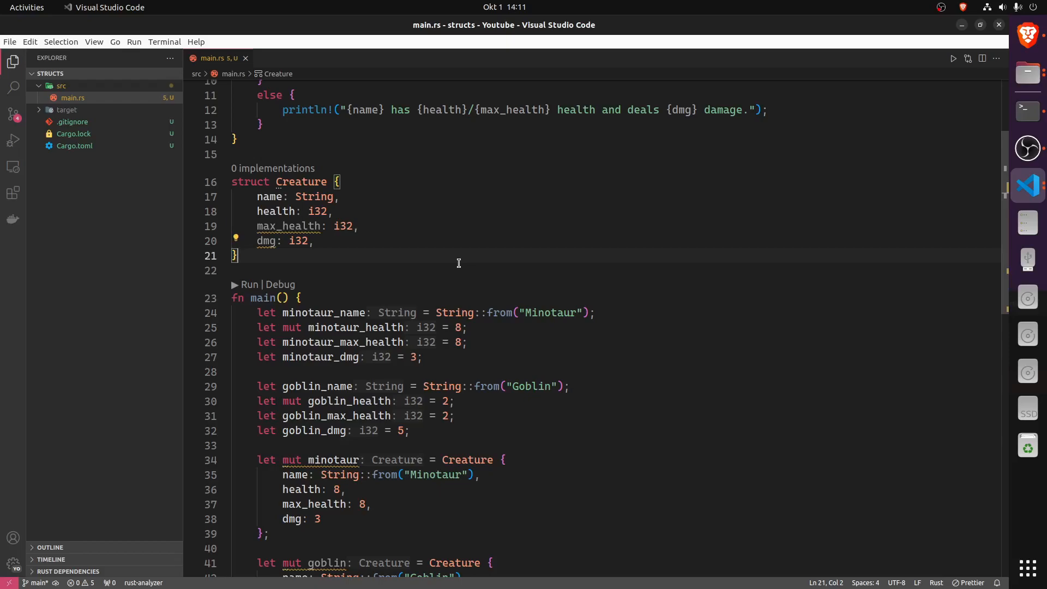
pyautogui.moveTo(462, 268)
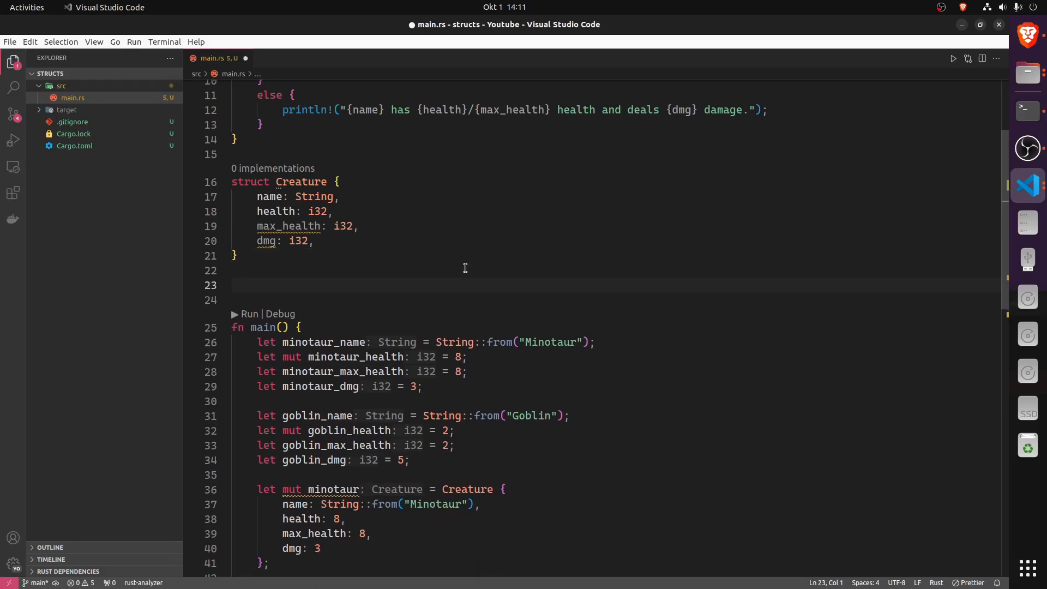
# Write impl Creature { } after the struct and paste print_status inside it
pyautogui.write('impl Creature {')
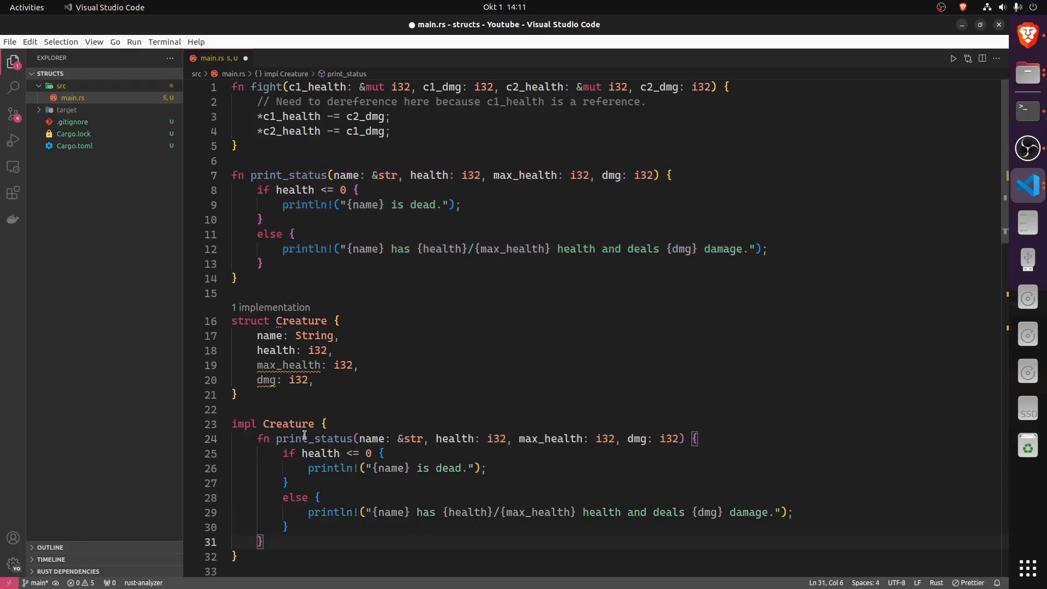
pyautogui.scroll(-3)
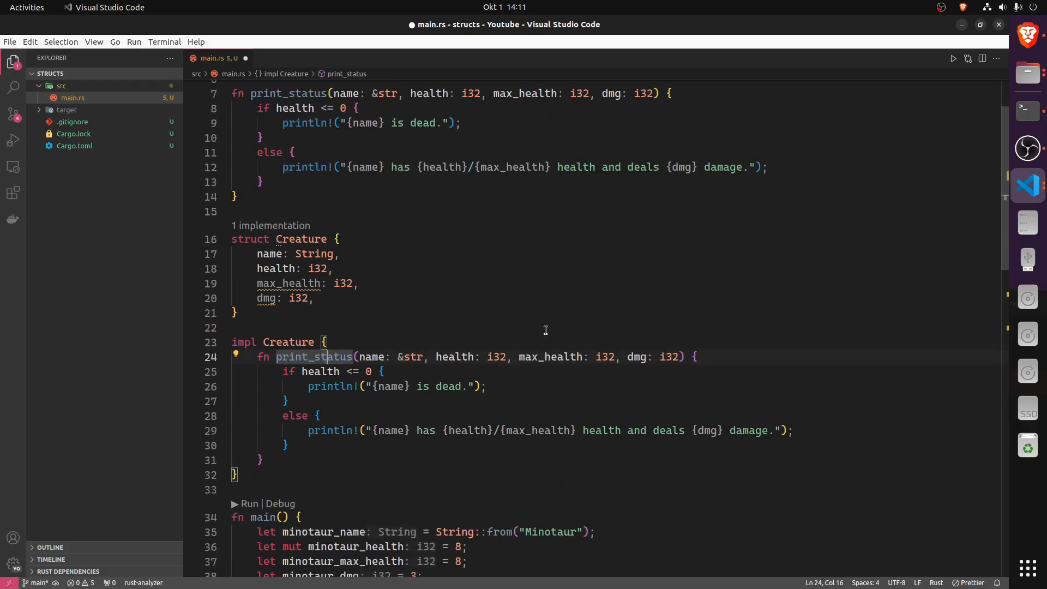
pyautogui.moveTo(337, 281)
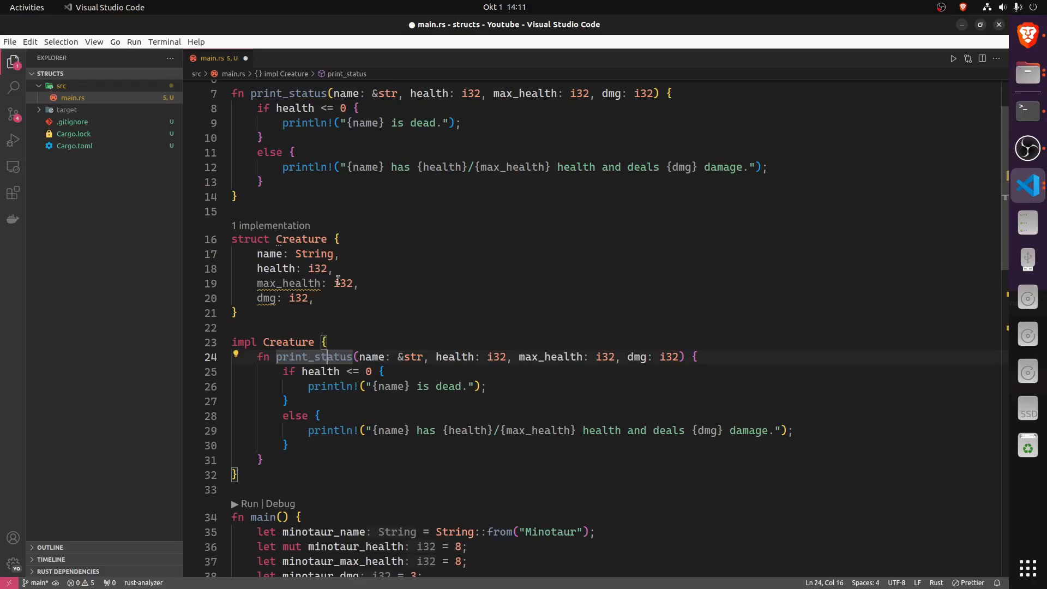
pyautogui.click(266, 298)
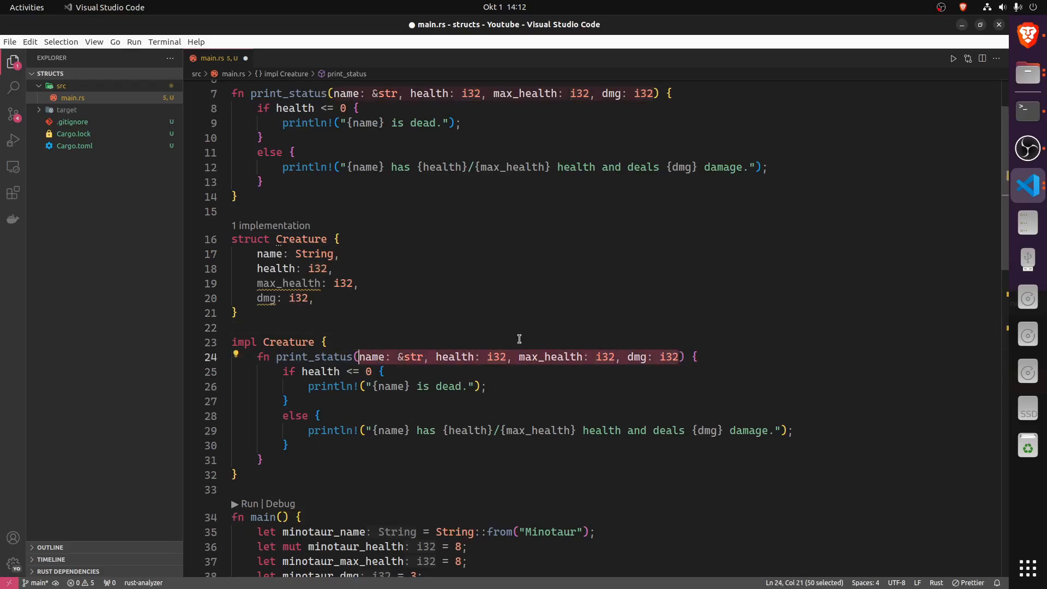
# Replace print_status's parameters with self, trying self: Self and &mut Self before settling on &self
pyautogui.write('self) {')
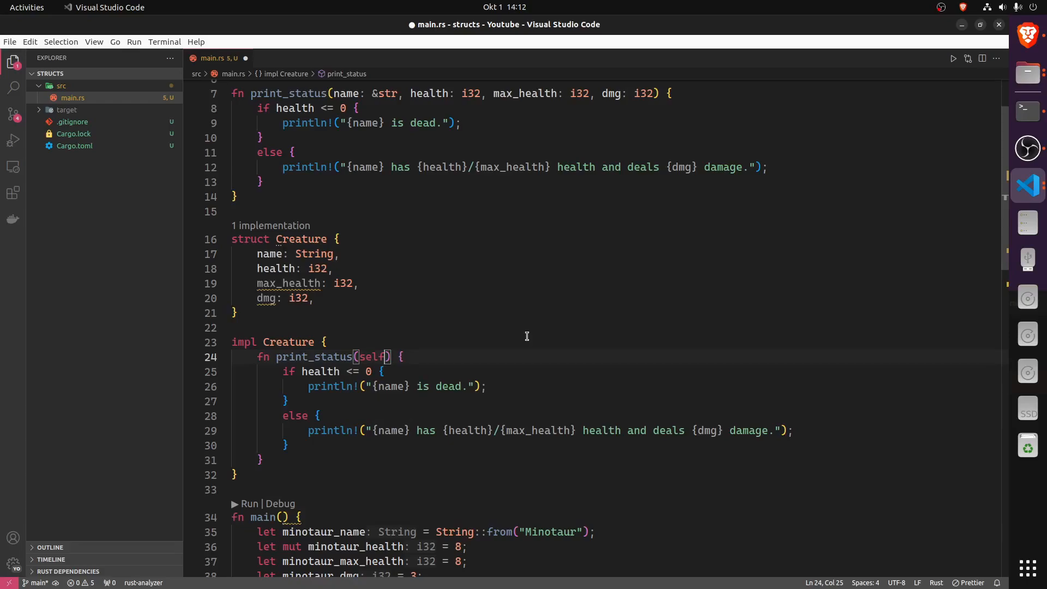
pyautogui.write(': Self')
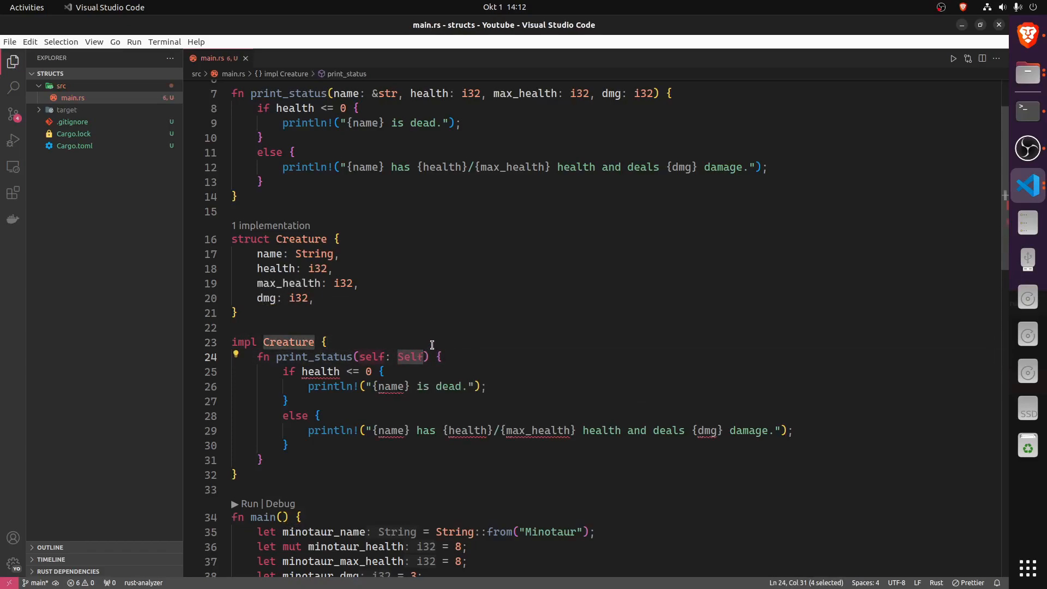
pyautogui.moveTo(334, 330)
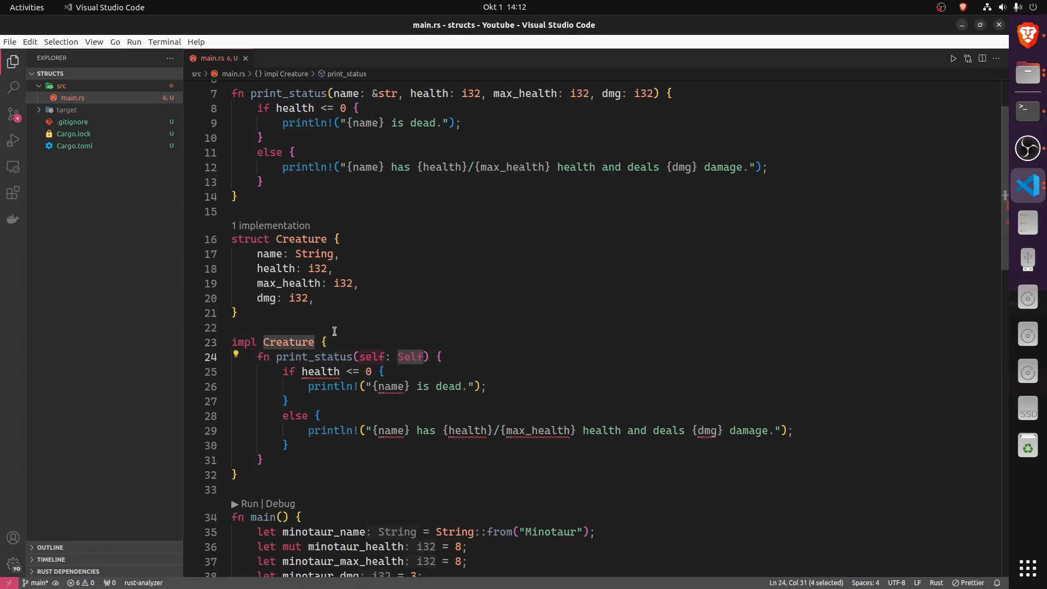
pyautogui.moveTo(288, 341)
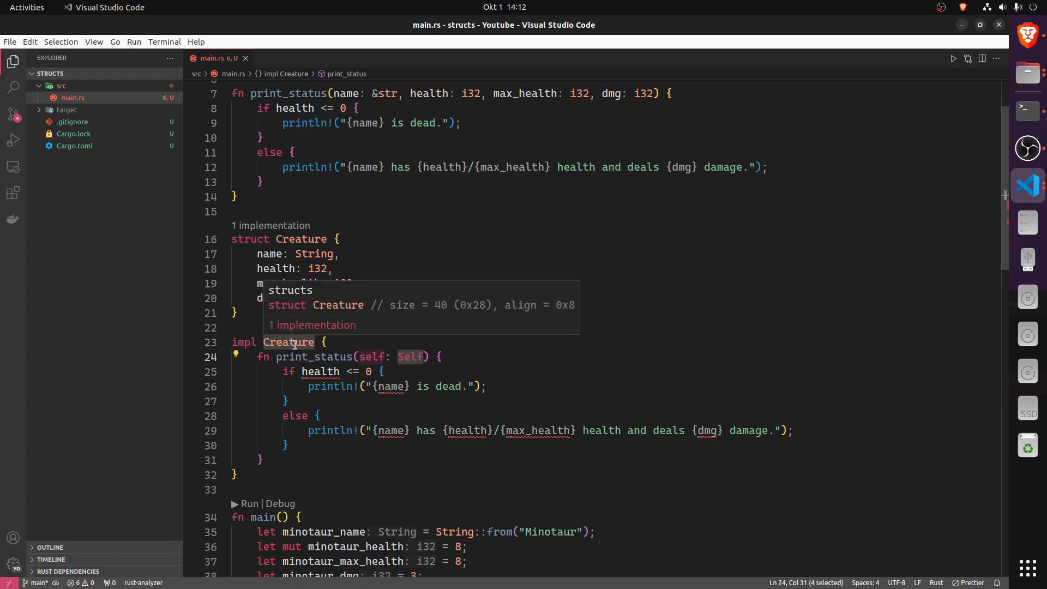
pyautogui.write('Creature')
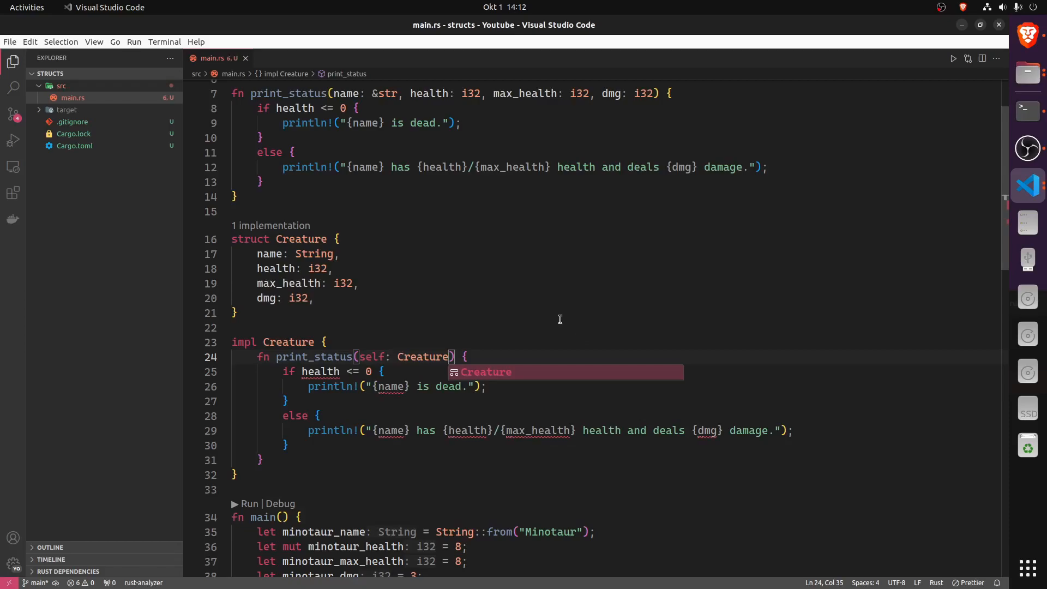
pyautogui.moveTo(519, 327)
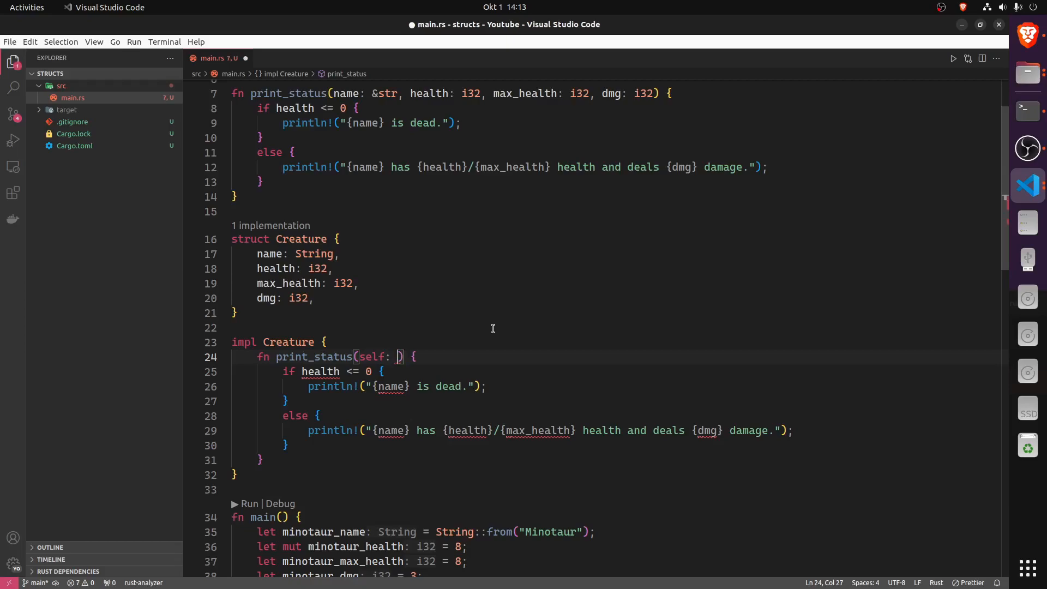
pyautogui.write('Se')
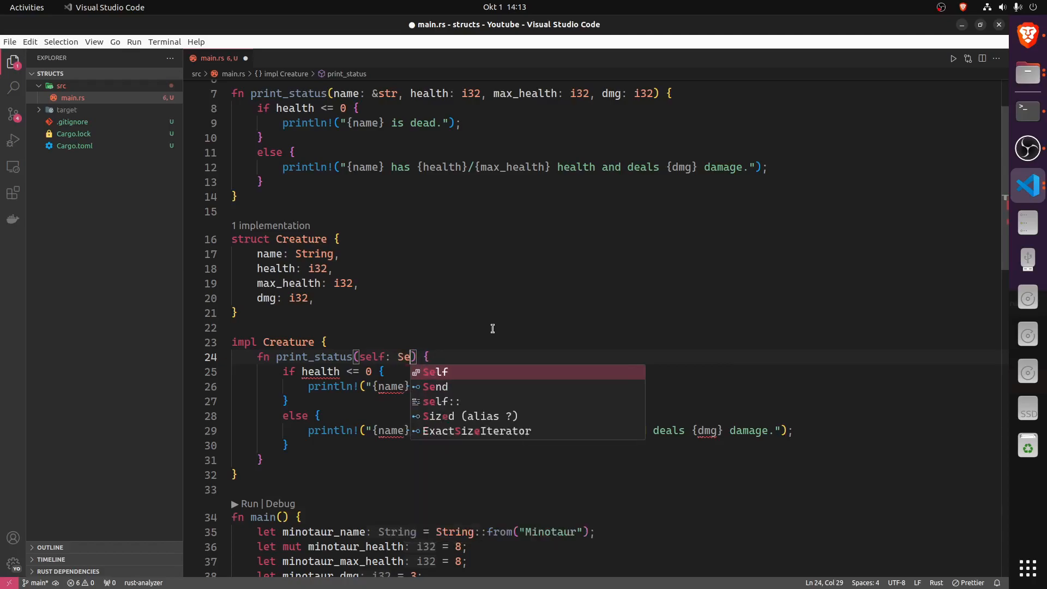
pyautogui.write('lf')
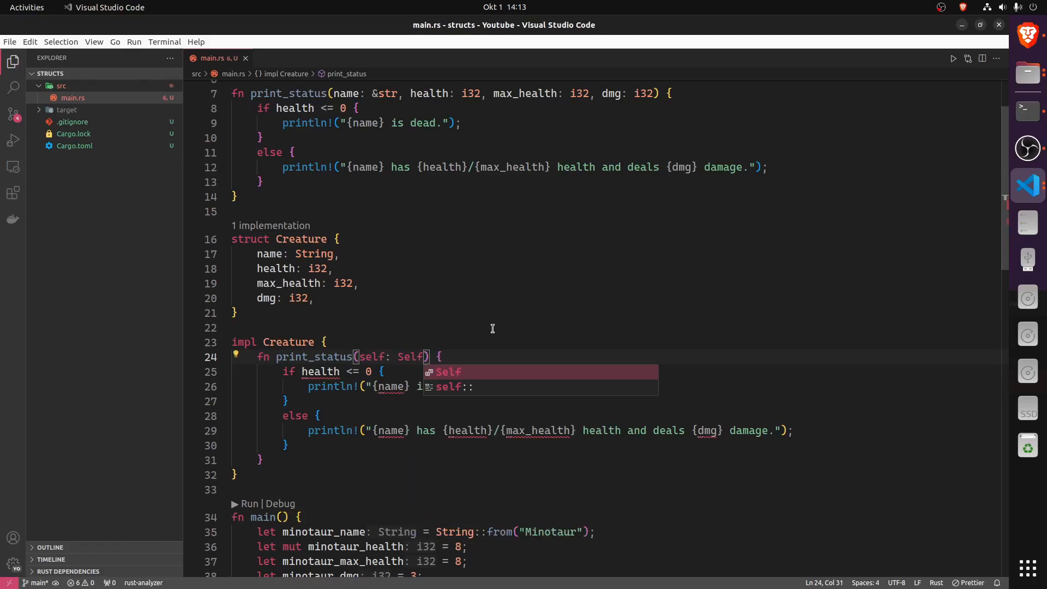
pyautogui.write('&')
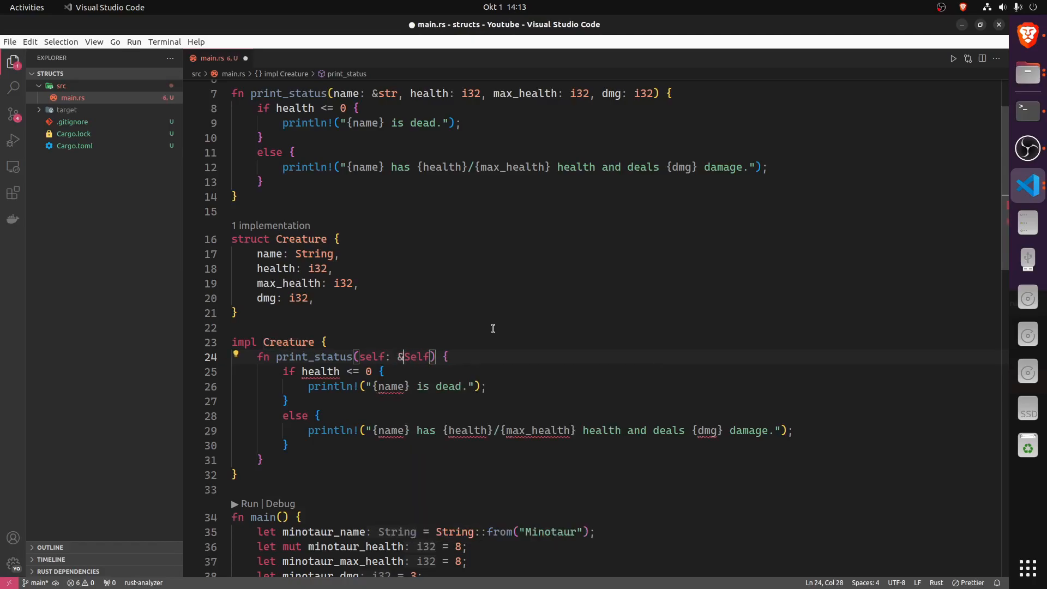
pyautogui.write('mut')
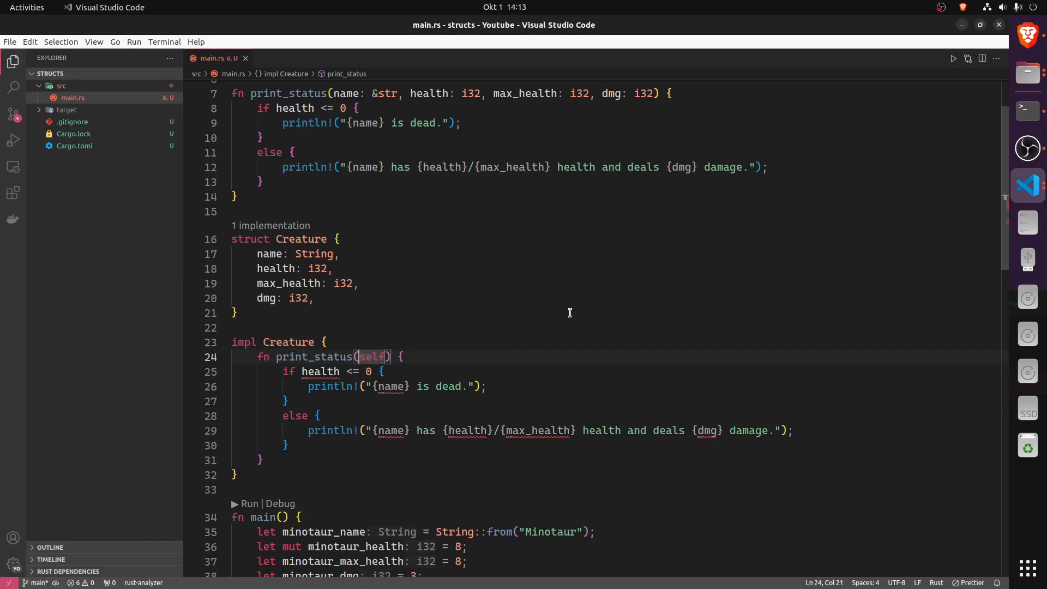
pyautogui.write('&')
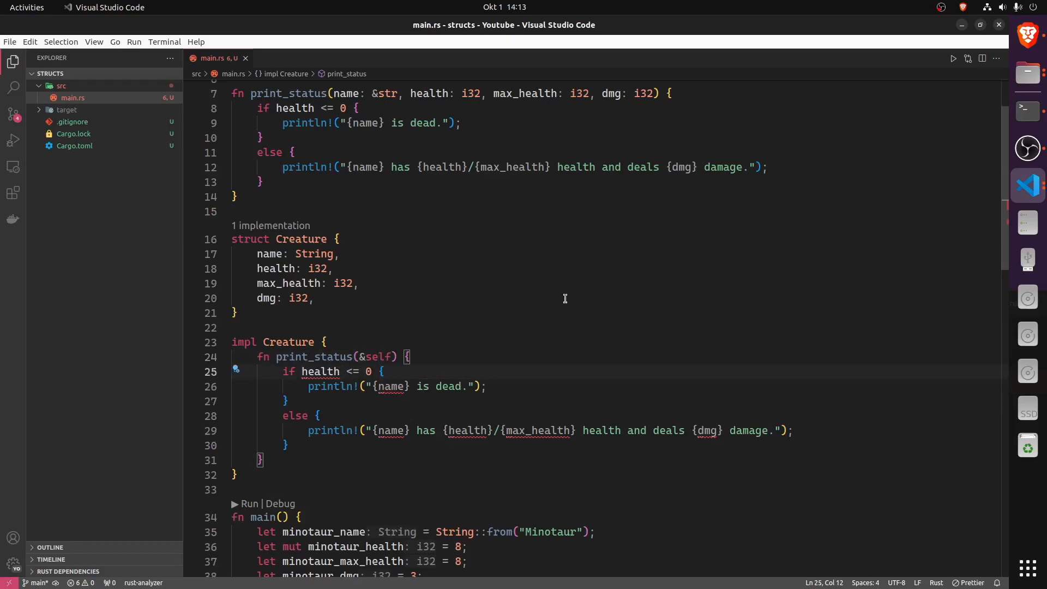
# Use self.health in the condition and print self.name, self.health via {} placeholders
pyautogui.write('sel')
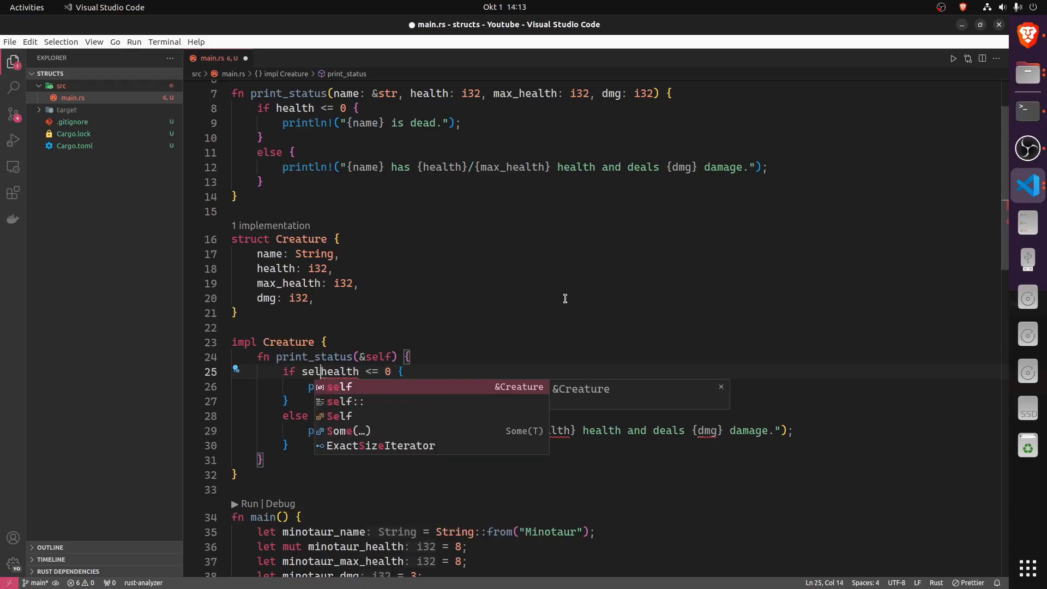
pyautogui.write('.')
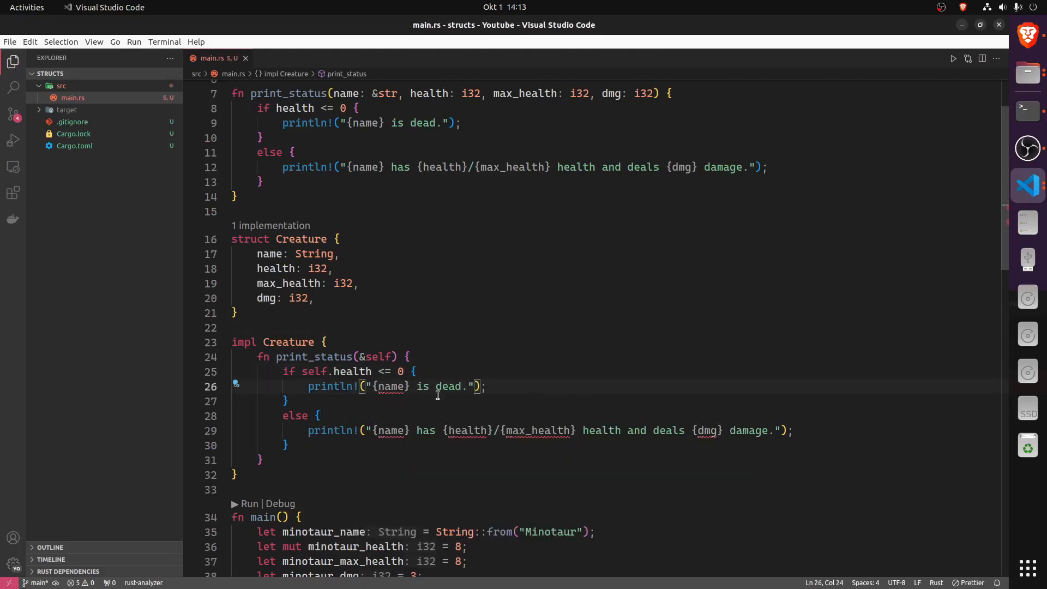
pyautogui.write('self.name')
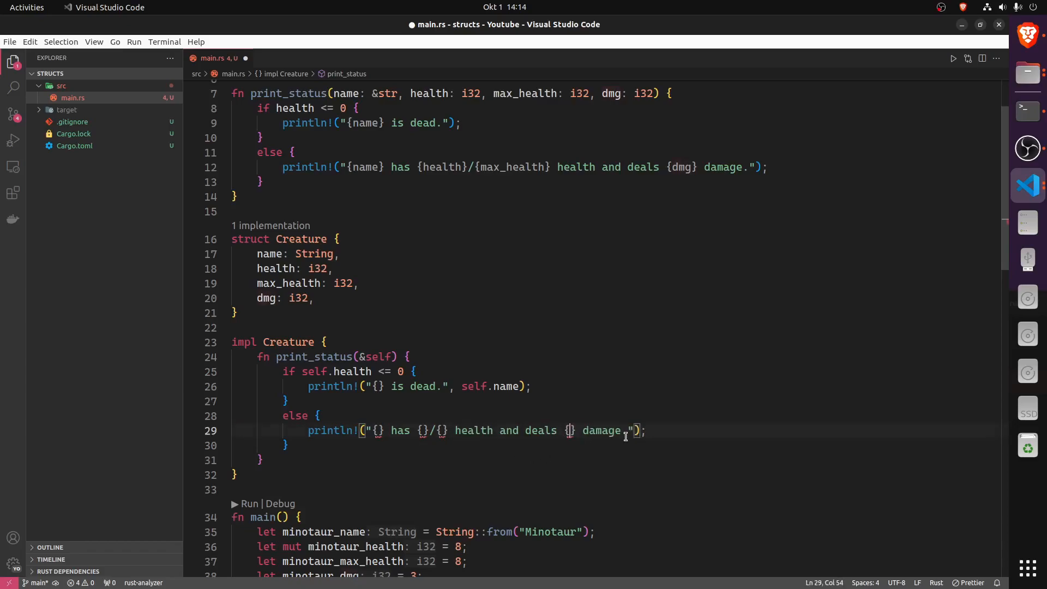
pyautogui.write('self')
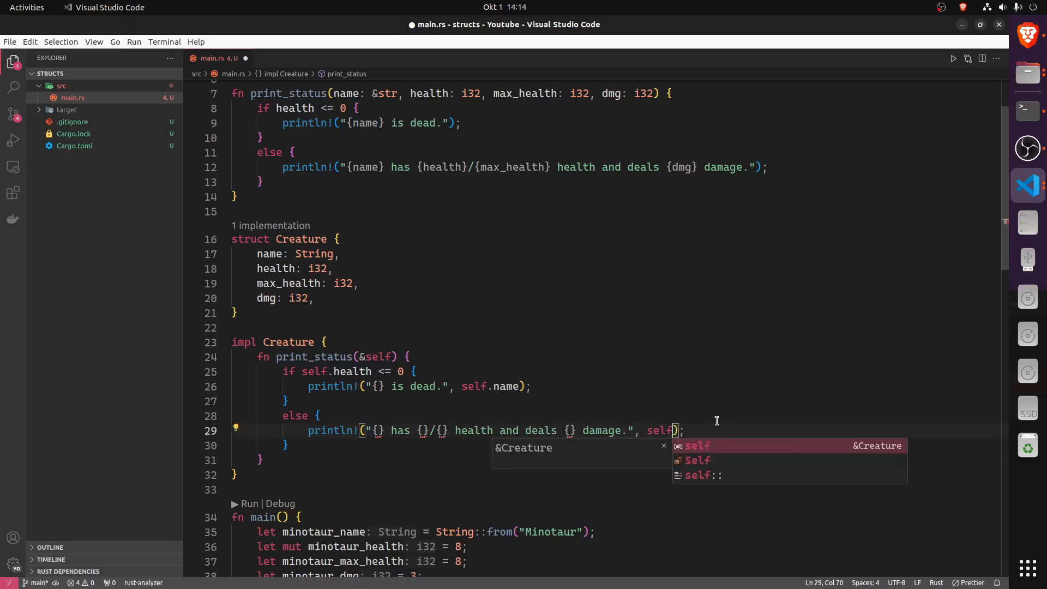
pyautogui.write('.name, self.')
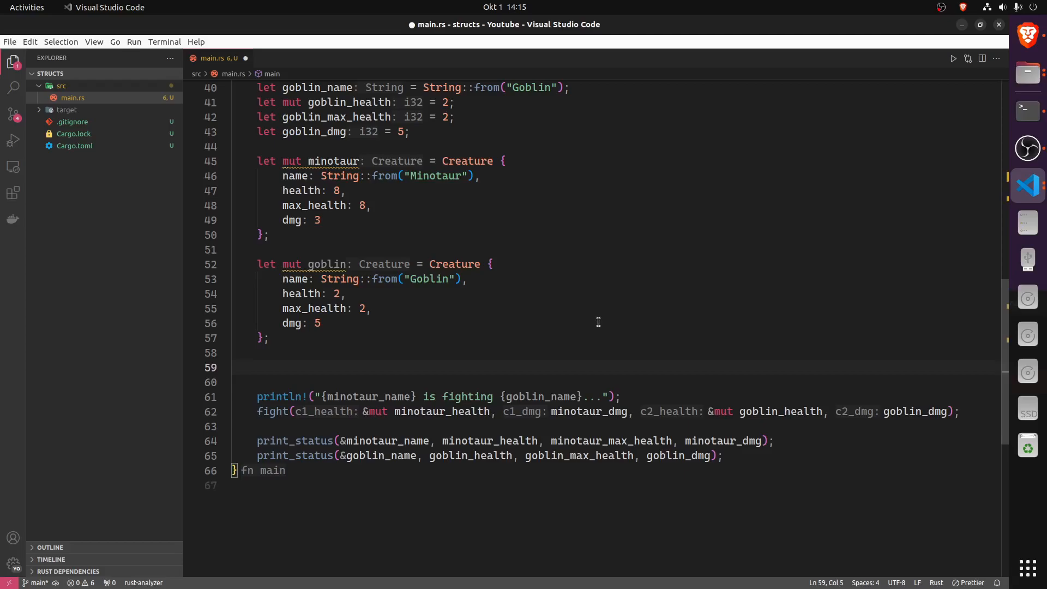
# Call minotaur.print_status() and goblin.print_status() and reuse those lines after the fight
pyautogui.write('minotaur.print_status();')
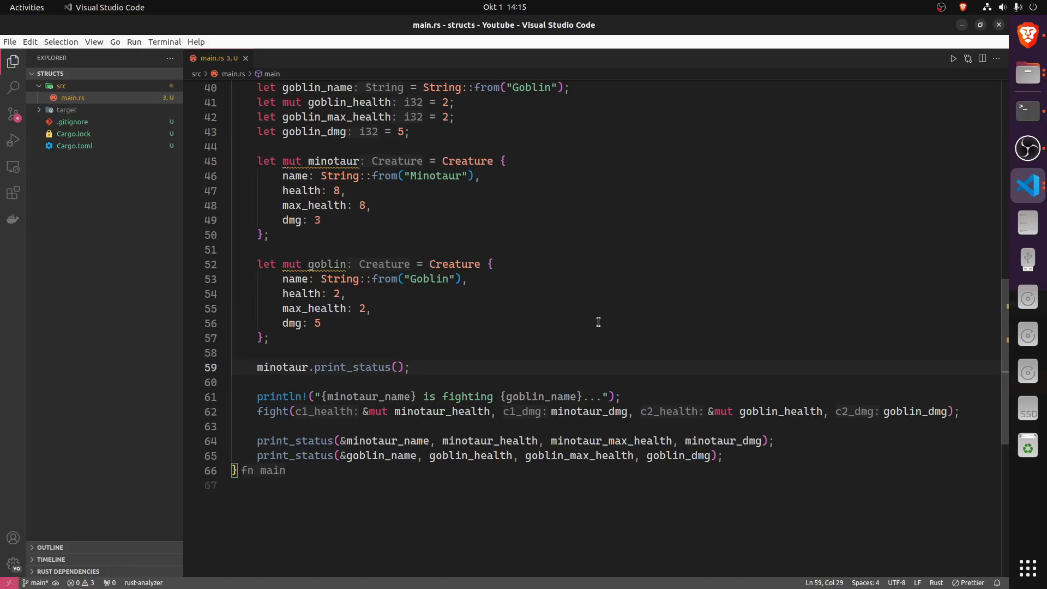
pyautogui.write('goblin.p')
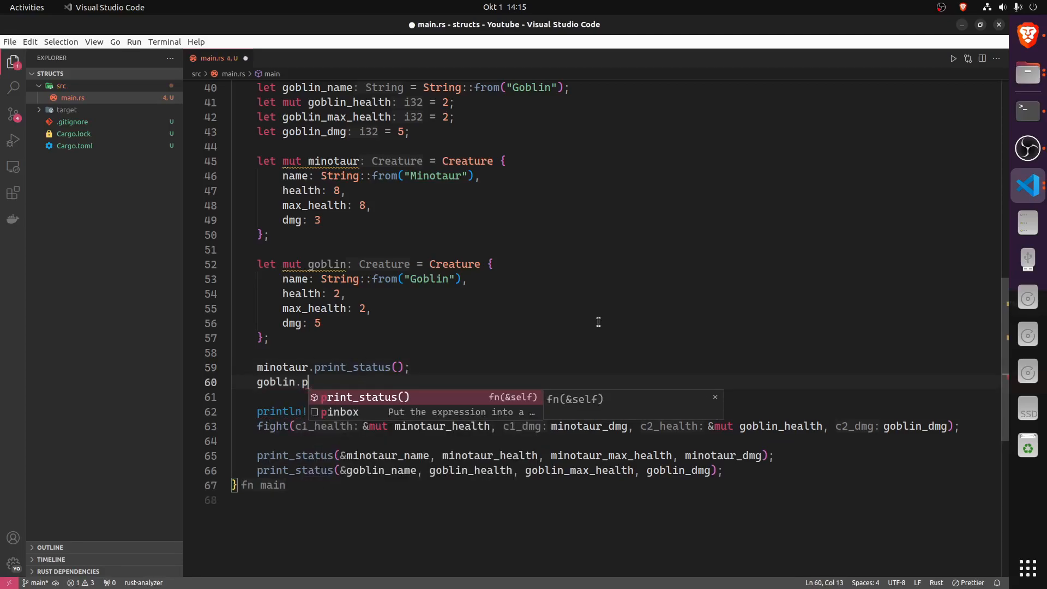
pyautogui.press('Tab')
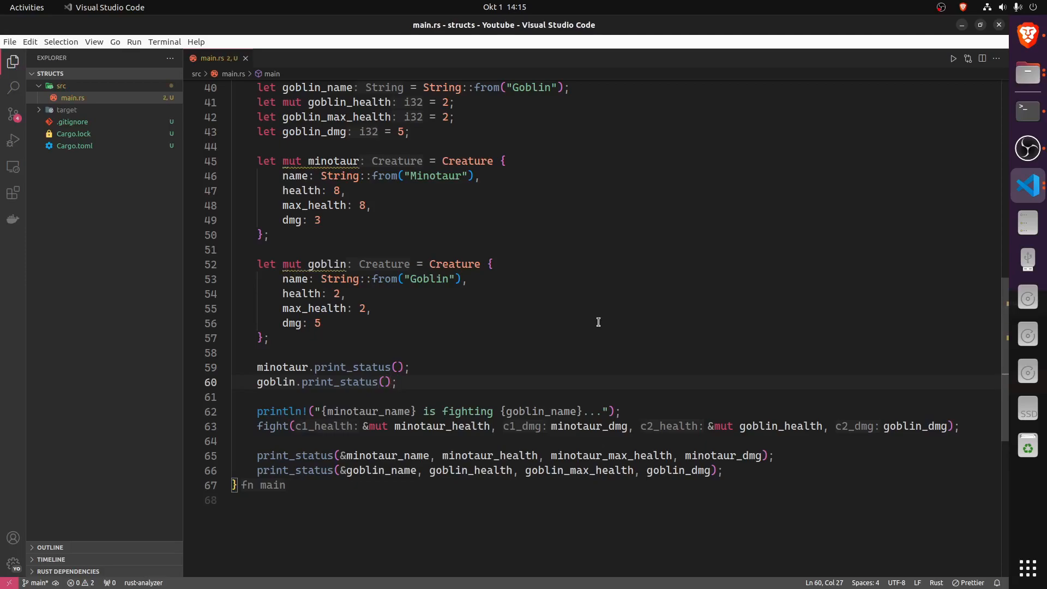
pyautogui.moveTo(424, 379)
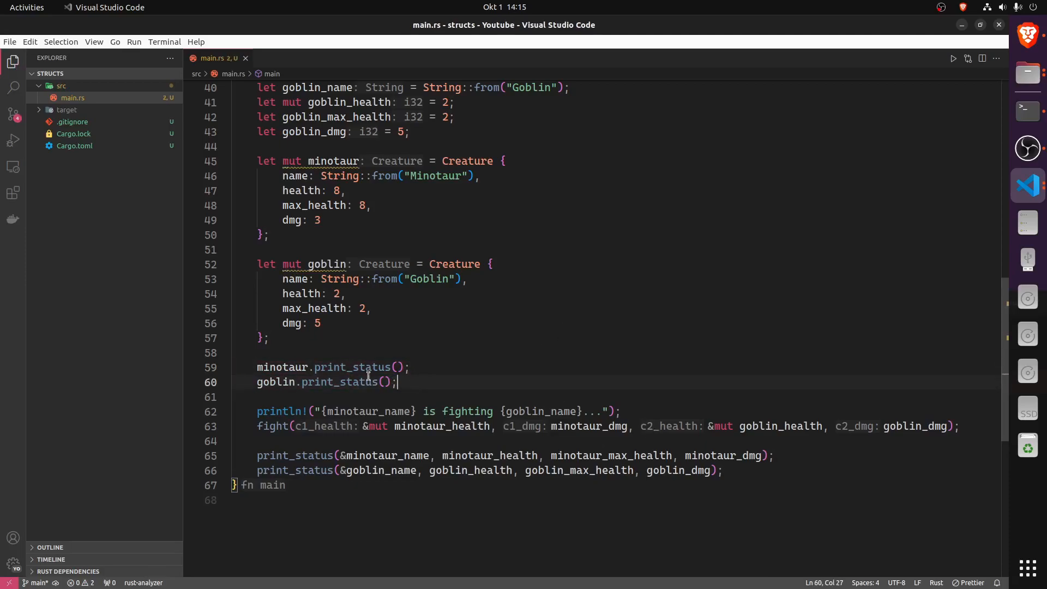
pyautogui.moveTo(256, 455); pyautogui.dragTo(722, 470)
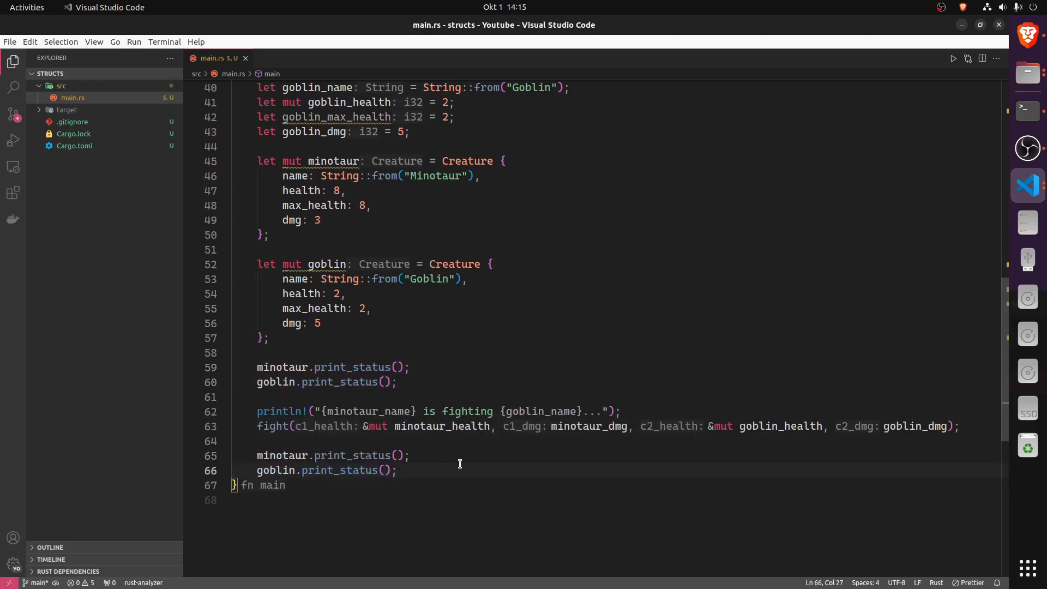
# Make the fight message print minotaur.name and goblin.name
pyautogui.doubleClick(369, 411)
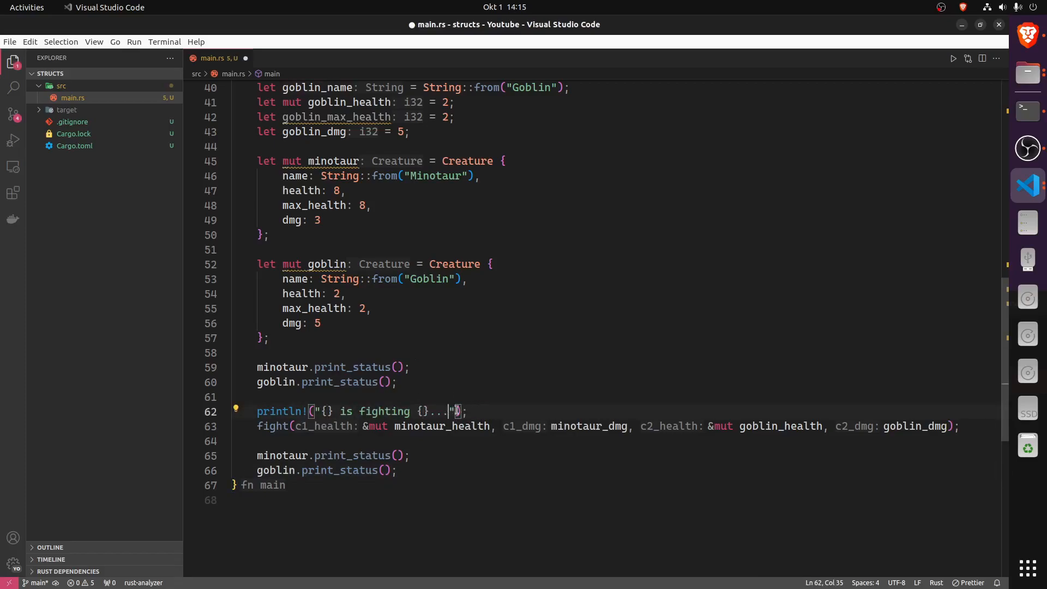
pyautogui.write(', minotaur')
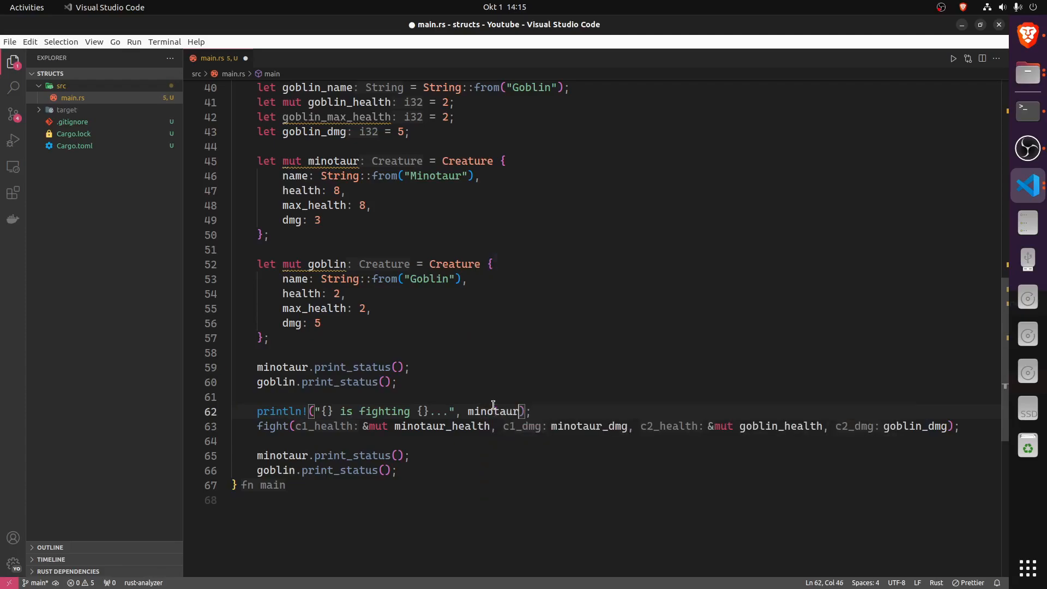
pyautogui.write('.name, goblin.name')
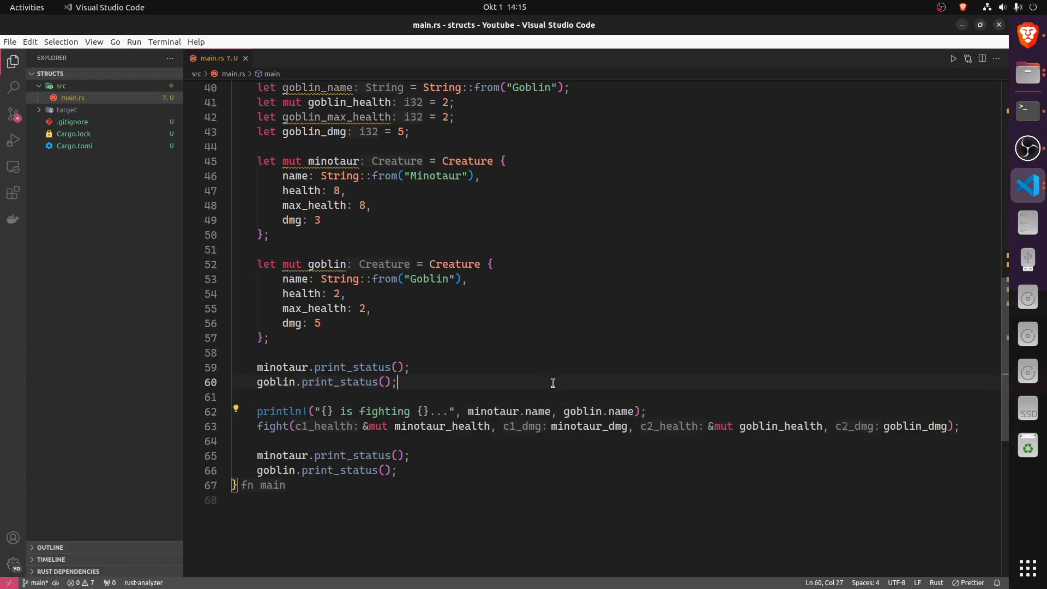
pyautogui.moveTo(301, 431)
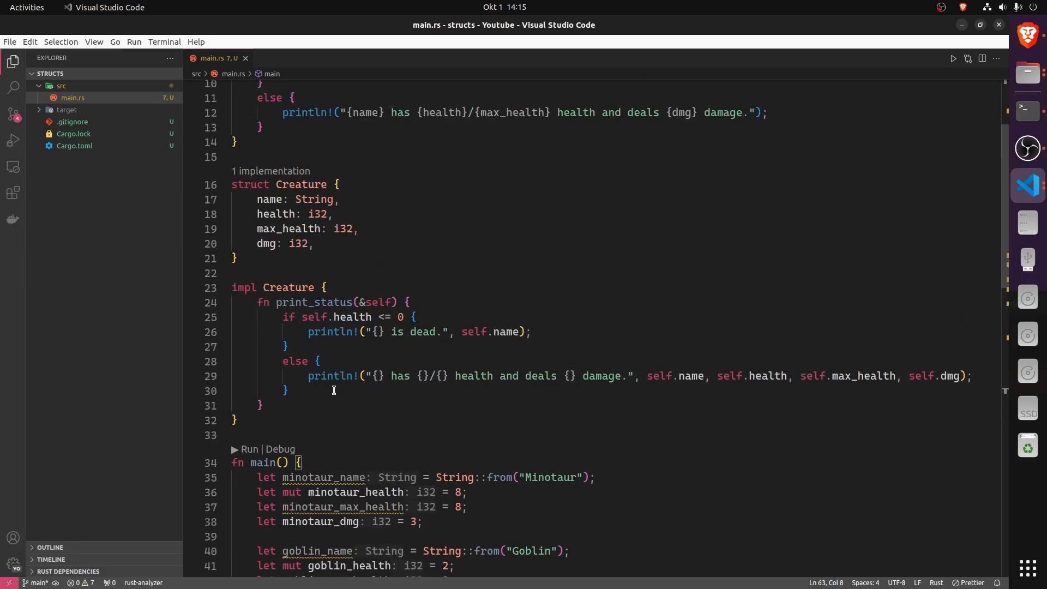
# Declare fn fight_creature(&mut self, other: &mut Creature)
pyautogui.write('fn')
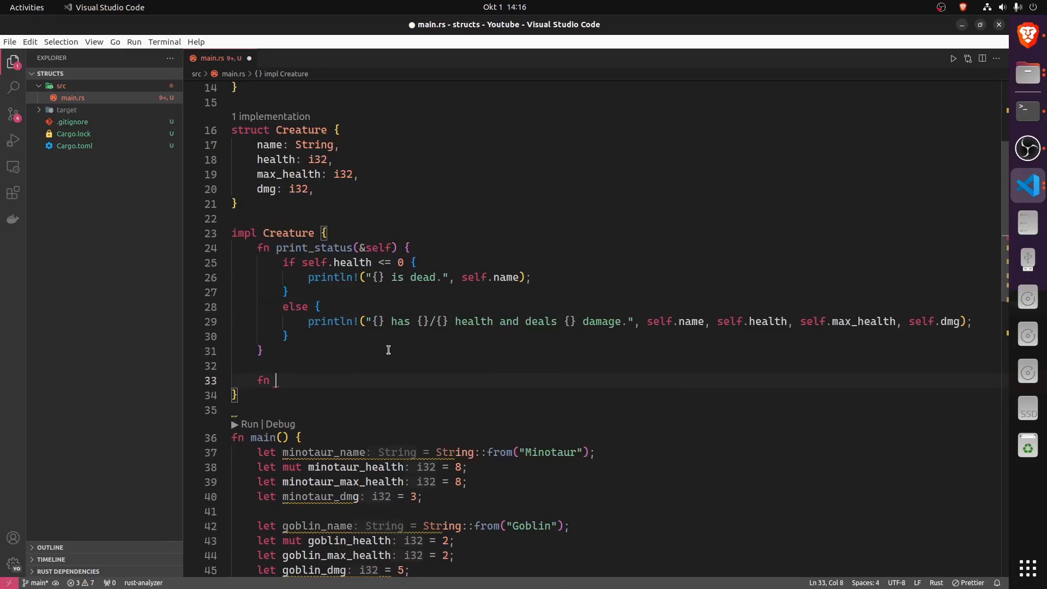
pyautogui.write('fight_cr')
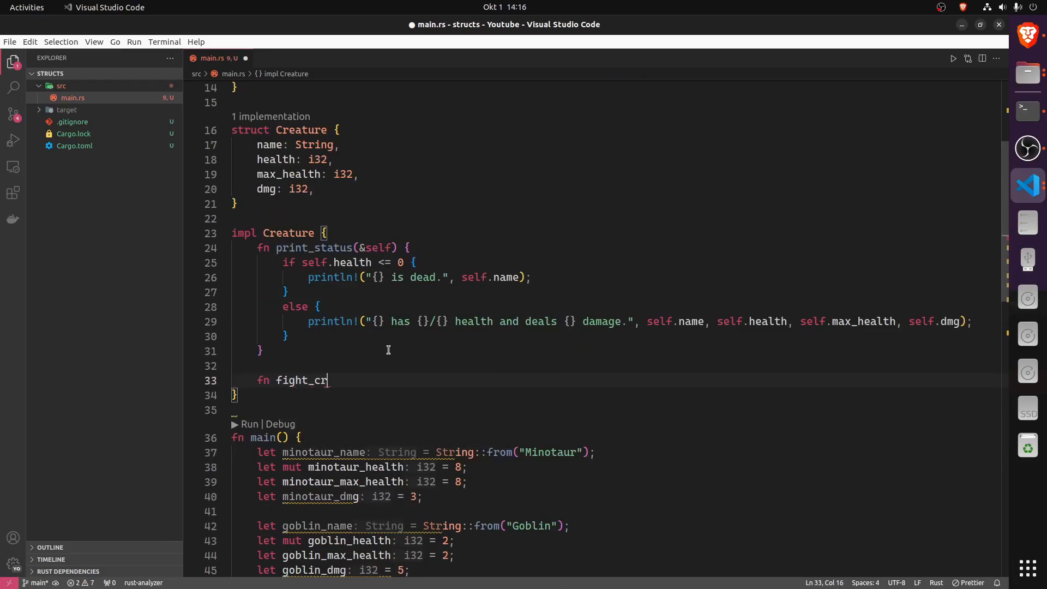
pyautogui.write('eature(')
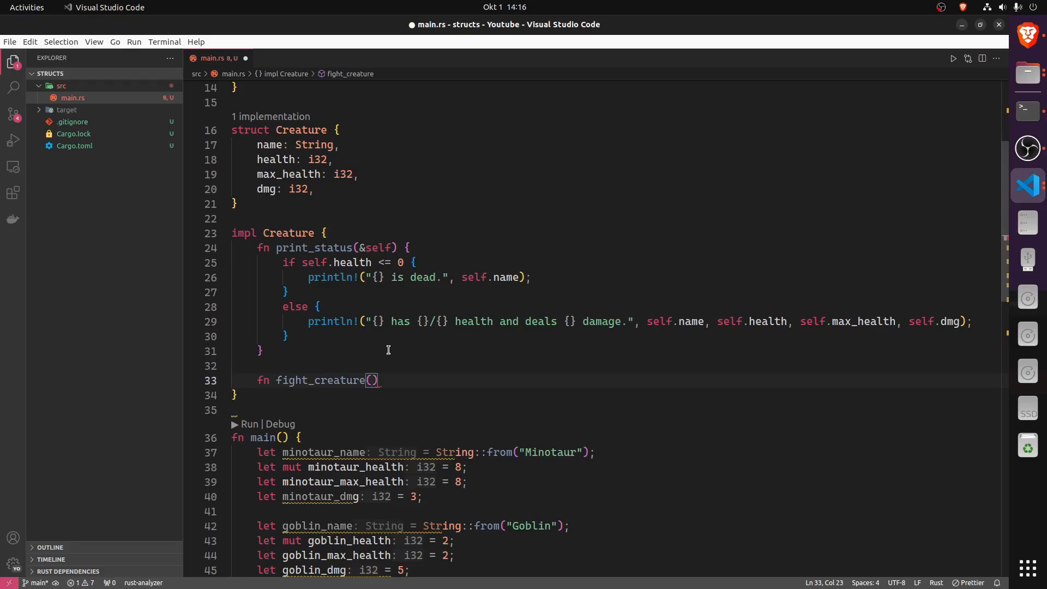
pyautogui.write('&mut')
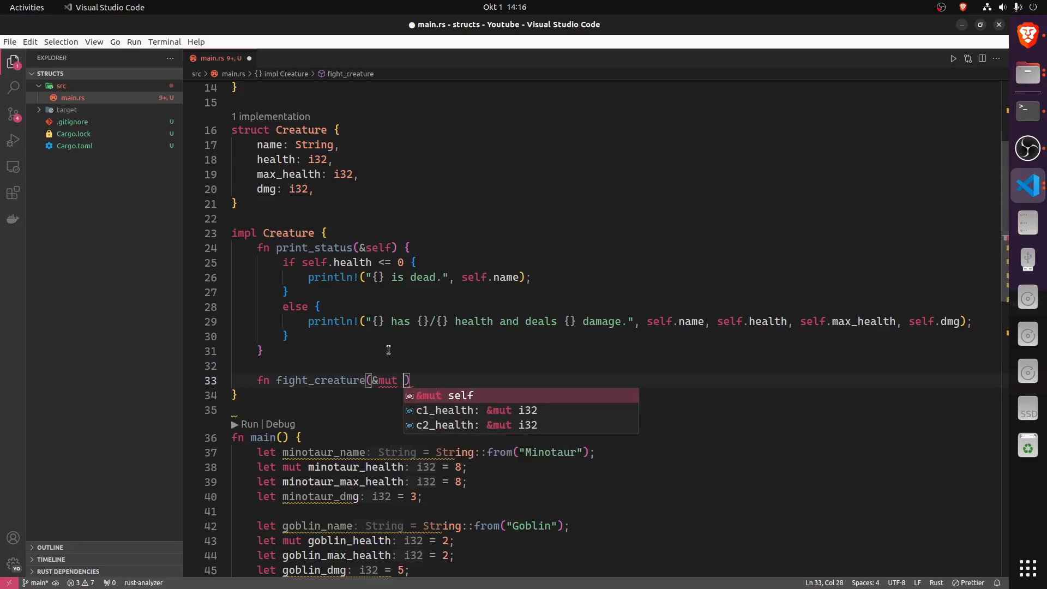
pyautogui.write('self,')
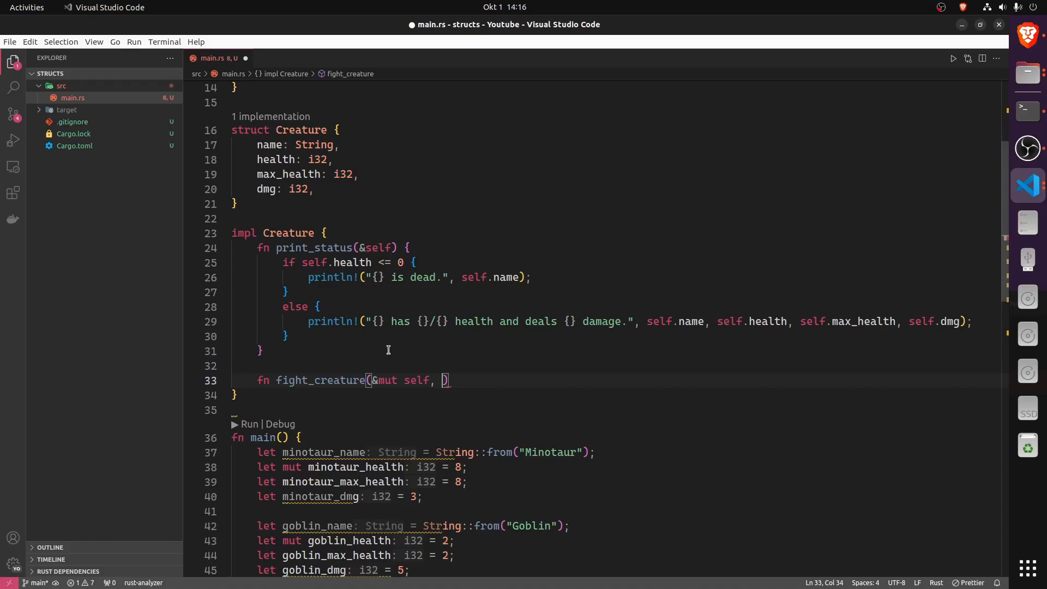
pyautogui.write('other')
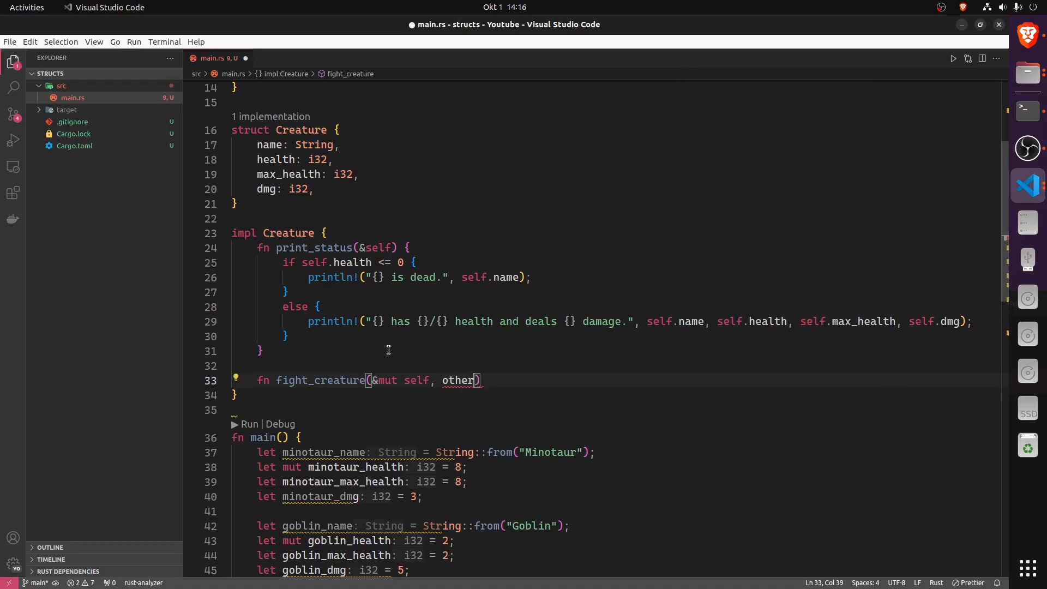
pyautogui.write(': &mut')
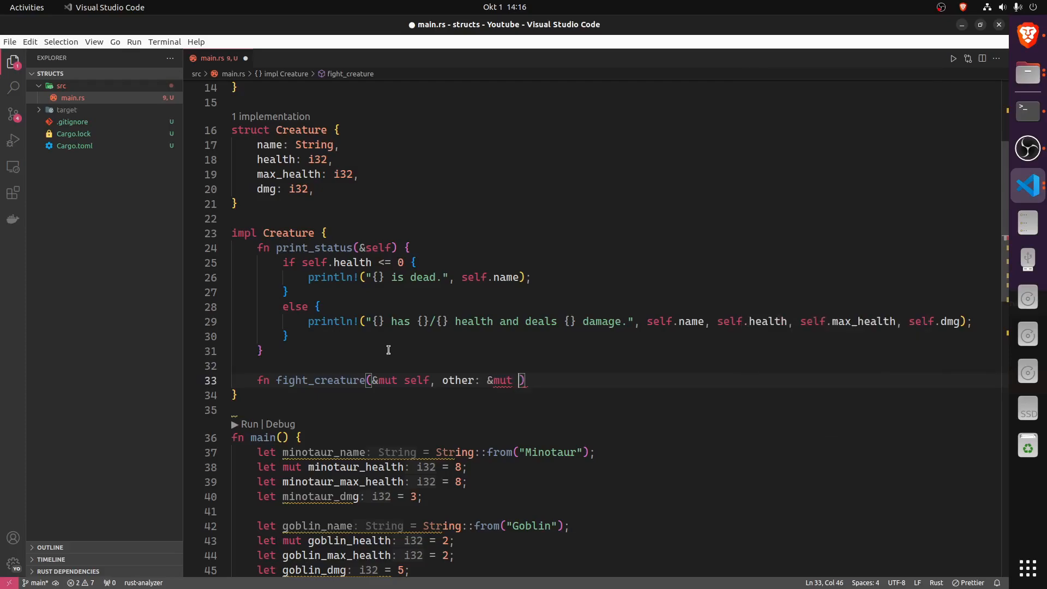
pyautogui.write('Creature) {')
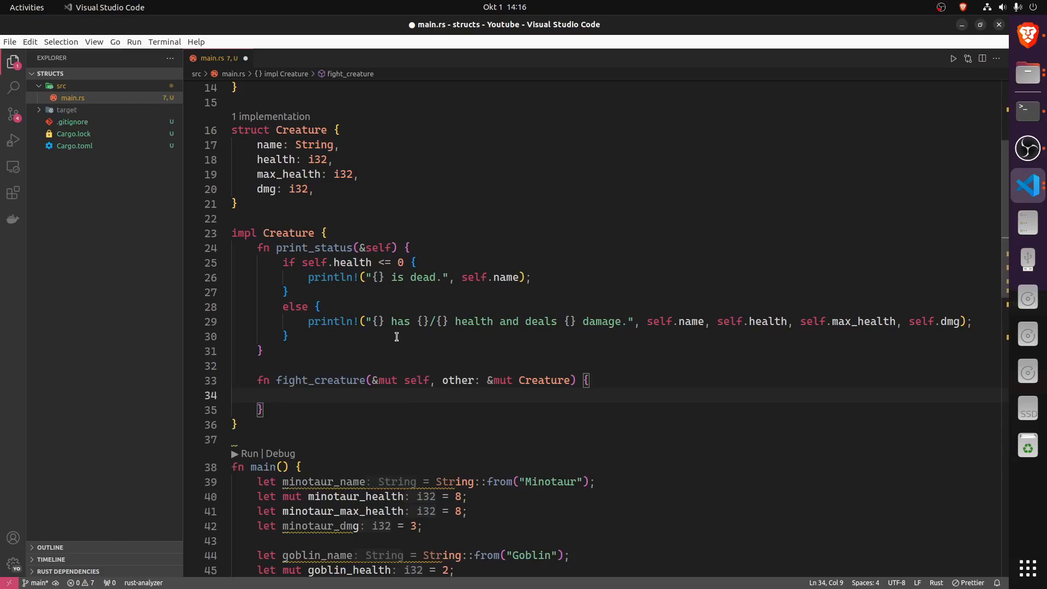
# Subtract other.dmg from self.health and self.dmg from other.health
pyautogui.write('self.health -= o')
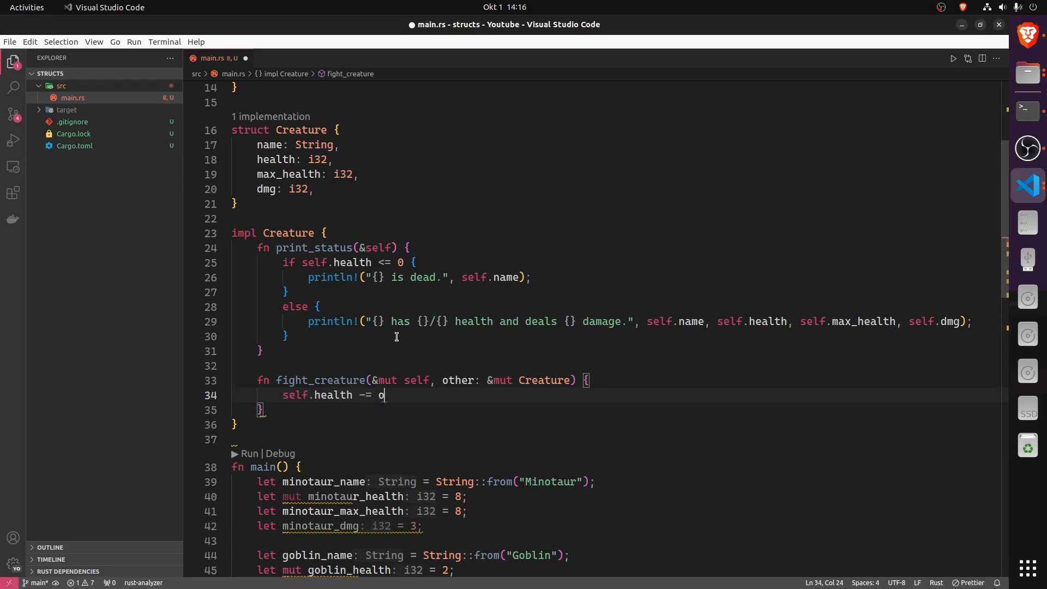
pyautogui.write('ther.dmg;')
pyautogui.write('other.health')
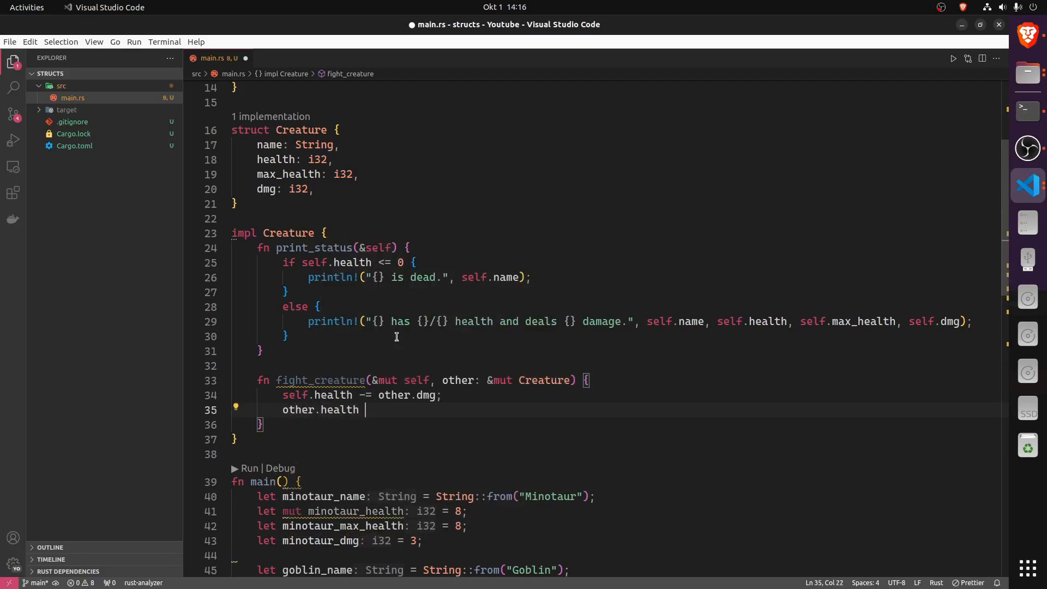
pyautogui.write('-= self.')
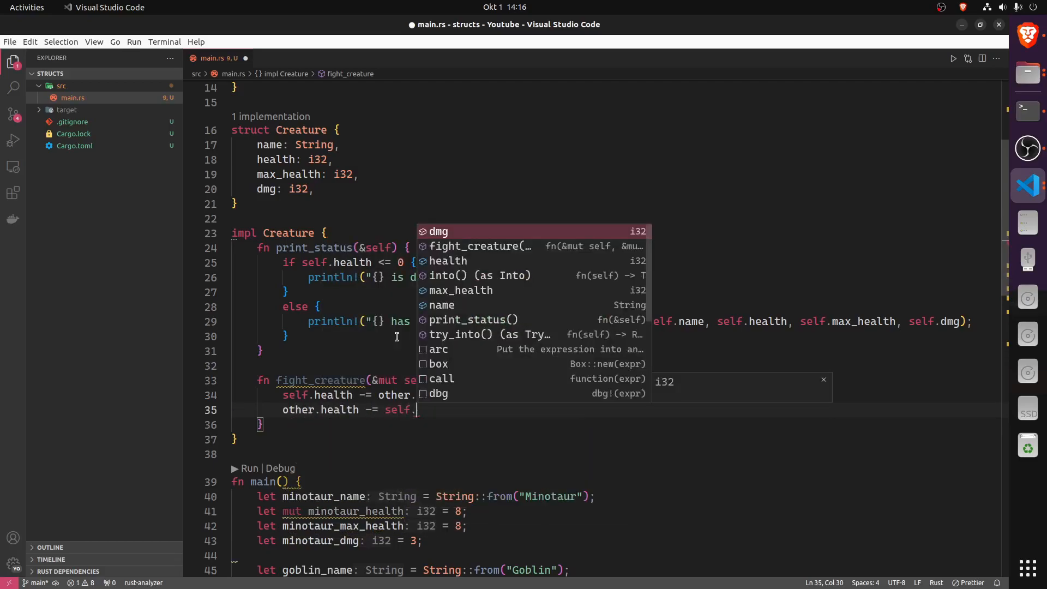
pyautogui.write('dmg;')
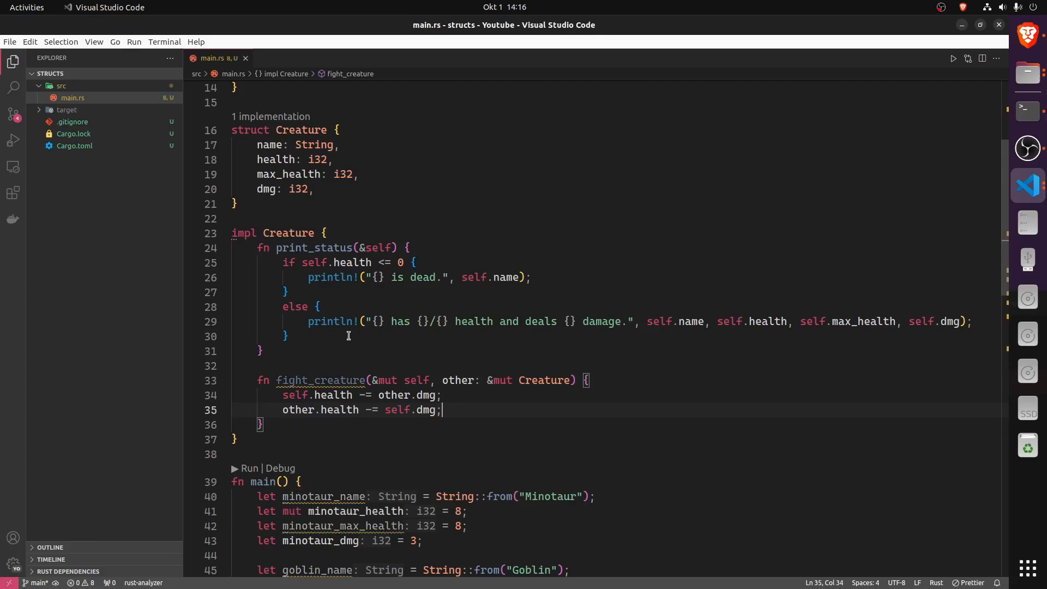
pyautogui.moveTo(252, 362)
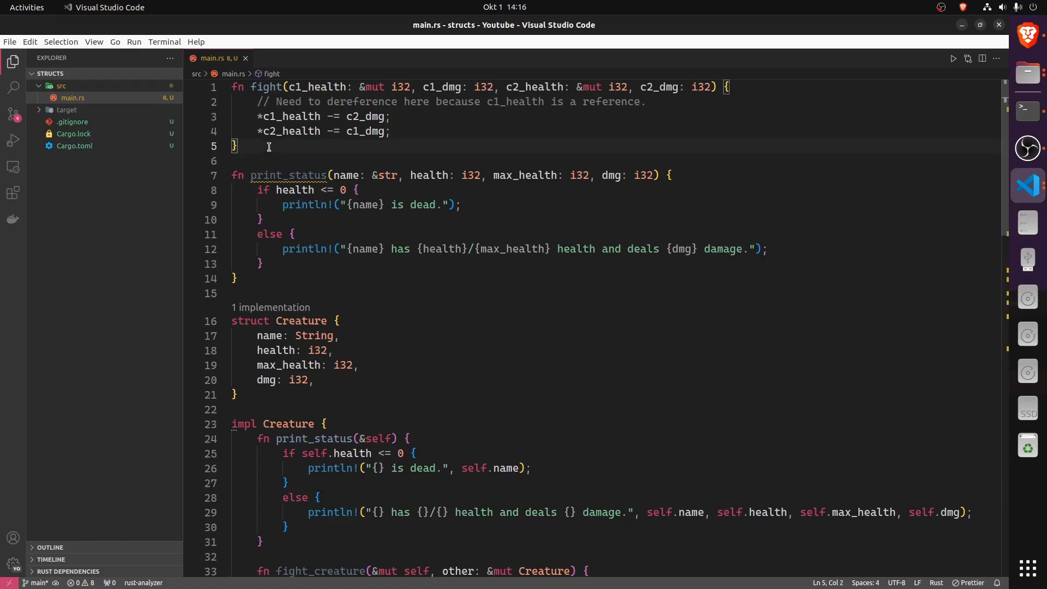
# Review the old standalone fight function's dereferenced parameters before returning to fight_creature
pyautogui.click(280, 117)
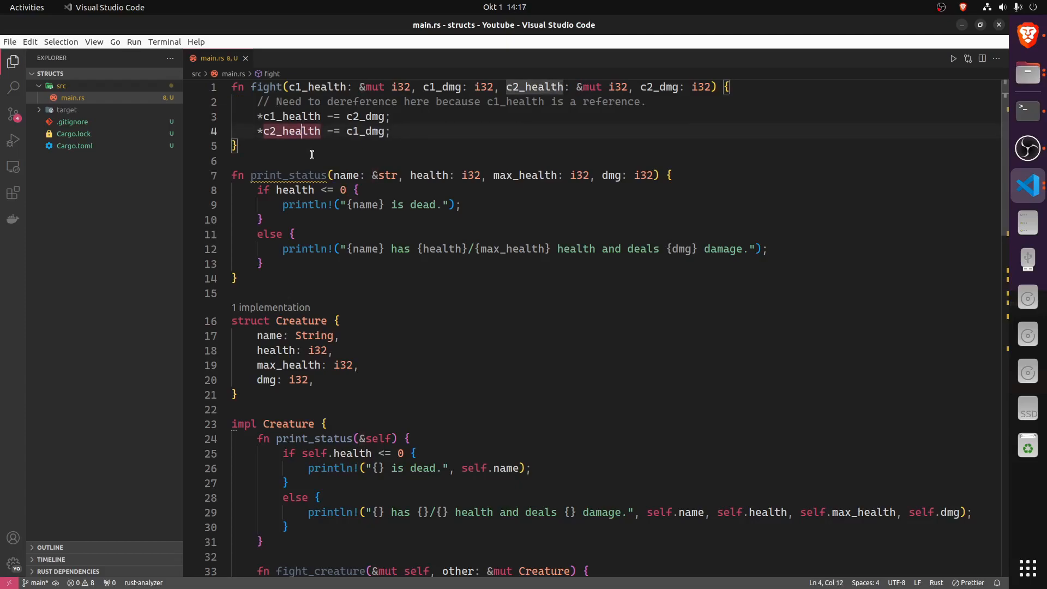
pyautogui.scroll(-3)
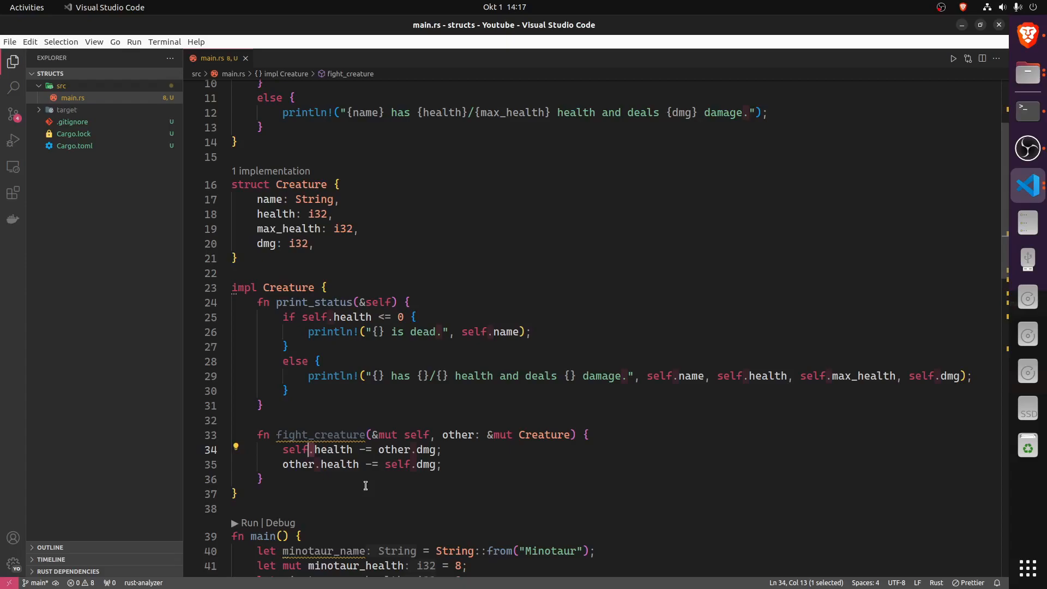
pyautogui.moveTo(567, 342)
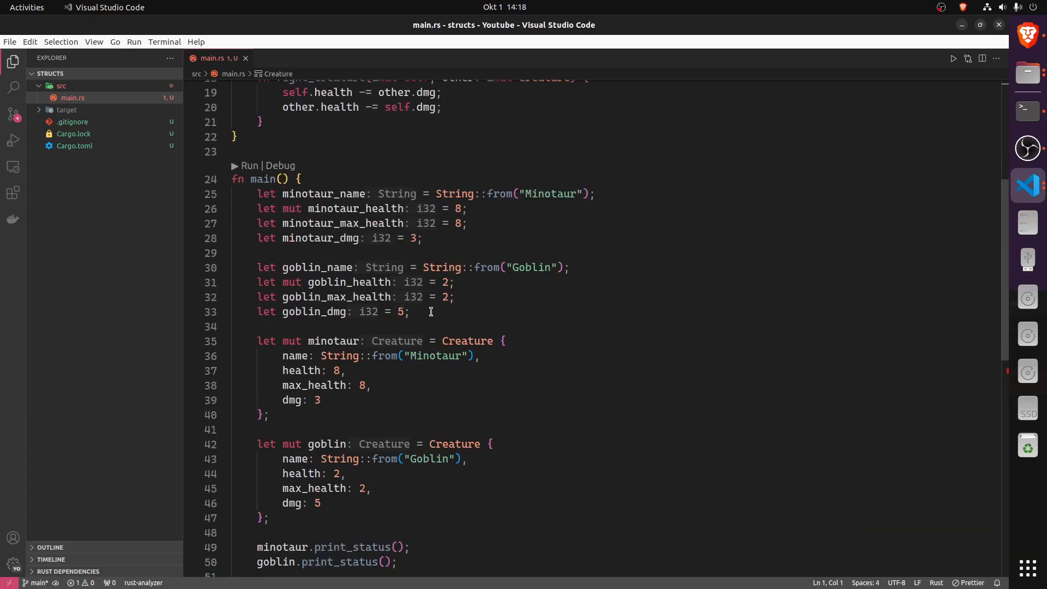
# Delete the loose minotaur_/goblin_ let lines and call minotaur.fight_creature(&mut goblin) instead
pyautogui.moveTo(257, 194); pyautogui.dragTo(409, 311)
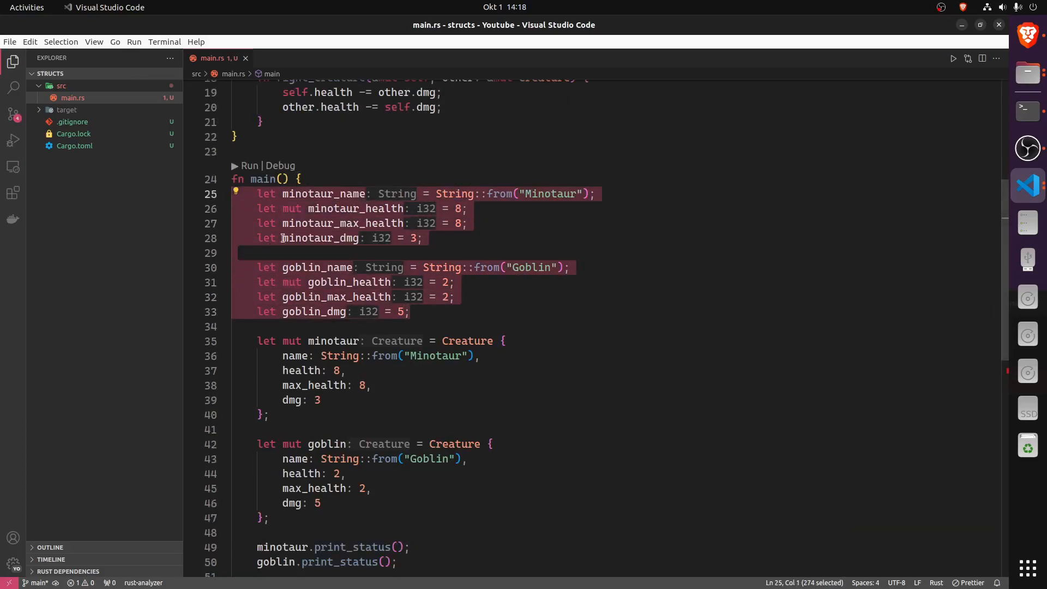
pyautogui.press('Delete')
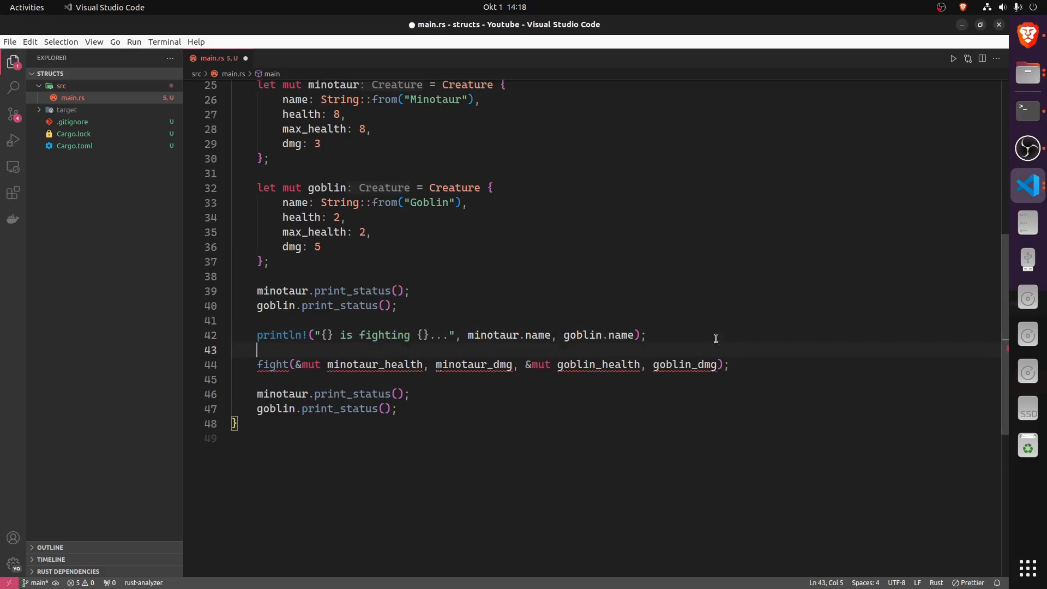
pyautogui.write('minotaur.fight_creature(other')
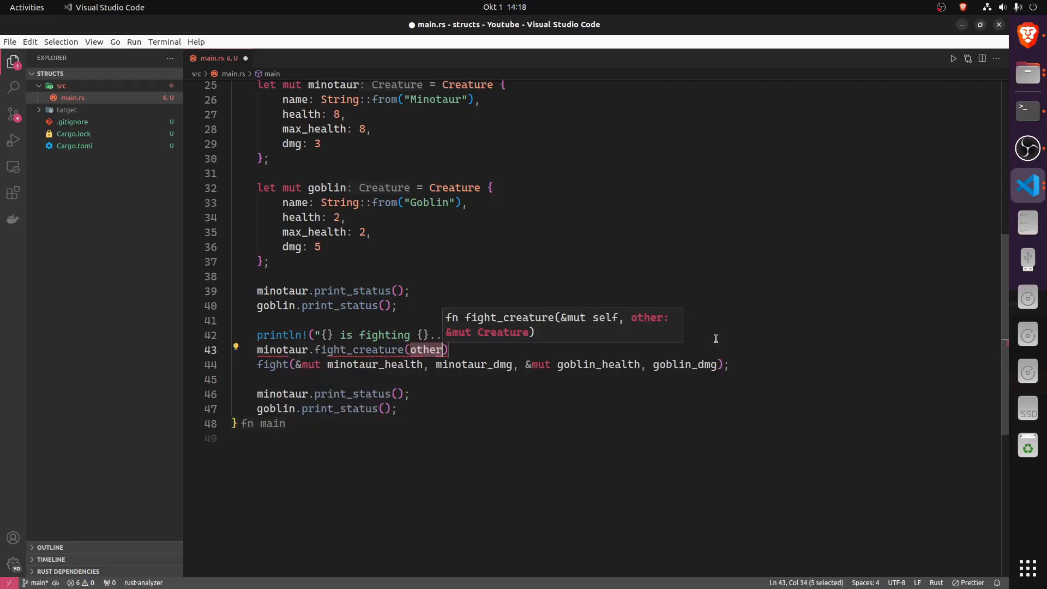
pyautogui.write('goblin')
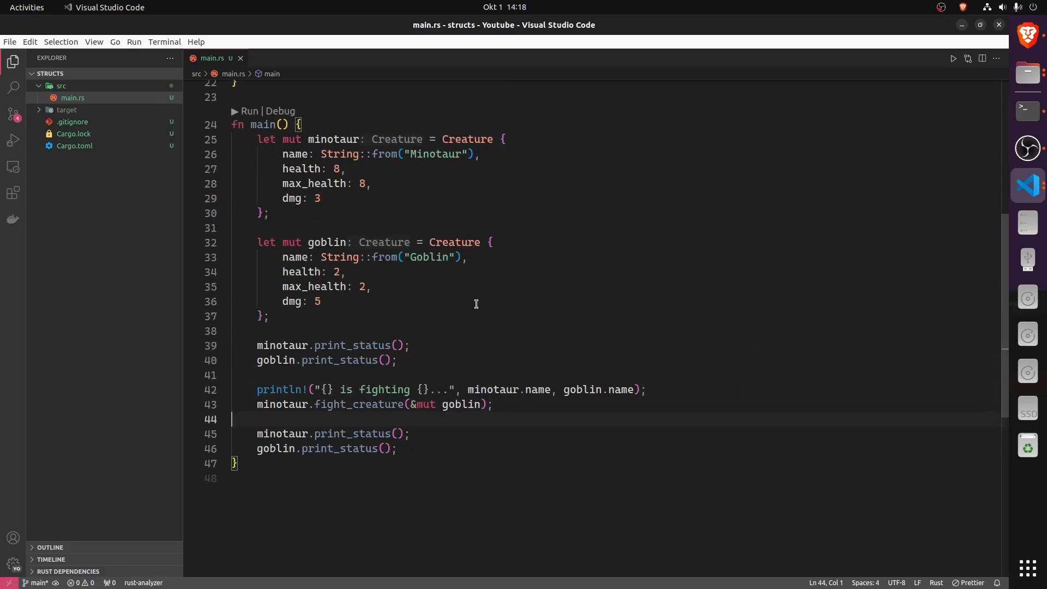
pyautogui.moveTo(286, 258)
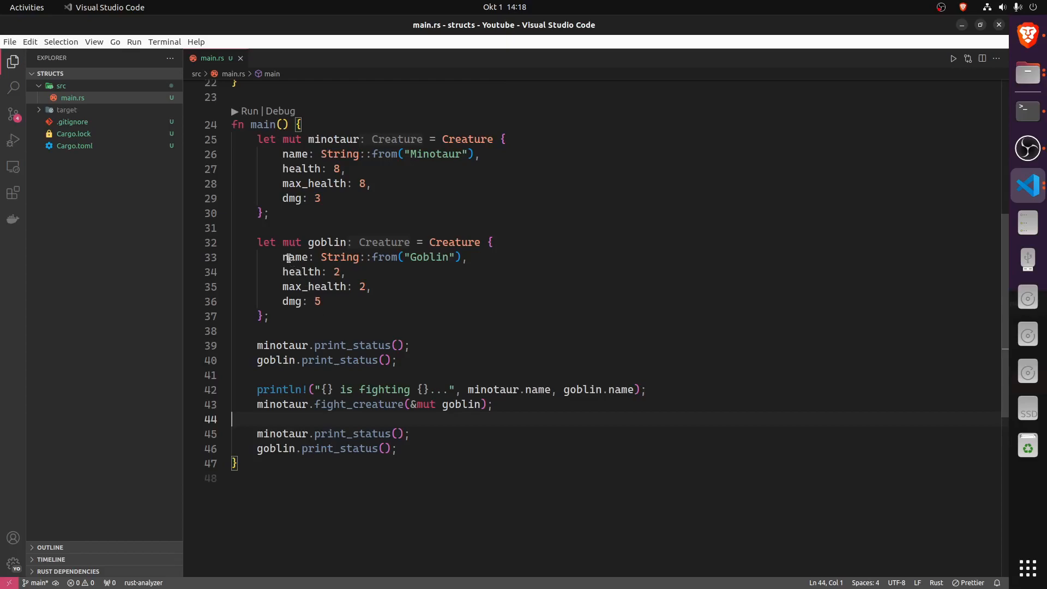
pyautogui.doubleClick(301, 271)
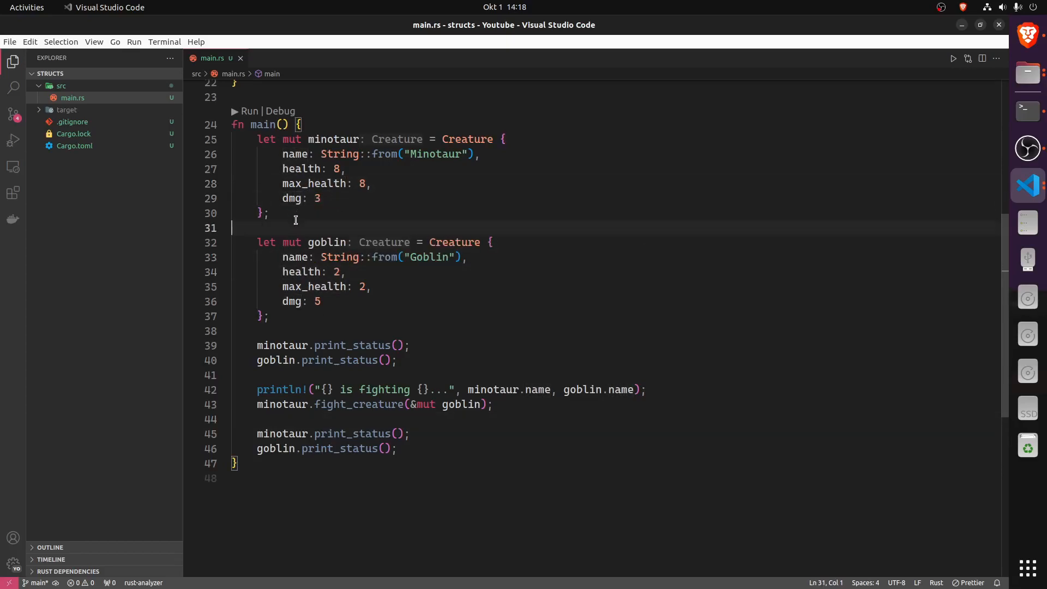
pyautogui.click(514, 418)
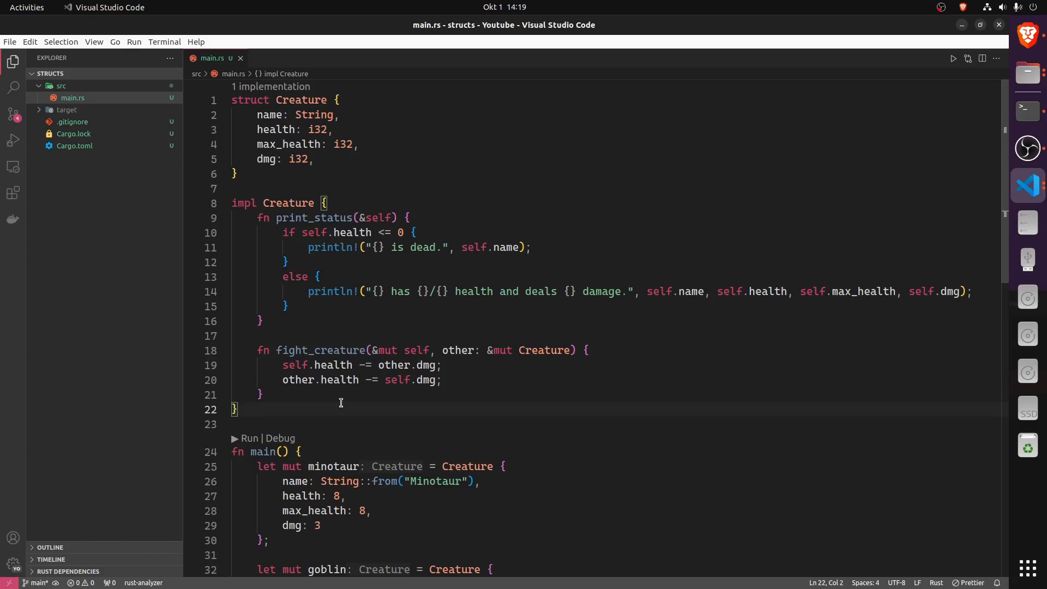
pyautogui.click(341, 174)
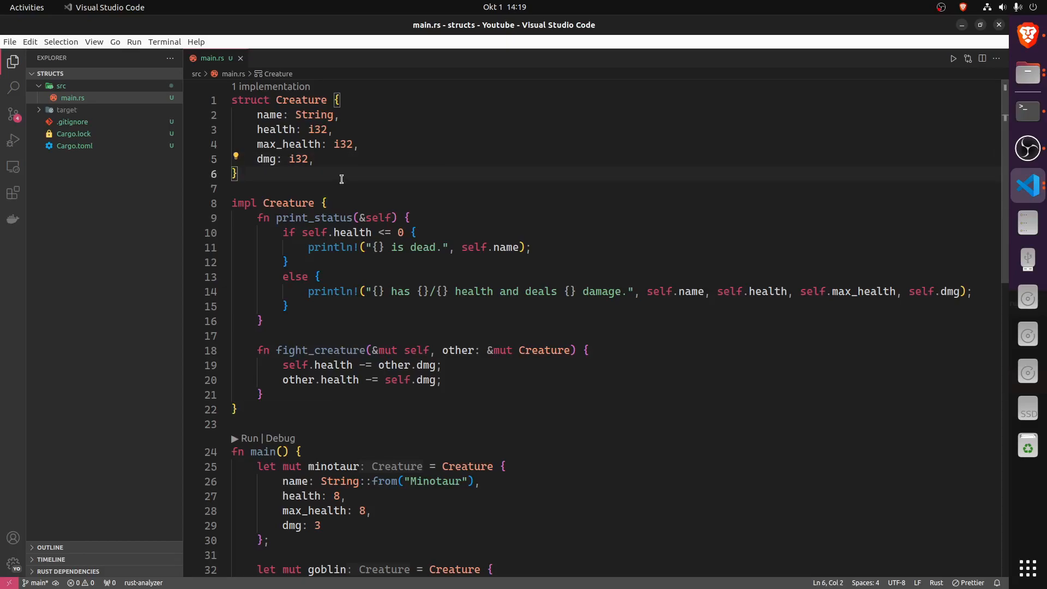
pyautogui.click(263, 321)
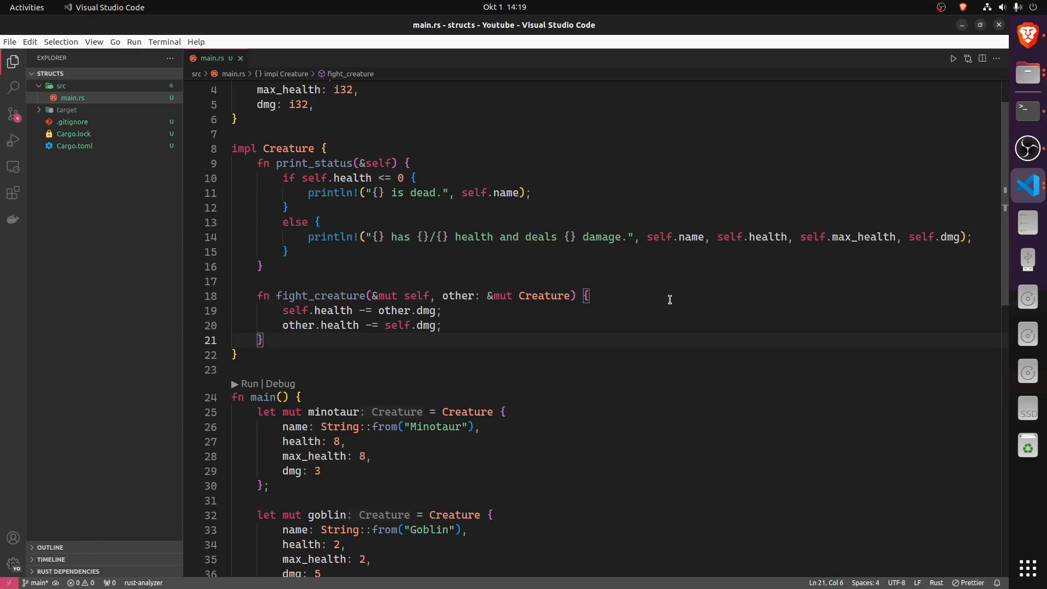
pyautogui.moveTo(512, 334)
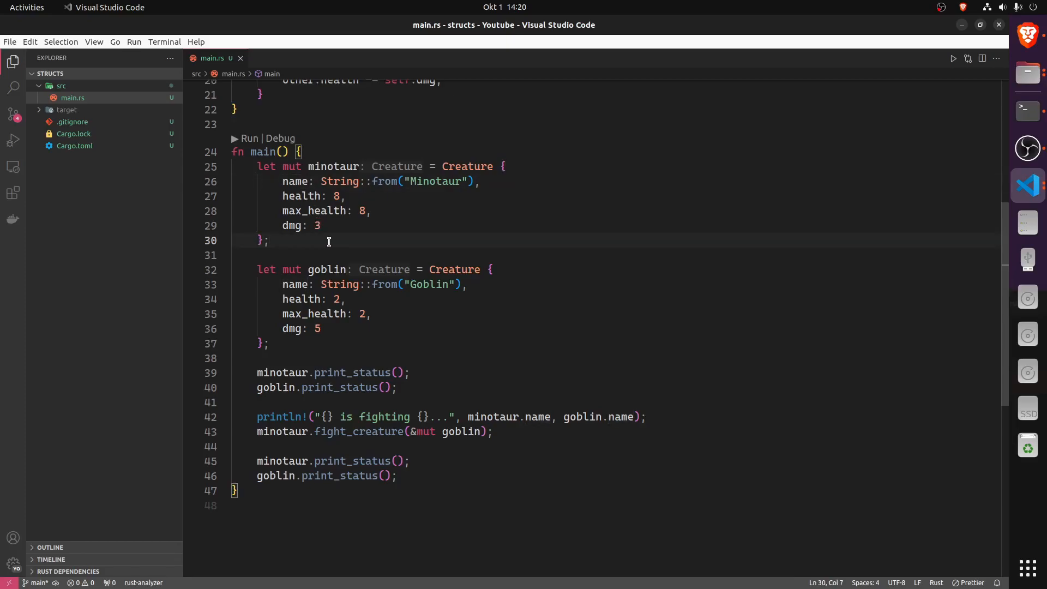
pyautogui.scroll(3)
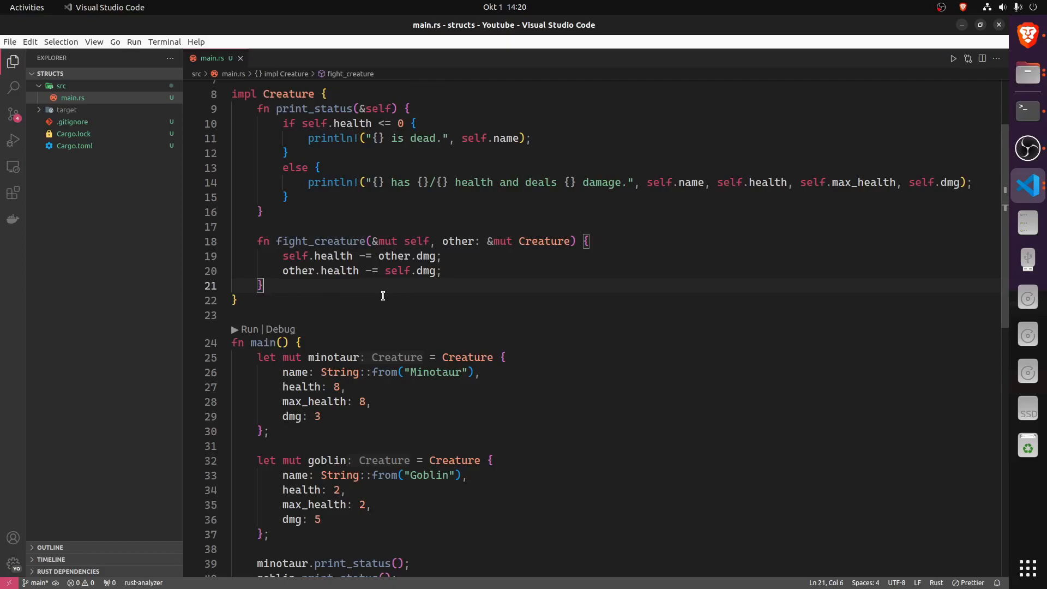
# Declare fn new(name: String, max_health: i32, dmg: i32) -> Self in the impl block
pyautogui.press('Return')
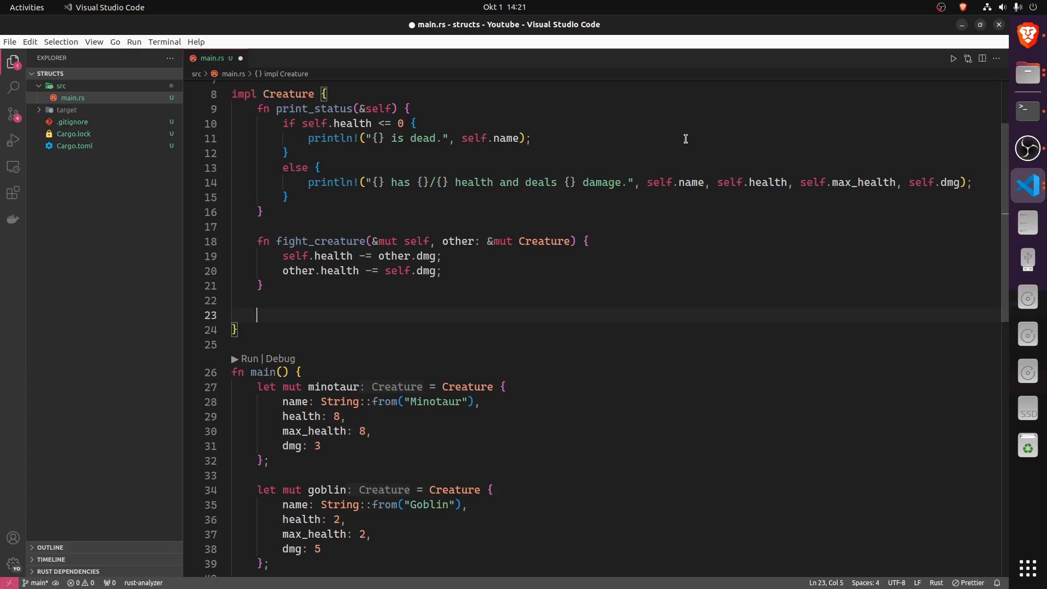
pyautogui.write('fn')
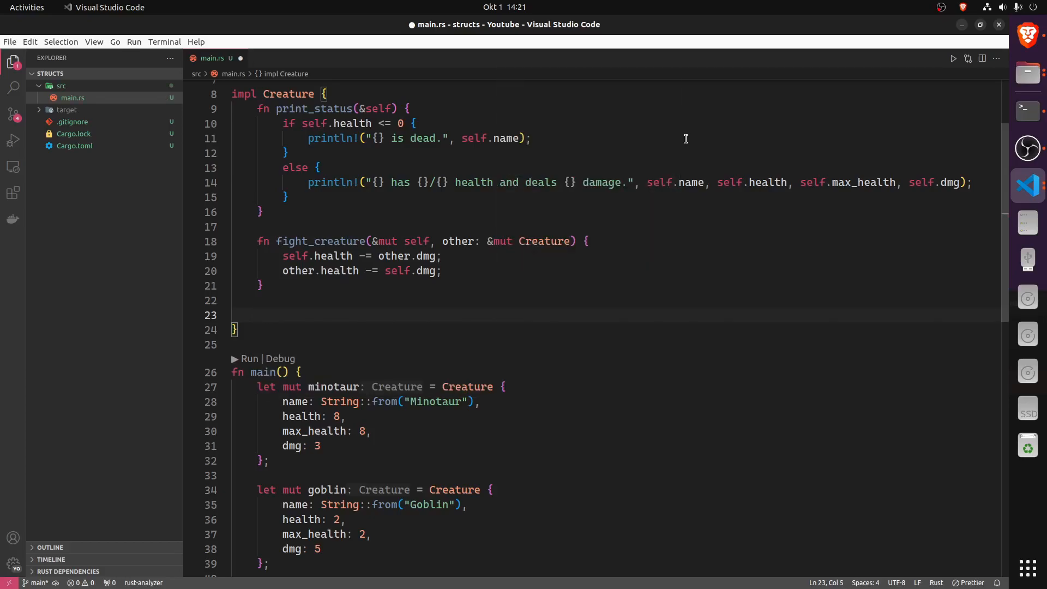
pyautogui.write('fn new')
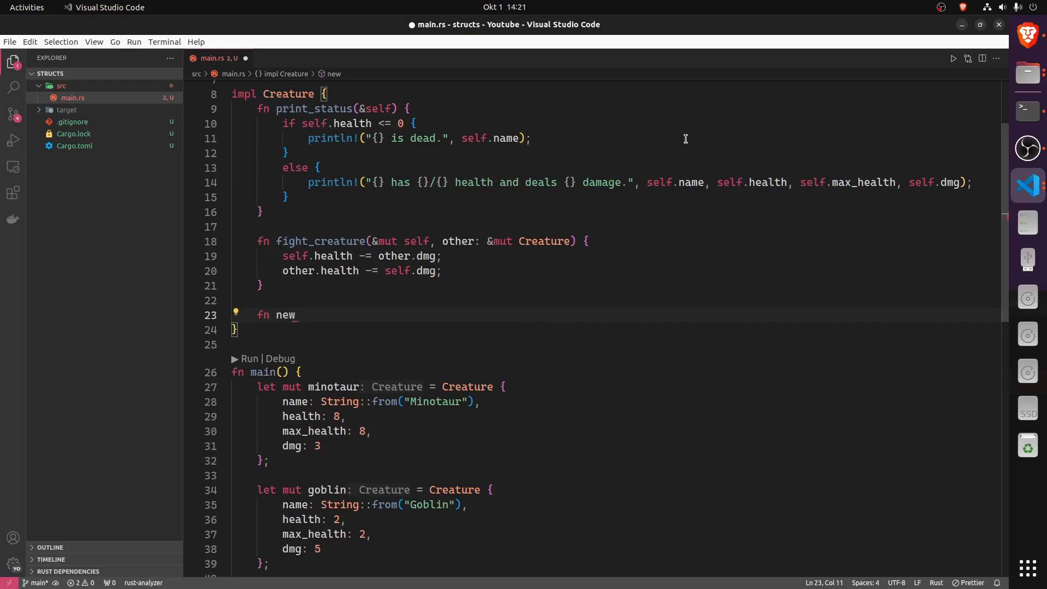
pyautogui.write('()')
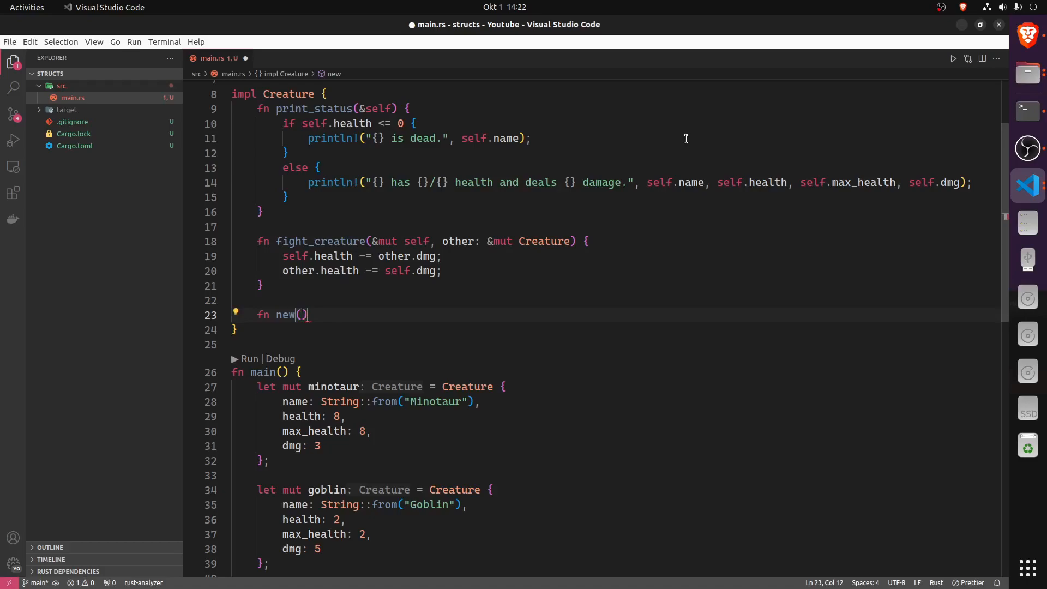
pyautogui.moveTo(341, 428)
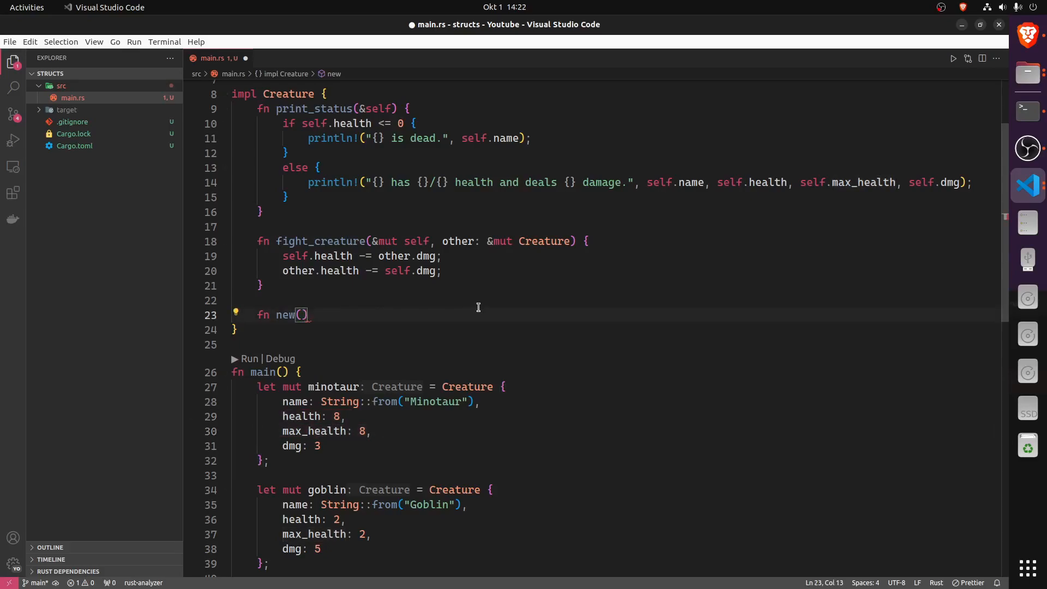
pyautogui.write('name')
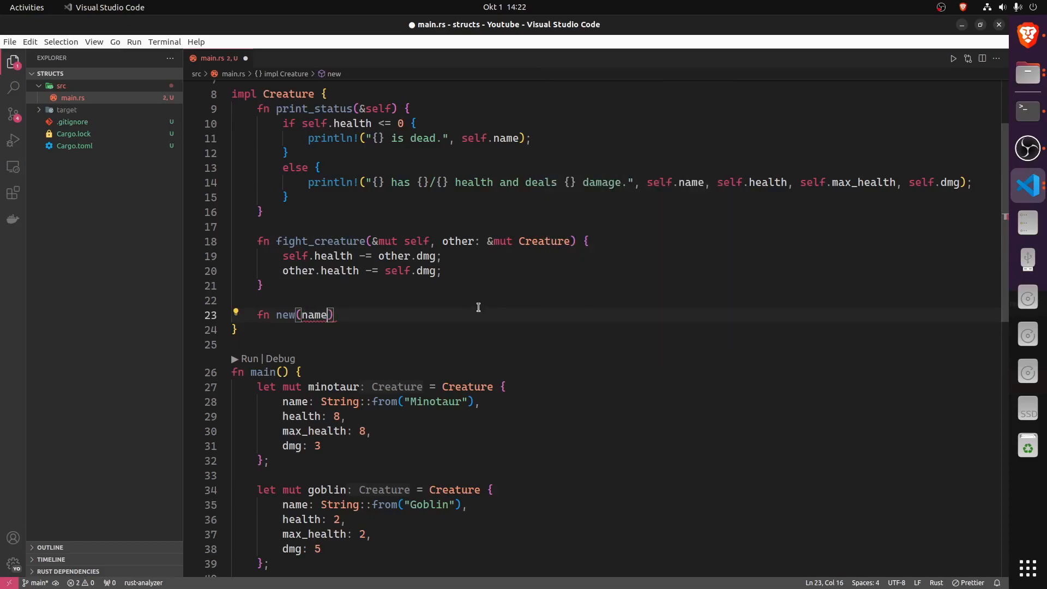
pyautogui.write(': String,')
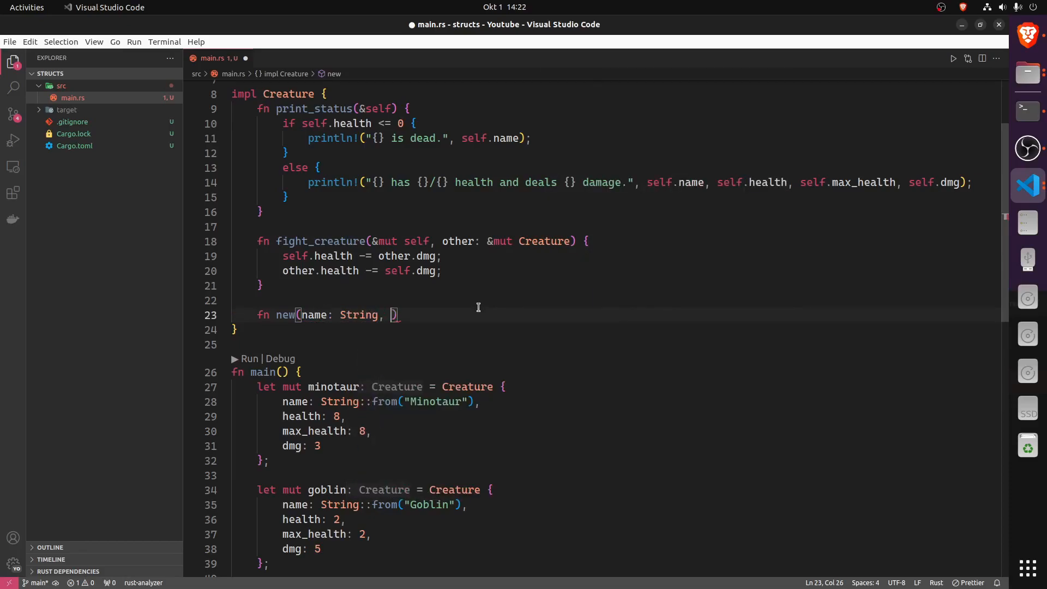
pyautogui.write('max_health: i32, dmg: i32')
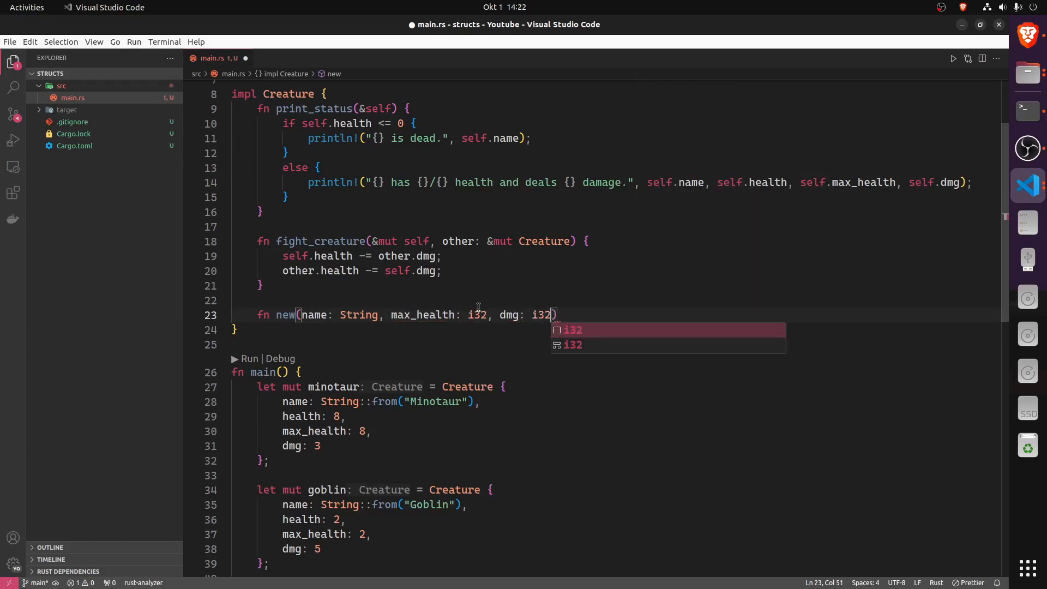
pyautogui.write('->')
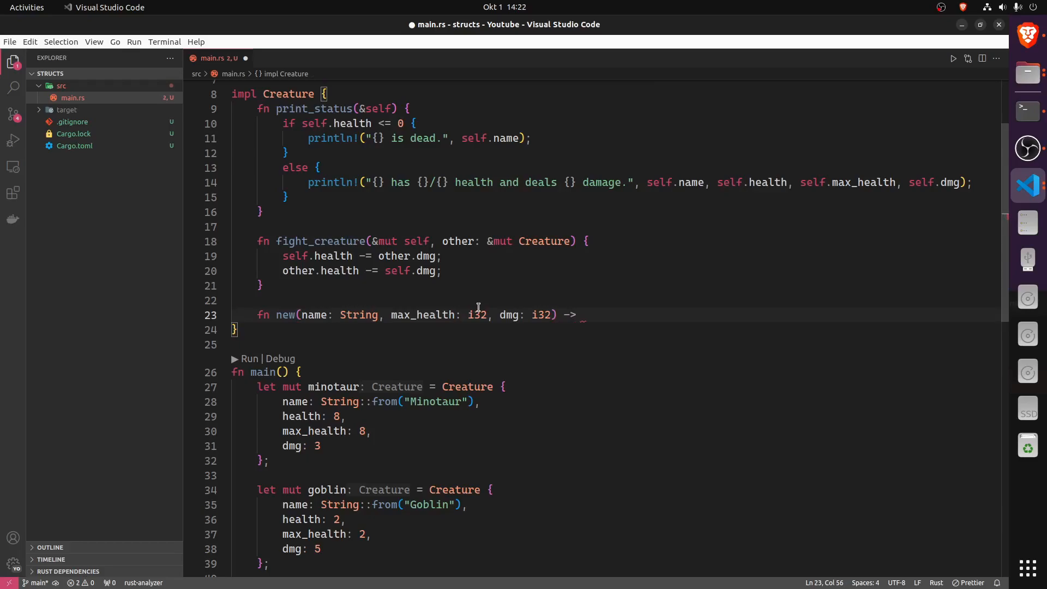
pyautogui.write('Self')
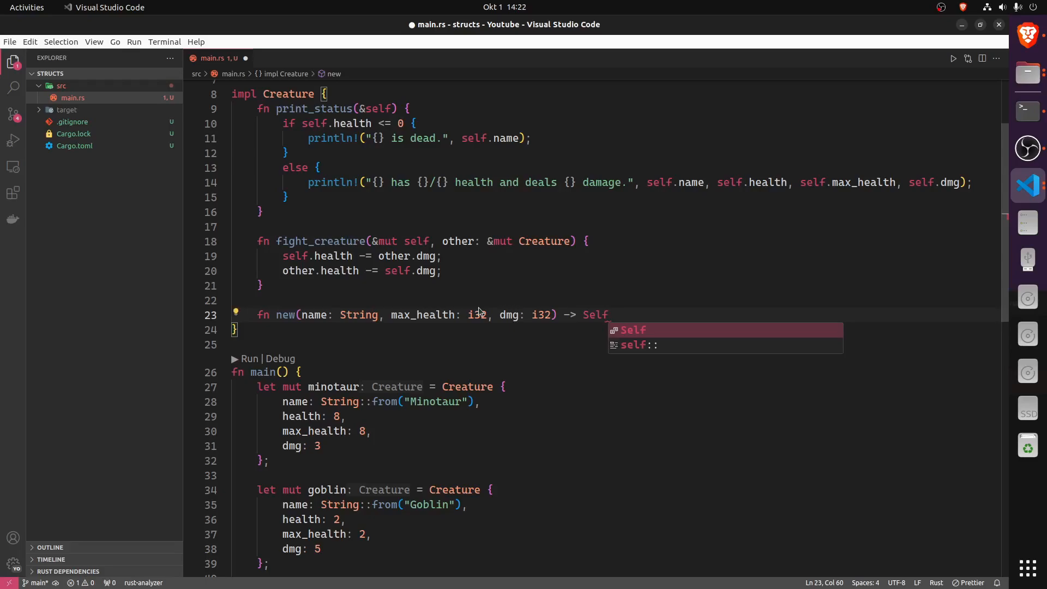
# Return a Creature literal from new with name and health starting at max_health
pyautogui.write('{}')
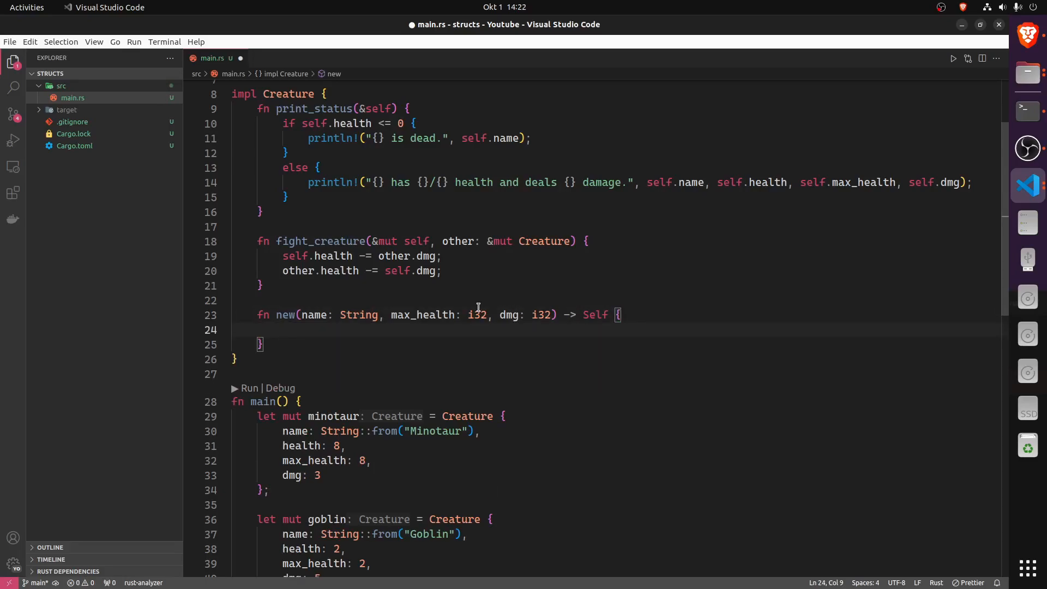
pyautogui.write('Creature {')
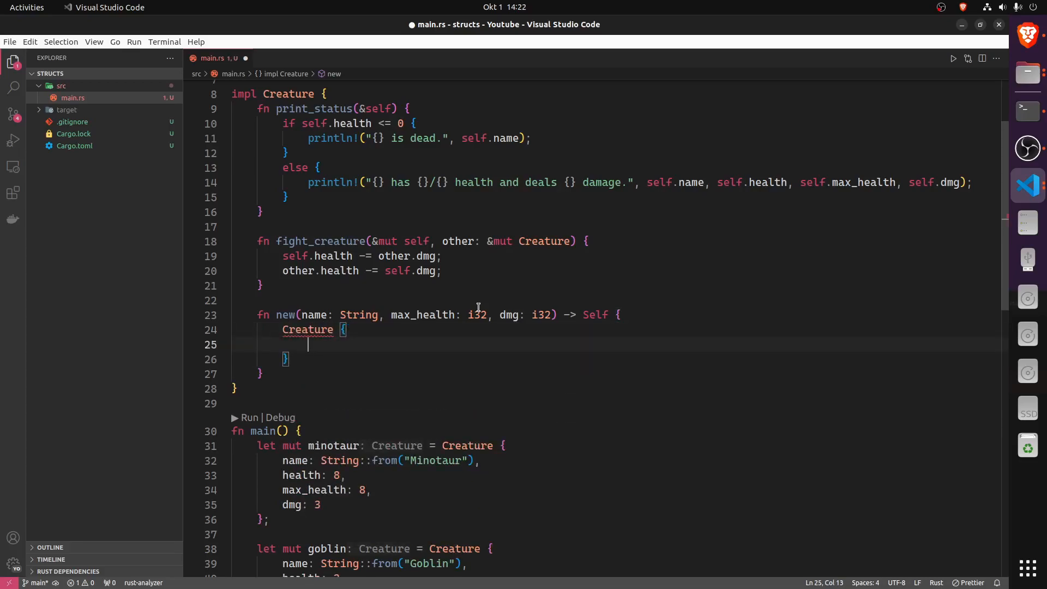
pyautogui.write('name: name,')
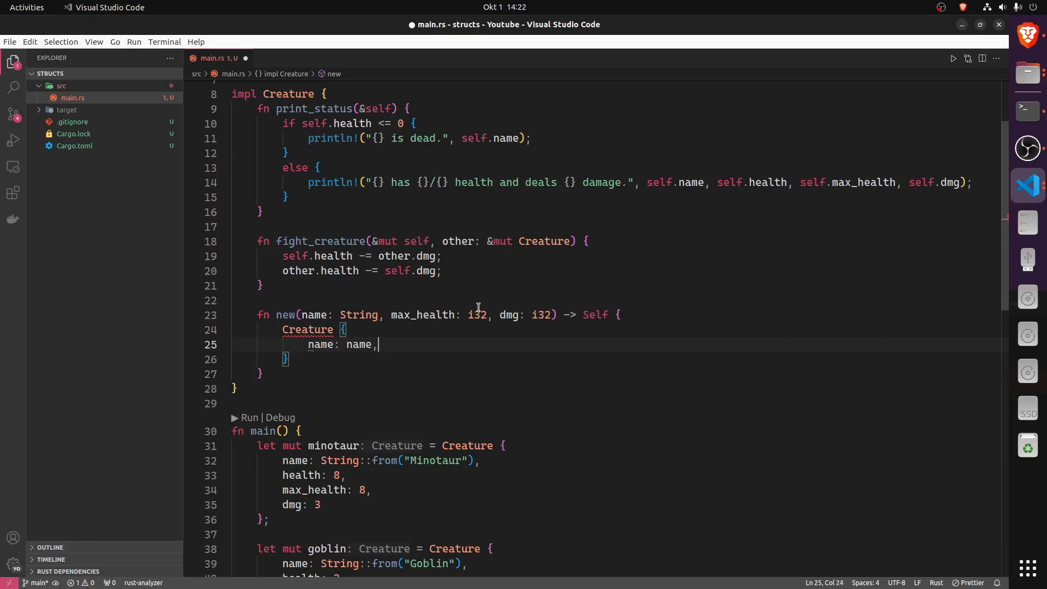
pyautogui.write('health: max_health,')
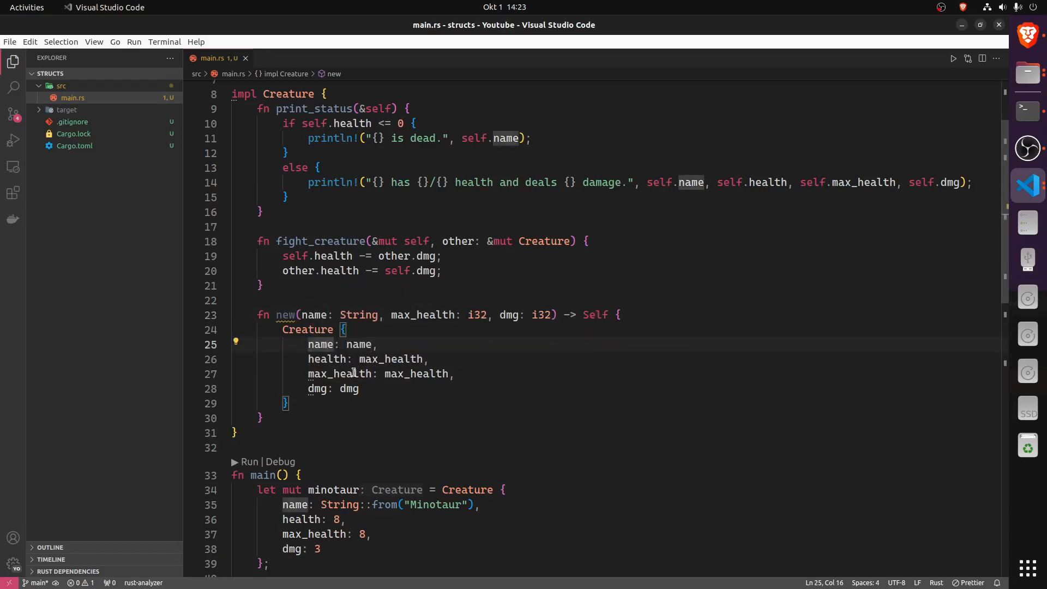
# Shorten name, max_health and dmg in the Creature literal to field-init shorthand, keeping health: max_health
pyautogui.click(353, 388)
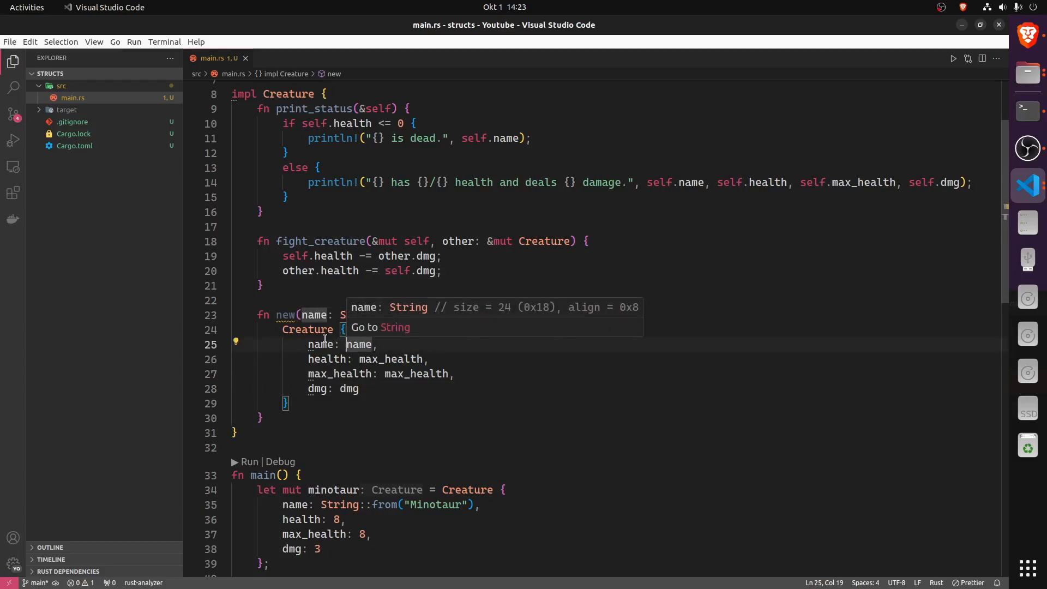
pyautogui.moveTo(412, 345)
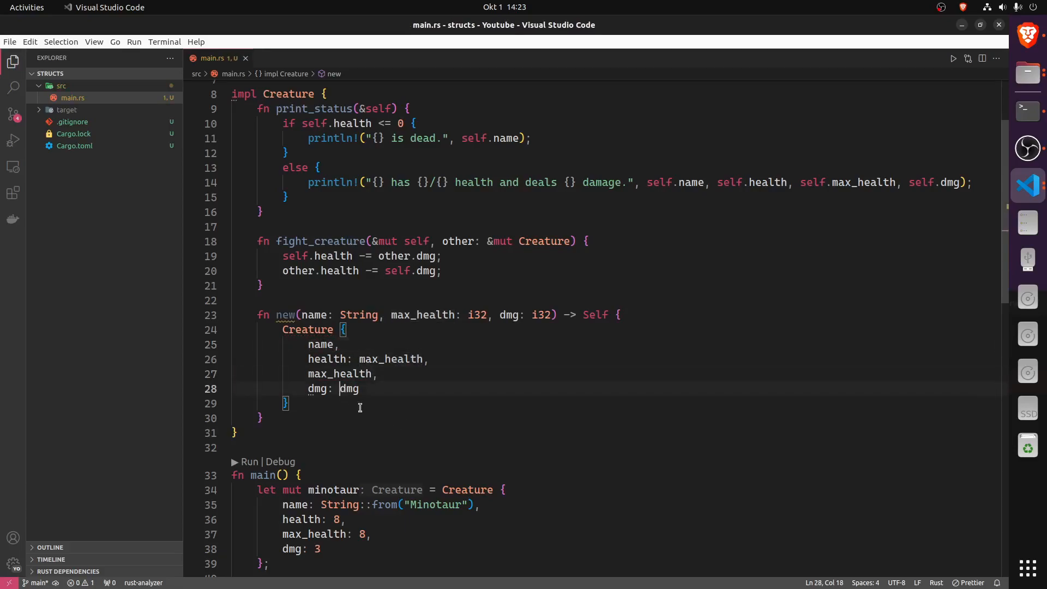
pyautogui.press('BackSpace')
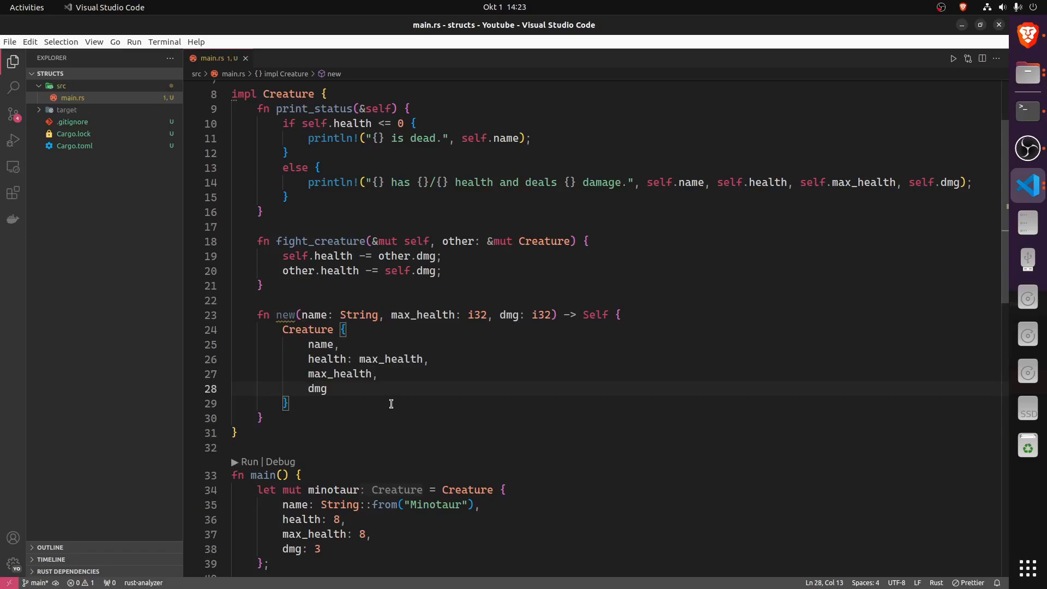
pyautogui.click(378, 343)
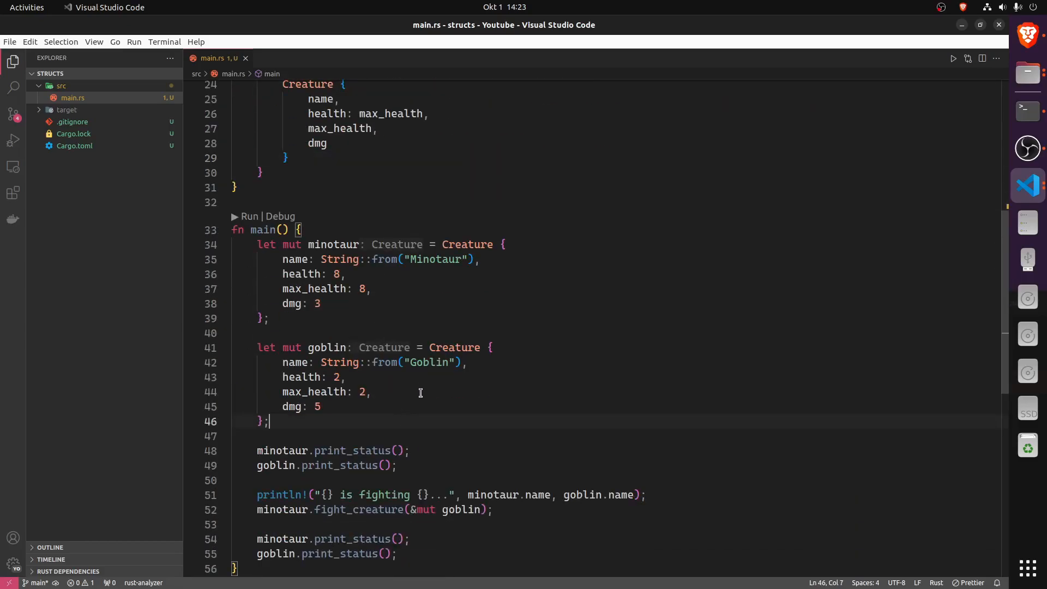
# Start let mut minotaur2 = Creature::new() in main, checking how goblin's name String is built
pyautogui.write('let')
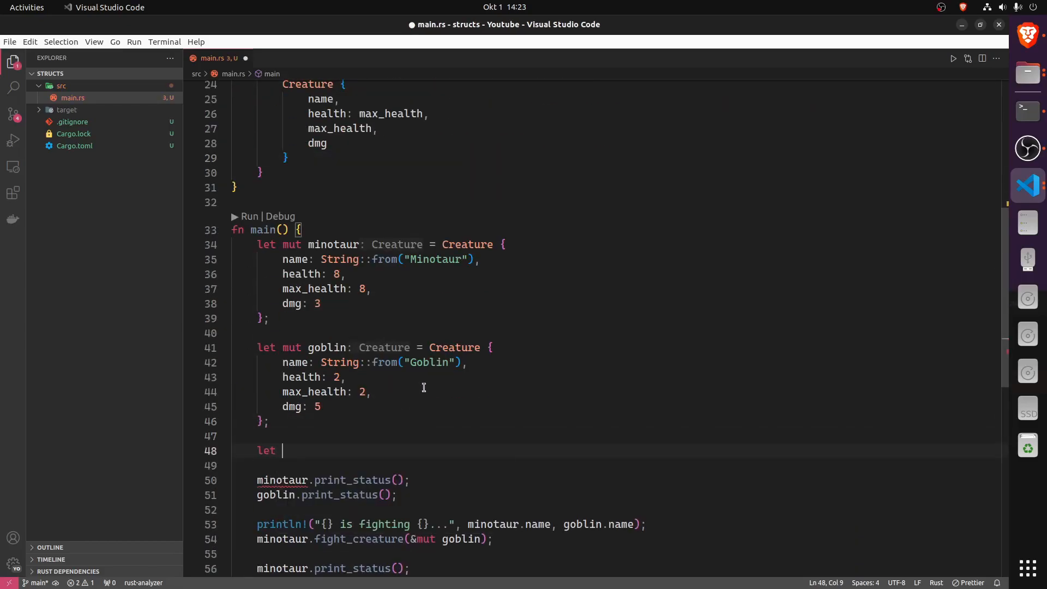
pyautogui.write('mut minotaur2 =')
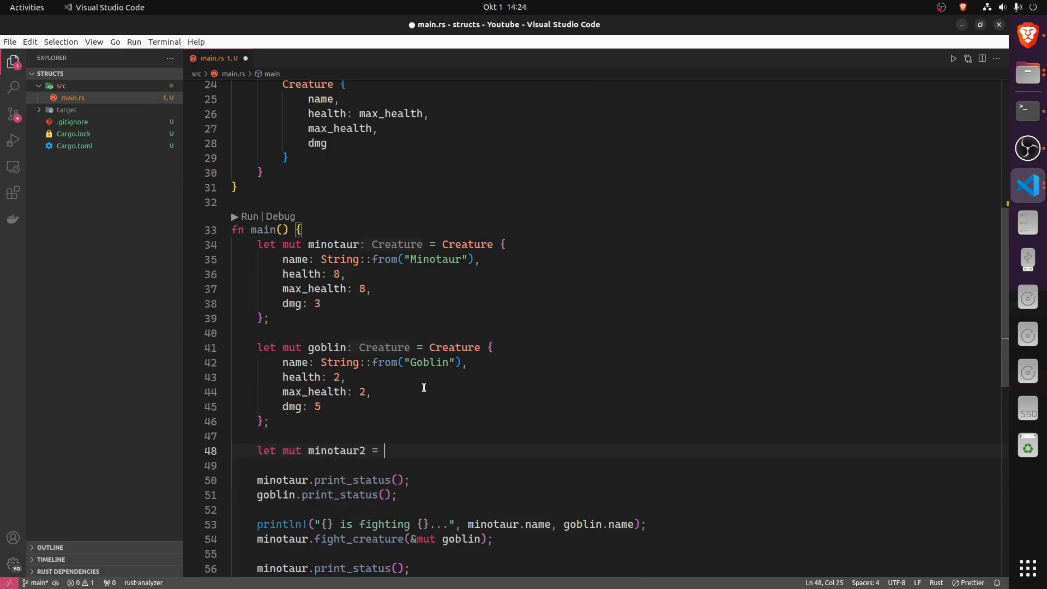
pyautogui.write('Creature')
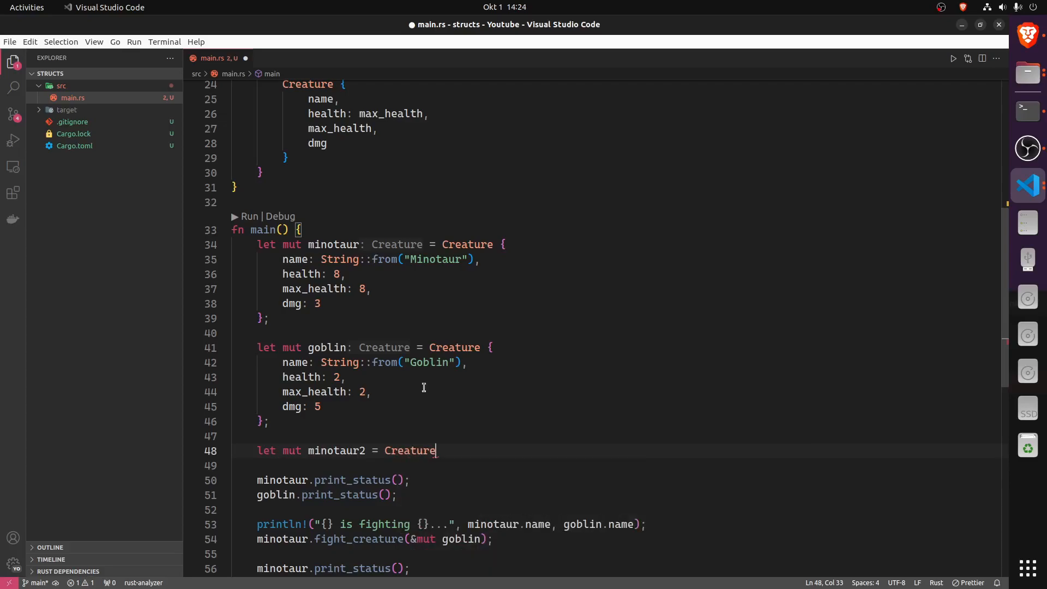
pyautogui.write('::new()')
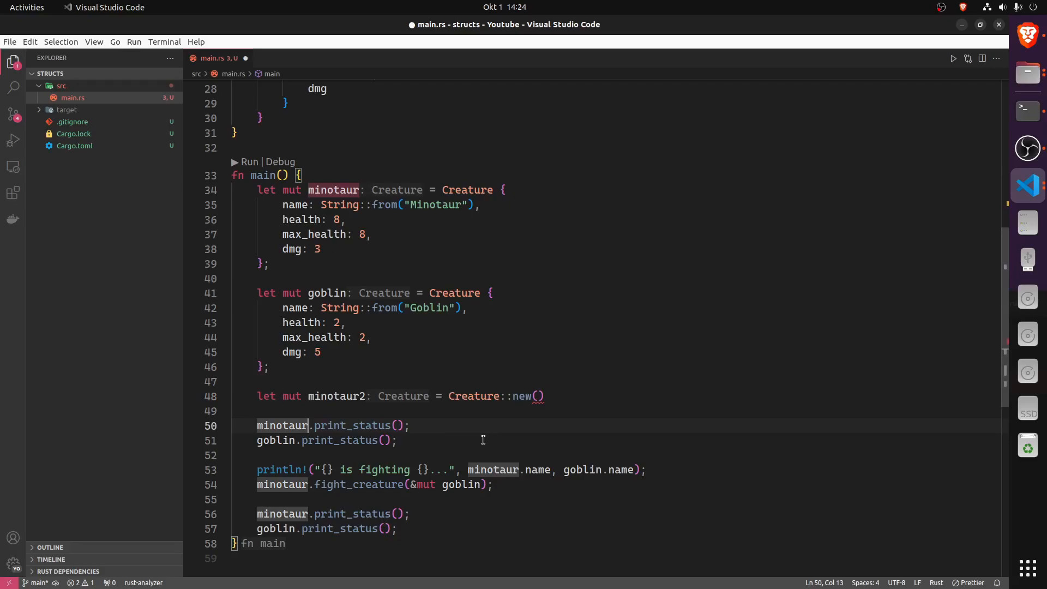
pyautogui.moveTo(444, 439)
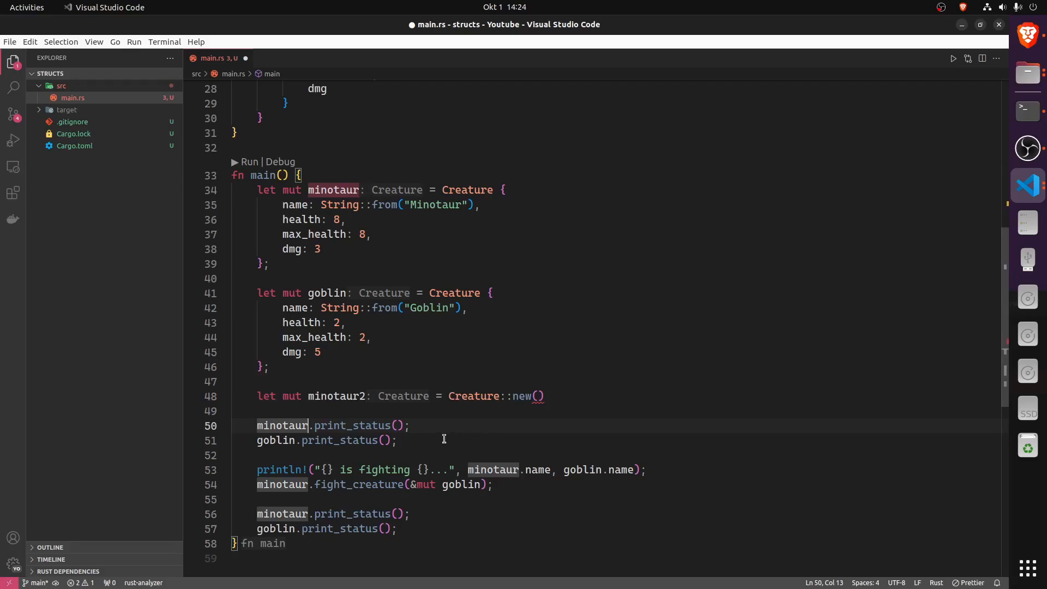
pyautogui.moveTo(425, 440)
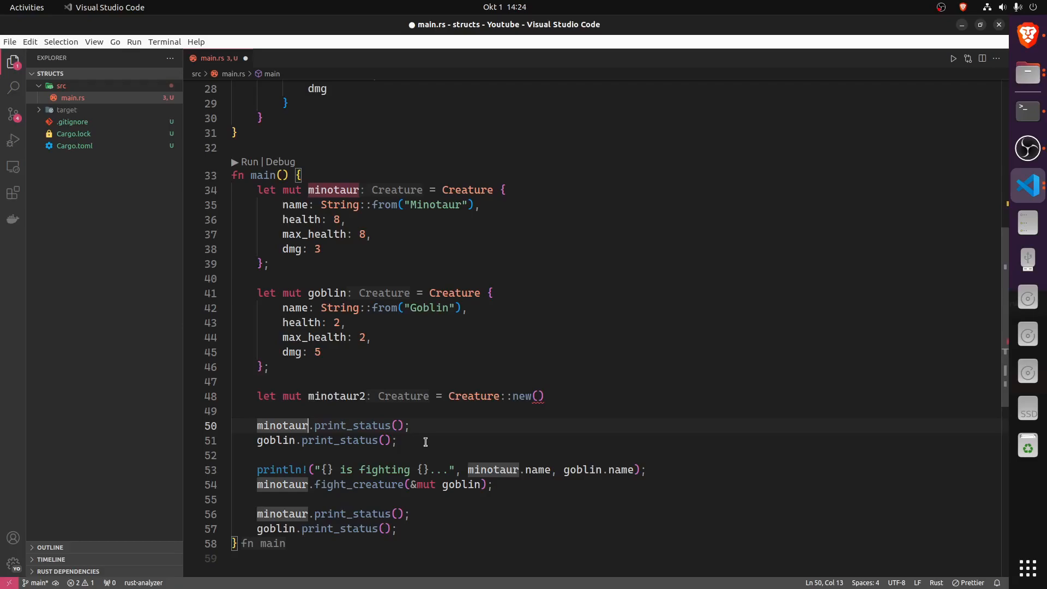
pyautogui.moveTo(366, 429)
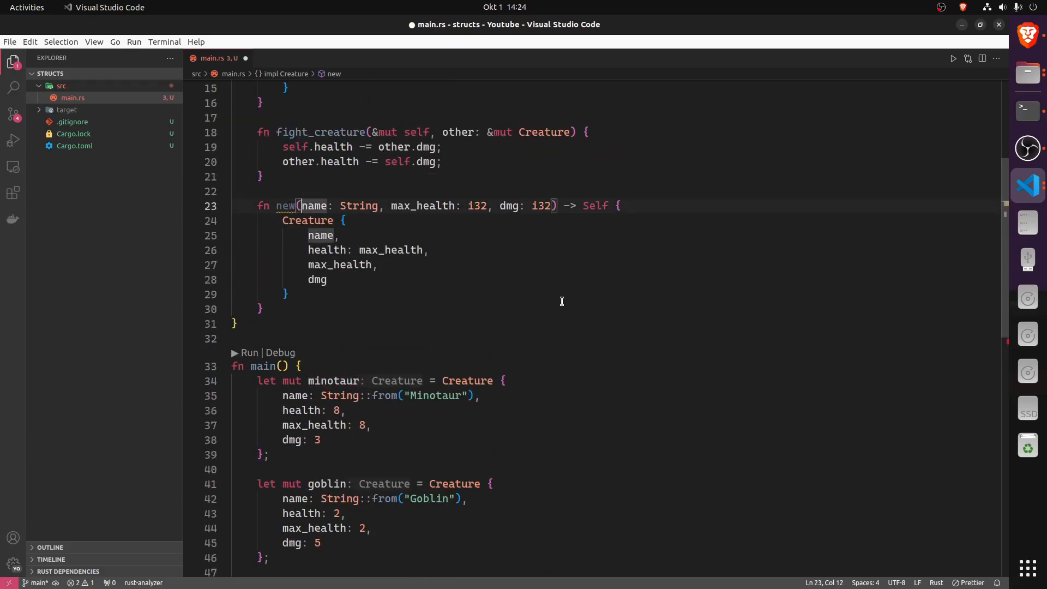
pyautogui.scroll(-3)
pyautogui.write('let mut minotaur2 = Creature::new()')
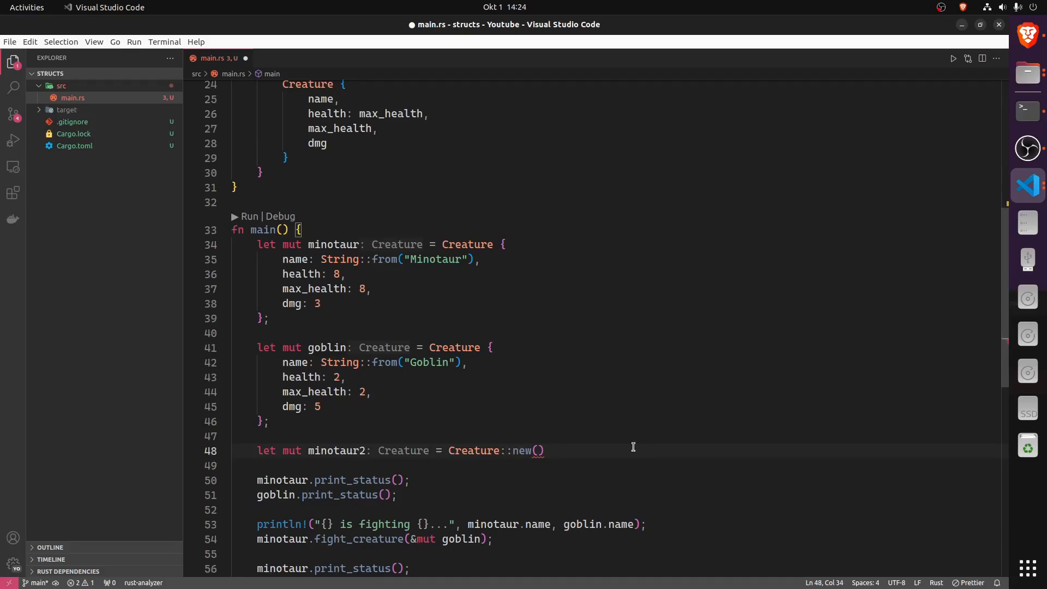
pyautogui.moveTo(370, 362)
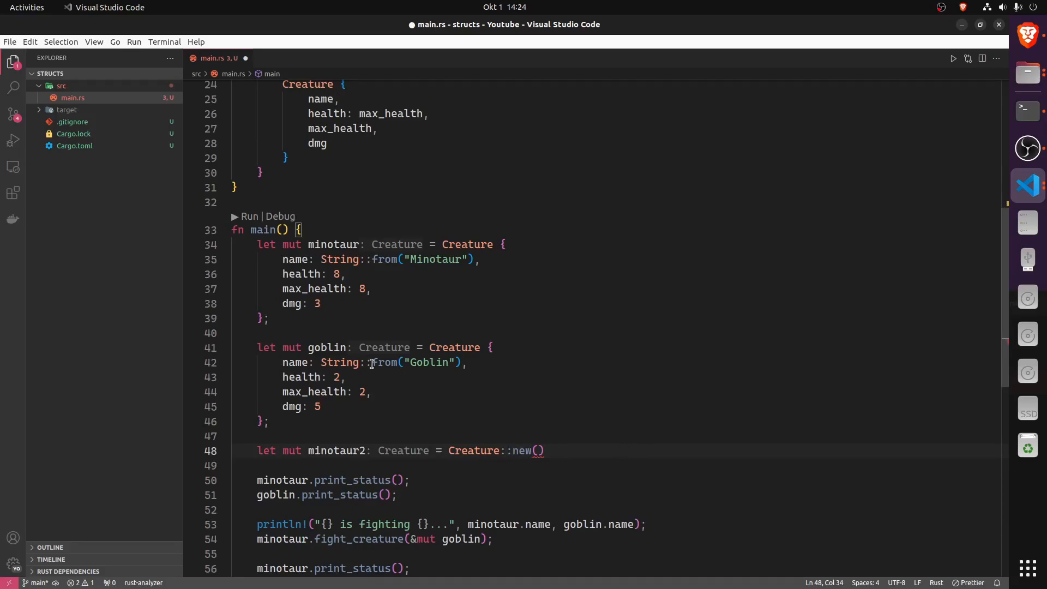
pyautogui.click(384, 362)
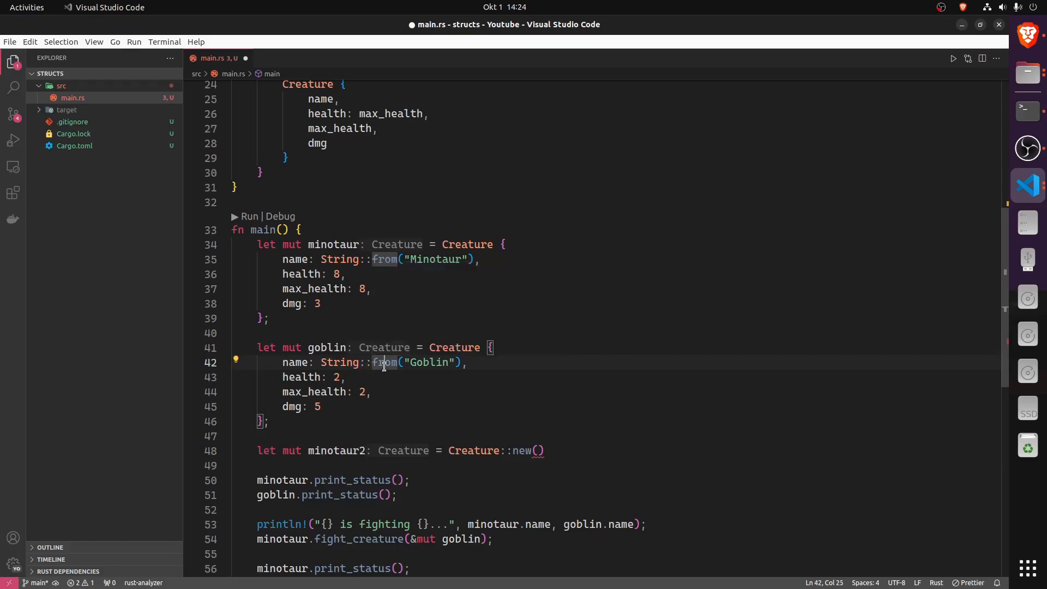
# Fill the call with String::from("Minotaur"), 8, 3 to finish minotaur2
pyautogui.click(541, 450)
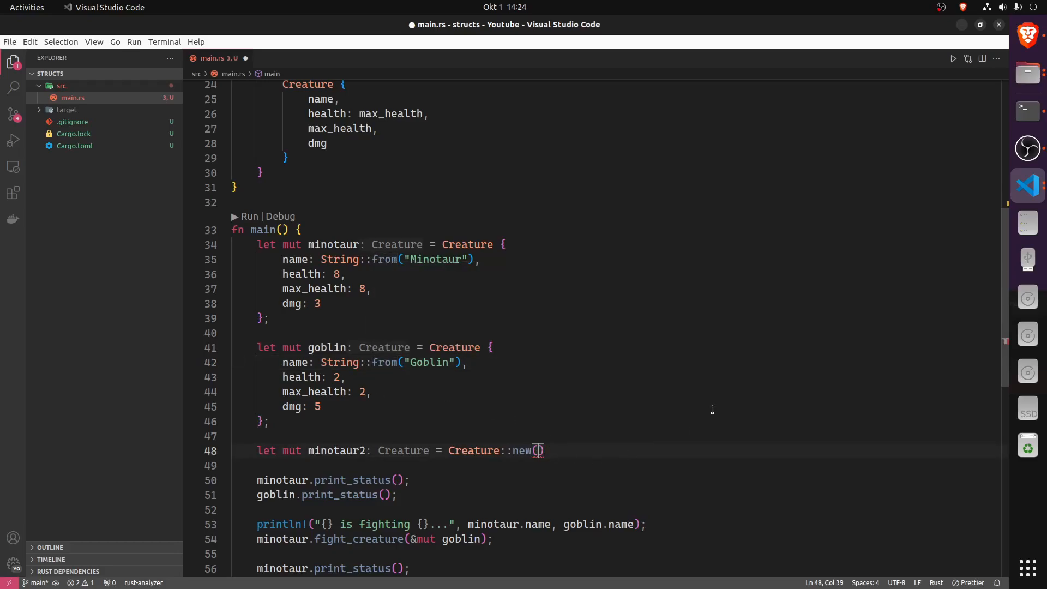
pyautogui.write('String:')
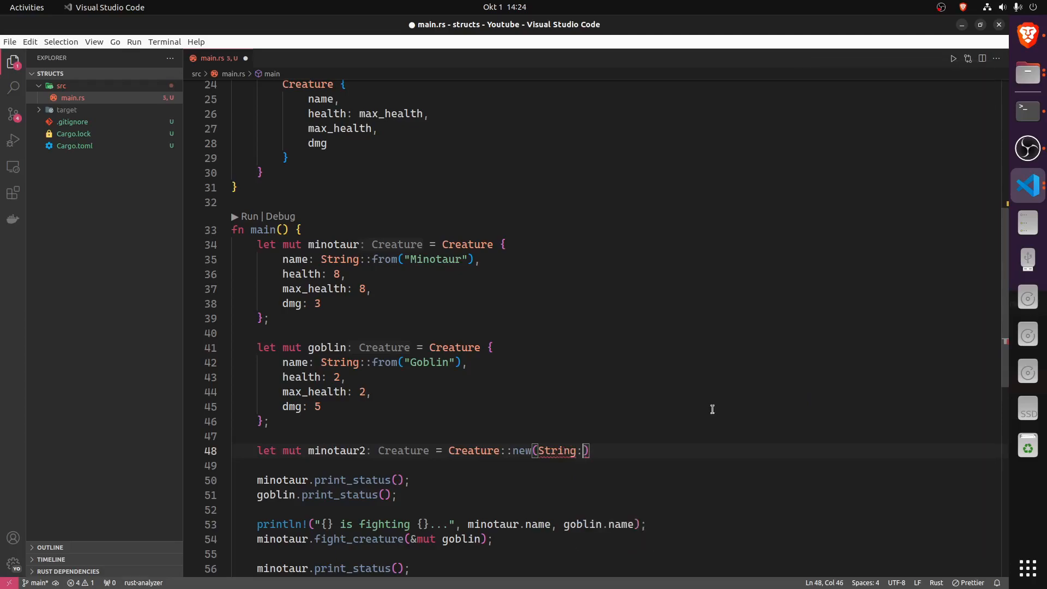
pyautogui.write(':from("")')
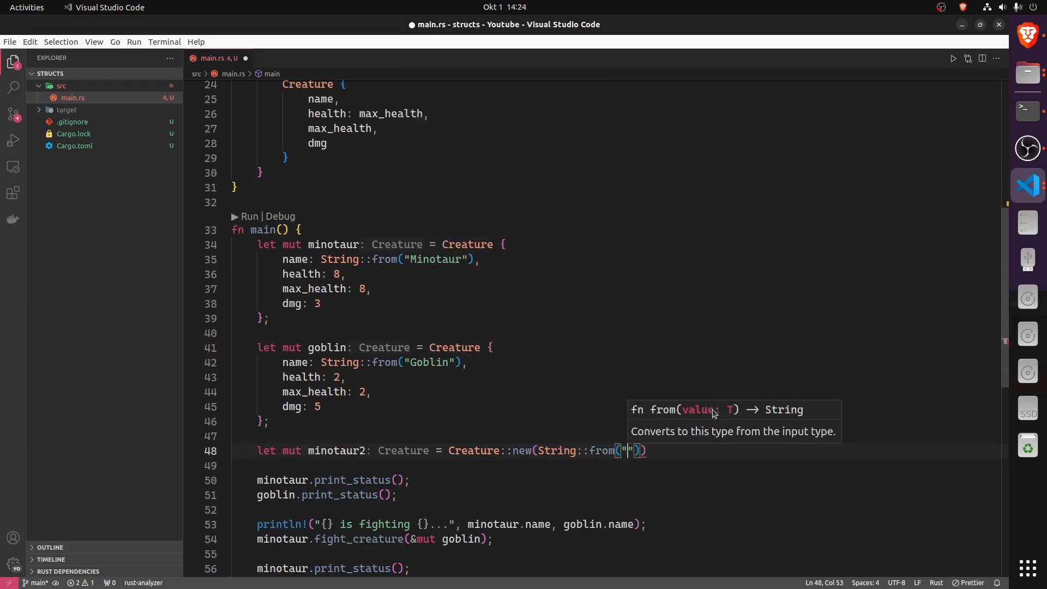
pyautogui.write('Minotaur')
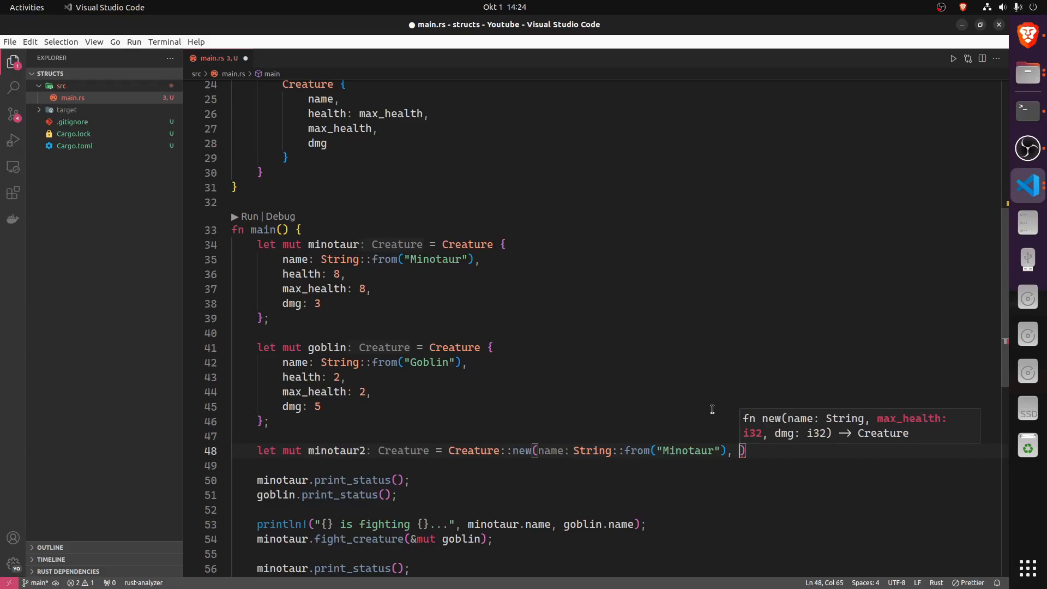
pyautogui.write('8, 3);')
pyautogui.write('let mut eli')
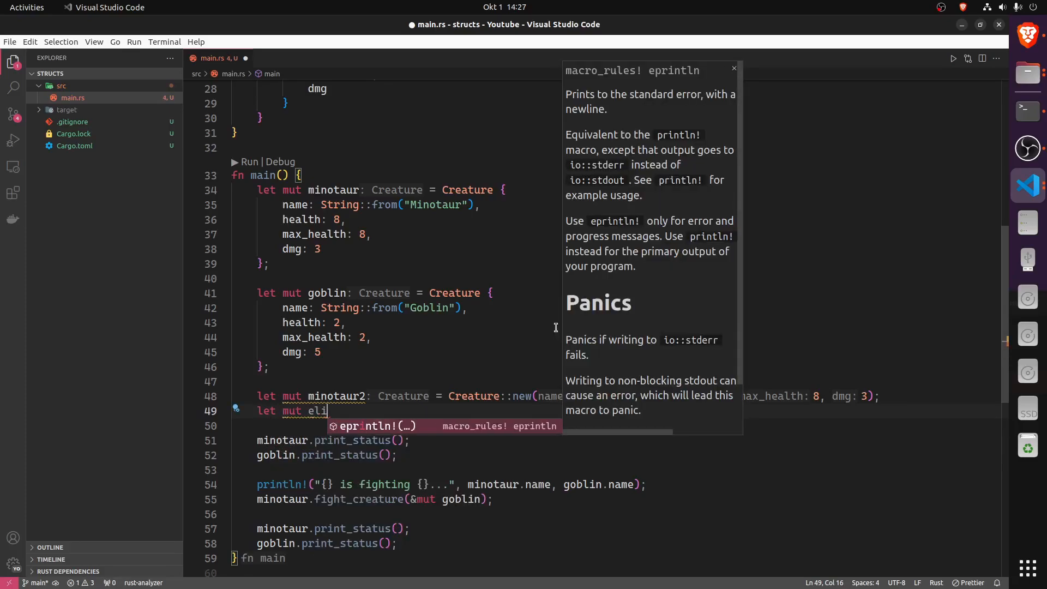
# Declare let mut elite_minotaur: Creature = Creature { health: 15, max_health: 15, ..minotaur2 }
pyautogui.write('te_')
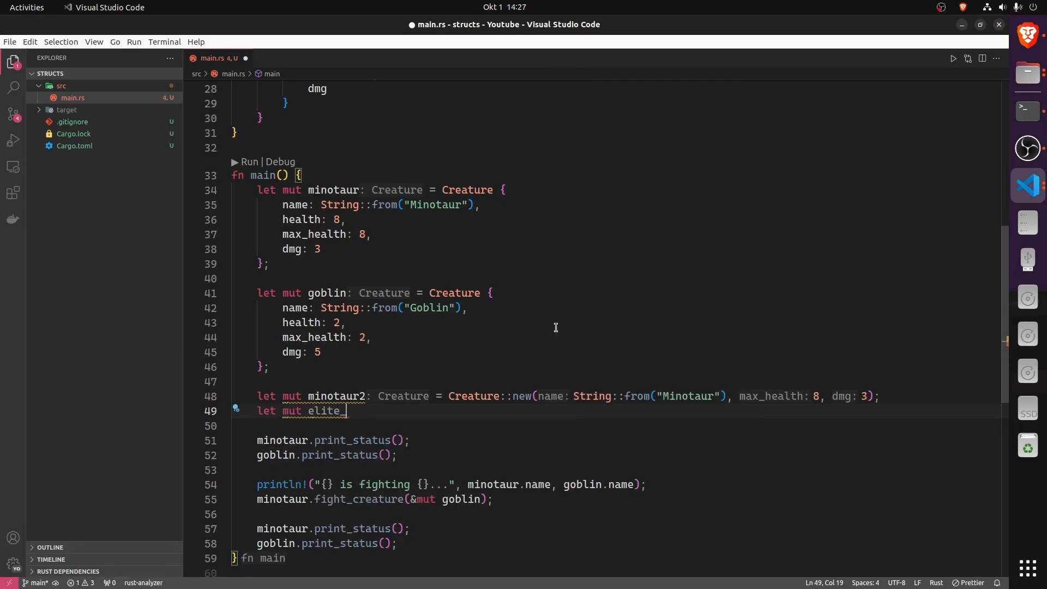
pyautogui.write('minotaur =')
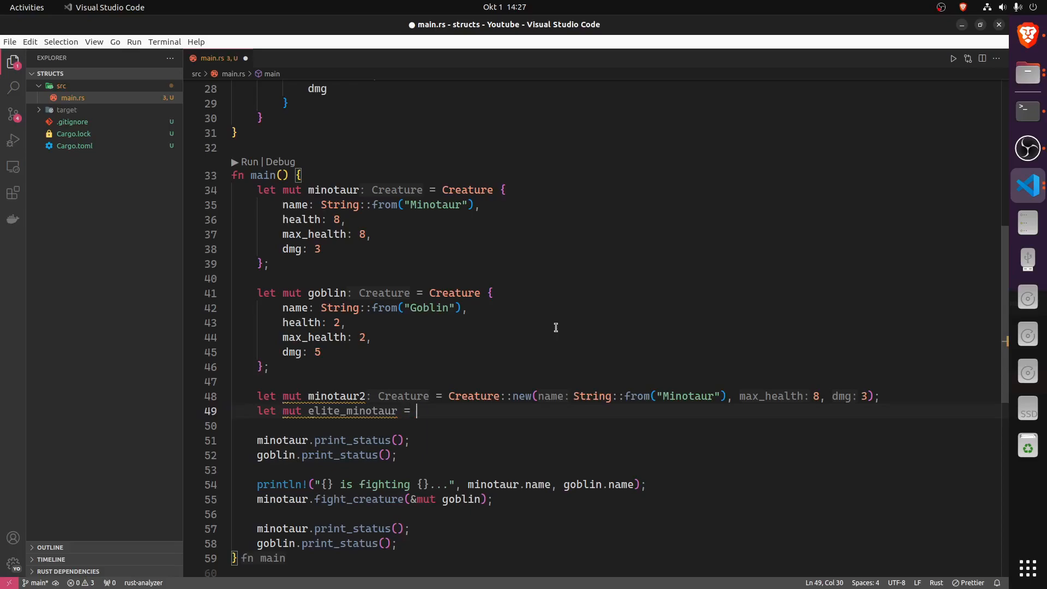
pyautogui.write('Creature {')
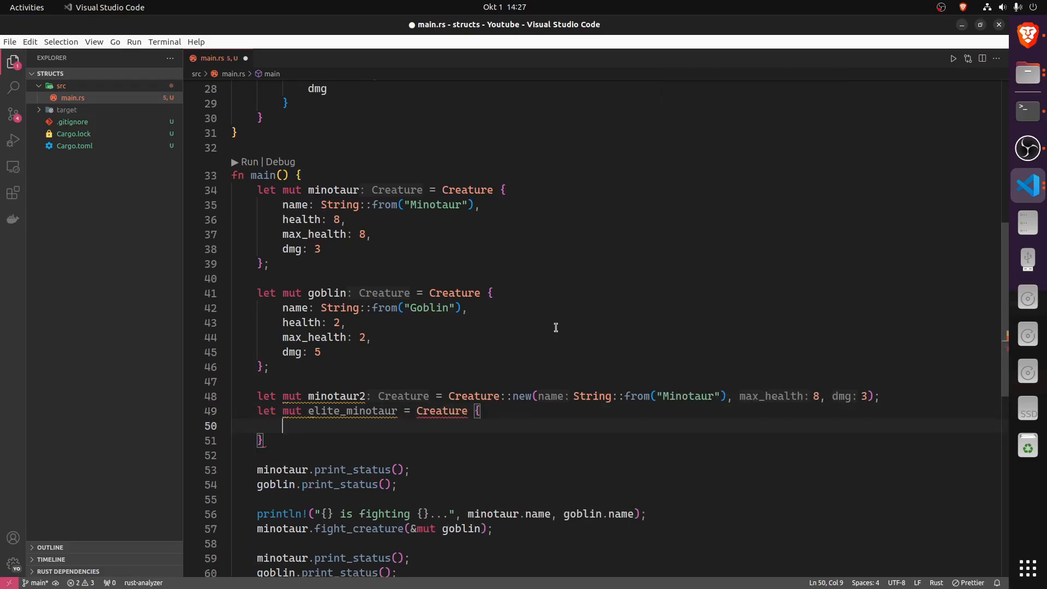
pyautogui.write(': Creature')
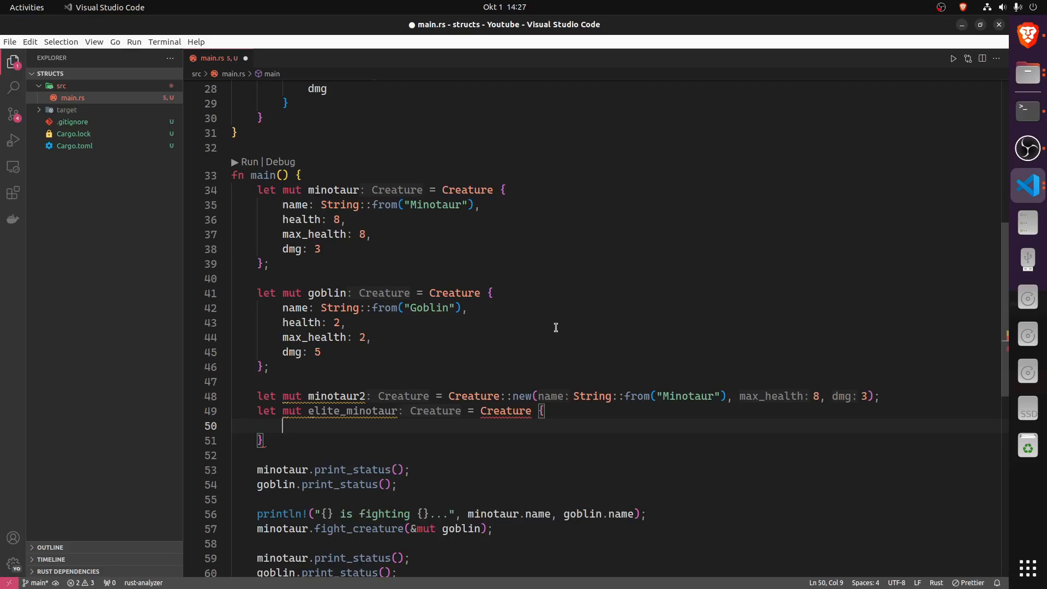
pyautogui.write('health: 15,')
pyautogui.write('max_health: 1')
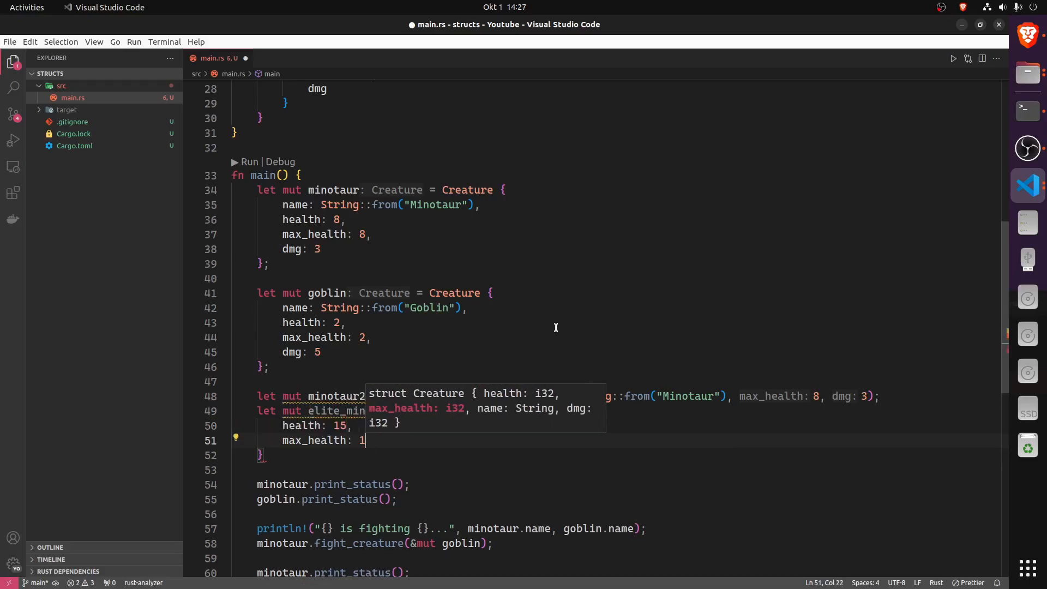
pyautogui.write('5,')
pyautogui.write('..minotaur2')
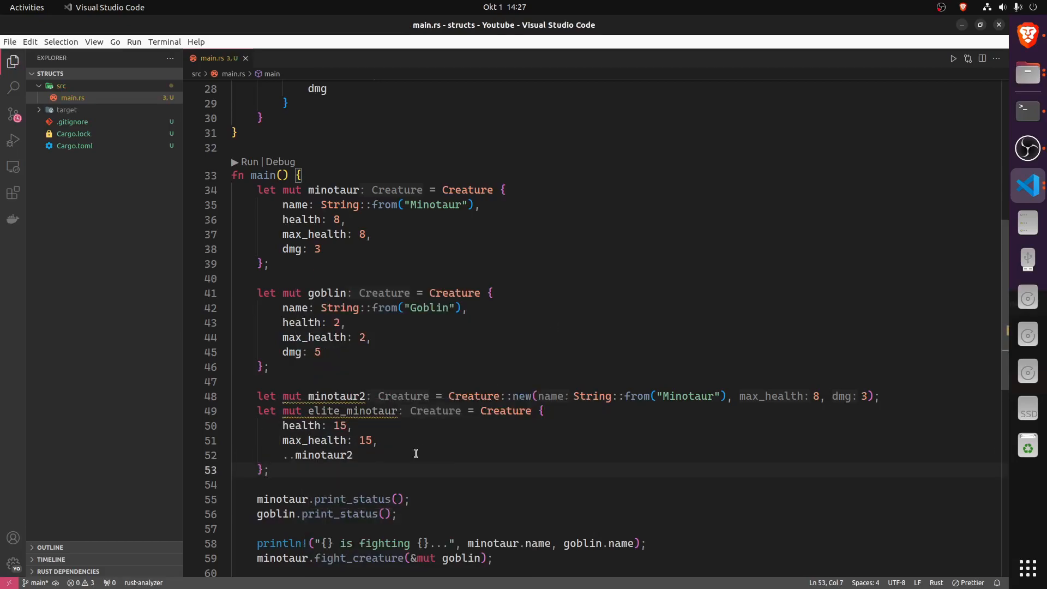
pyautogui.moveTo(353, 474)
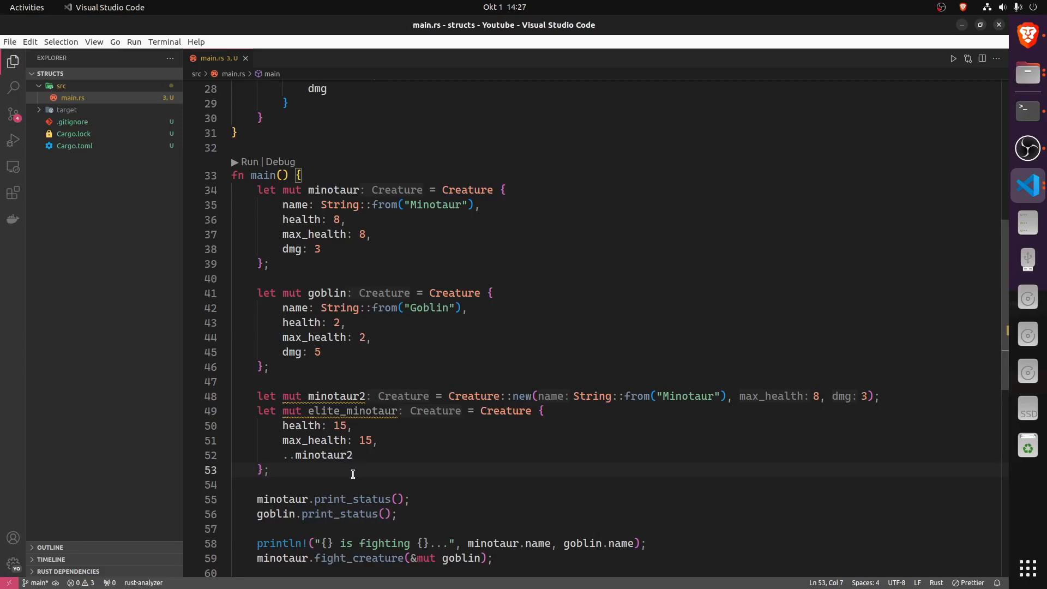
# Highlight minotaur2 as the struct-update base and the elite_minotaur name before saving and running
pyautogui.doubleClick(324, 455)
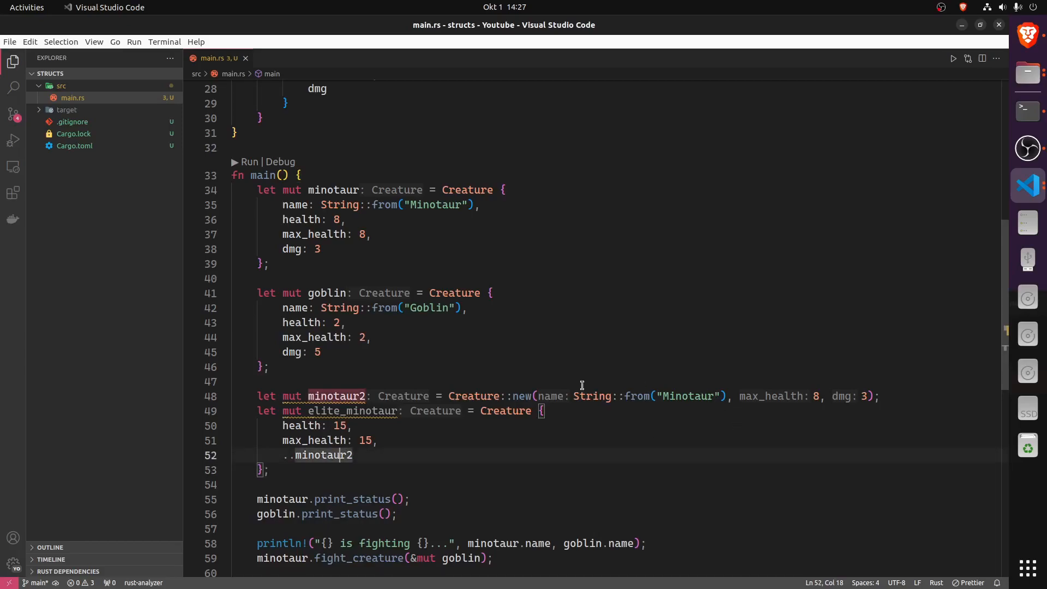
pyautogui.click(338, 455)
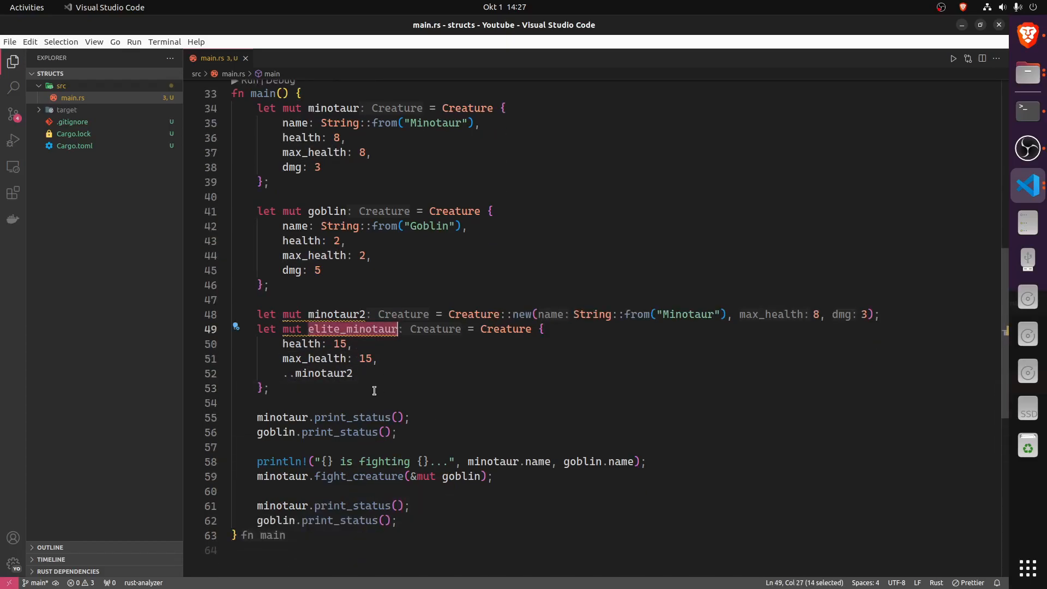
pyautogui.doubleClick(284, 418)
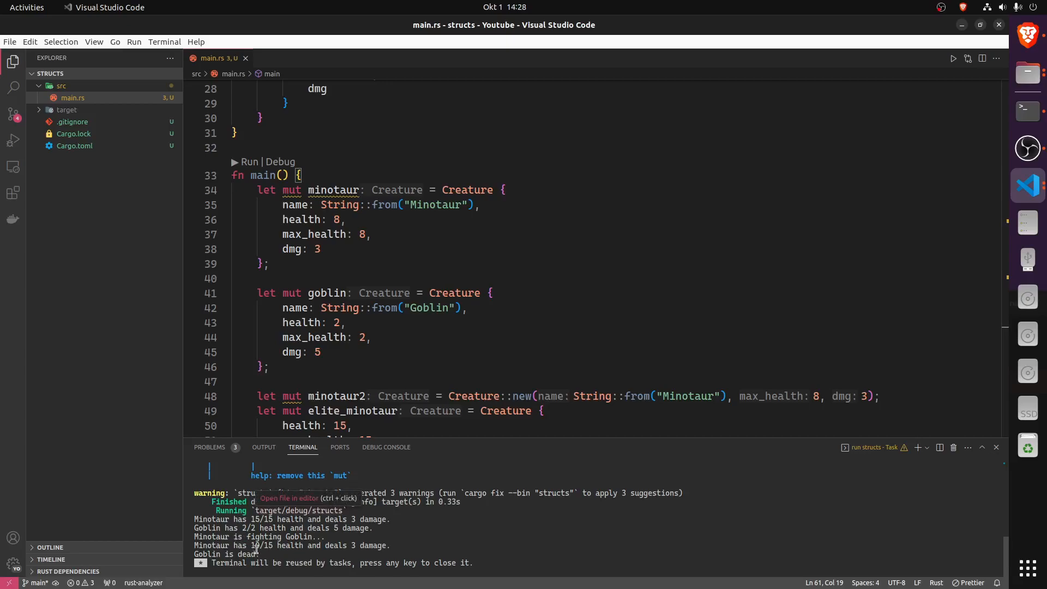
pyautogui.moveTo(352, 462)
pyautogui.write('..minotaur2')
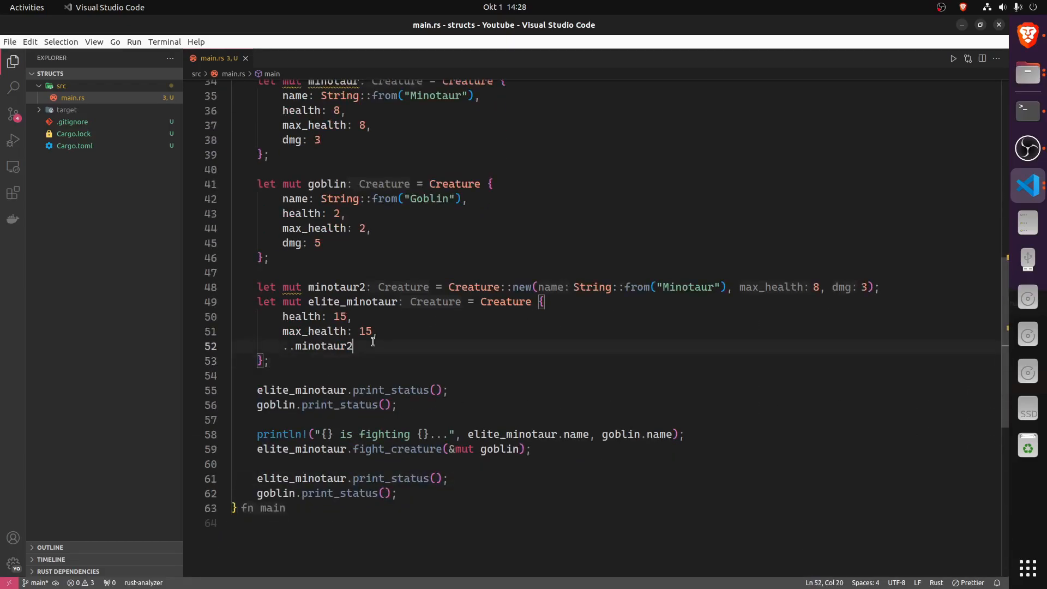
# Highlight minotaur2's declaration as the source elite_minotaur copies its remaining fields from
pyautogui.doubleClick(324, 345)
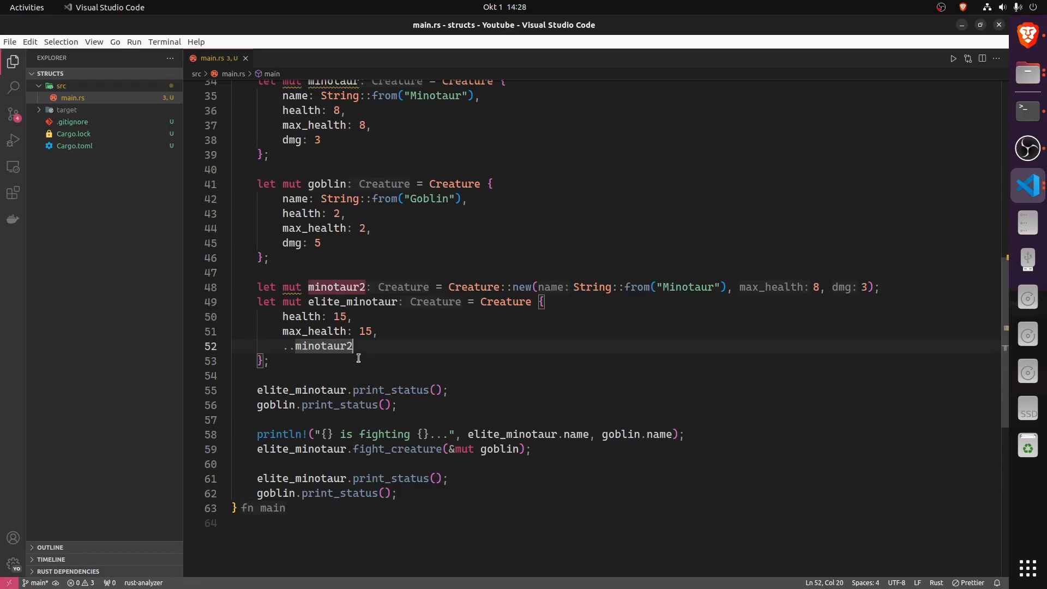
pyautogui.moveTo(366, 346)
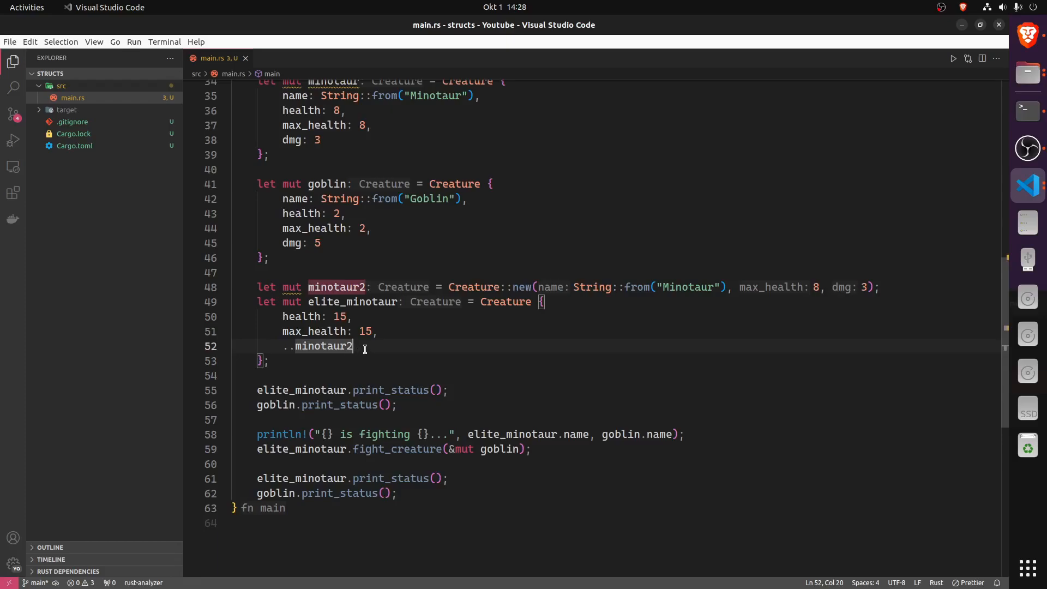
pyautogui.moveTo(665, 347)
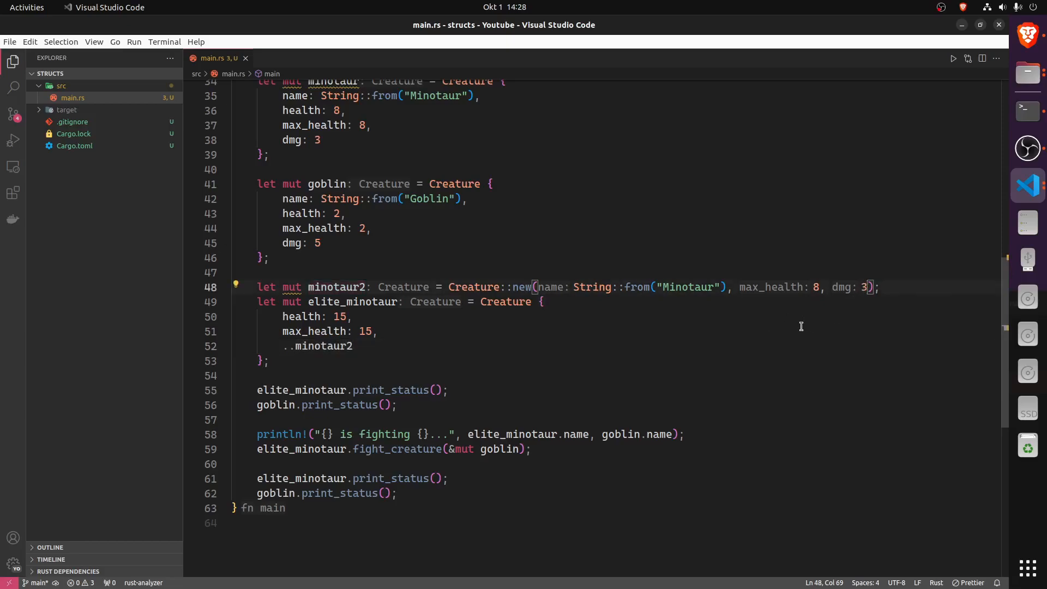
pyautogui.moveTo(726, 287)
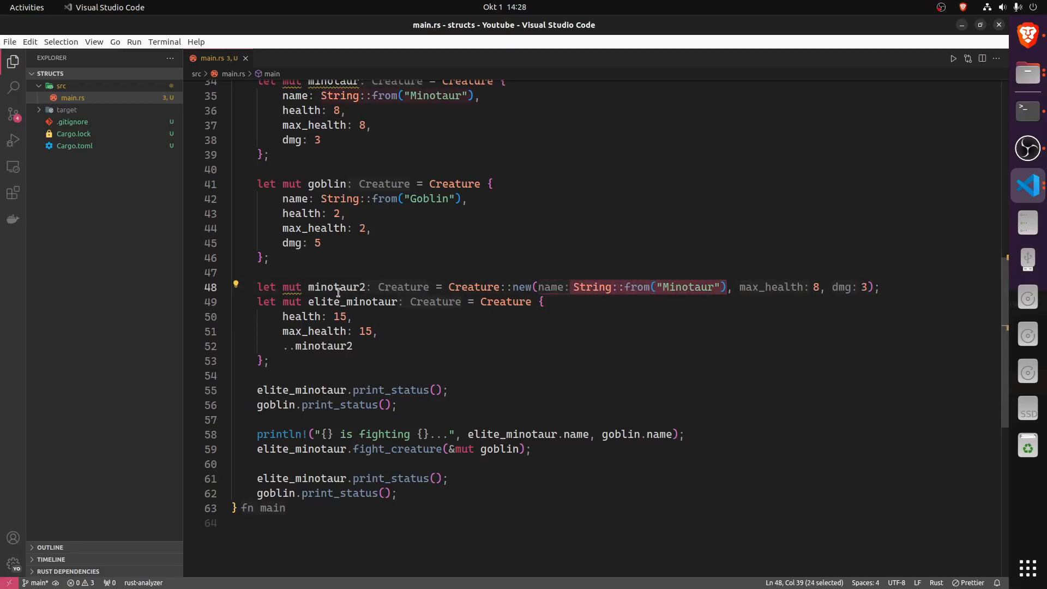
pyautogui.click(324, 346)
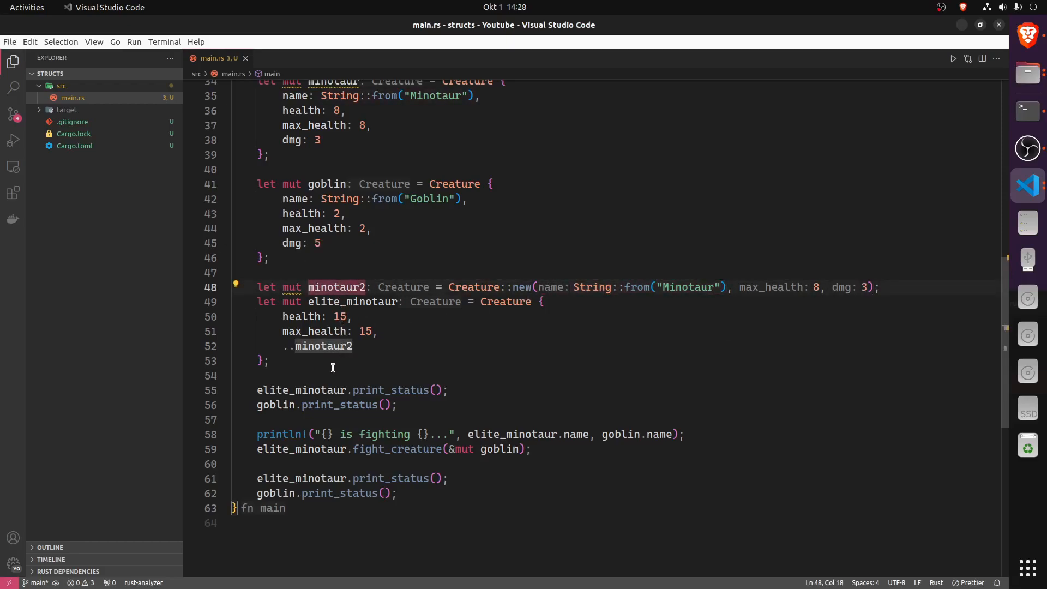